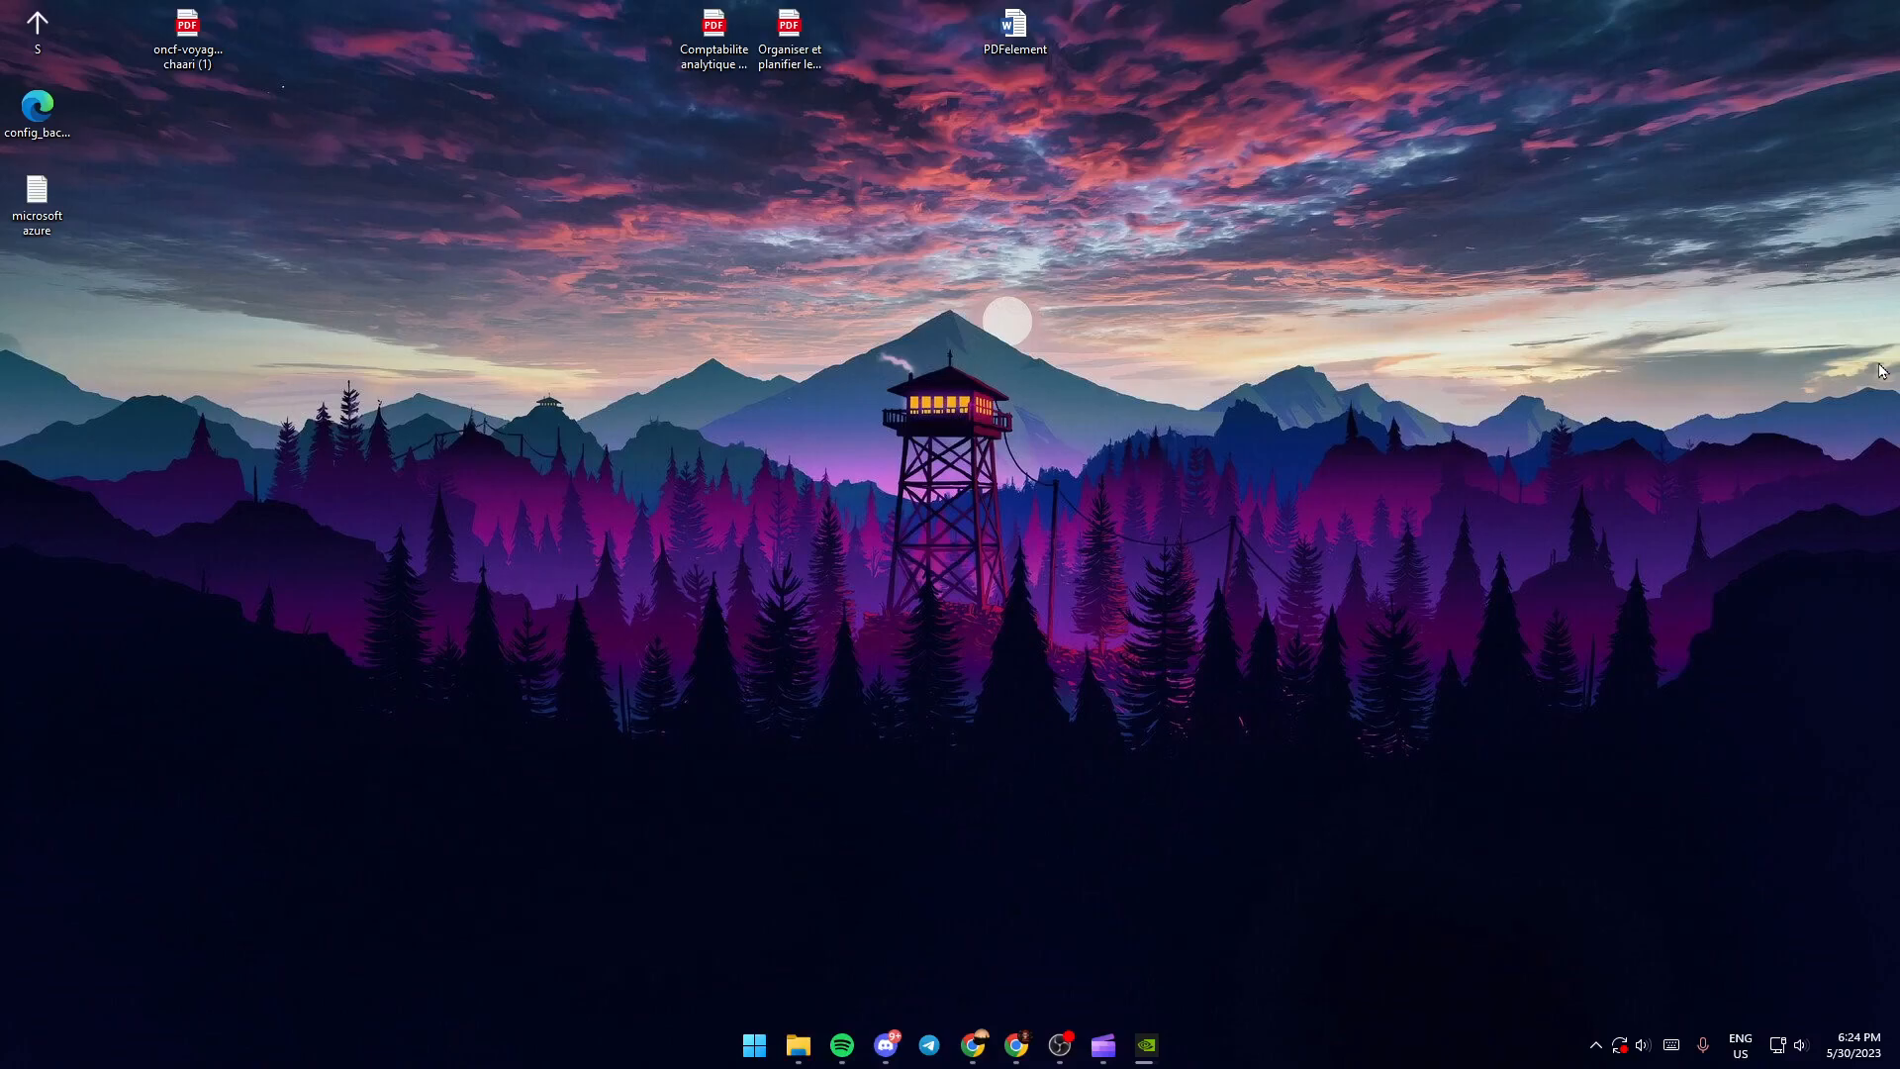
{"action": "mouse_move", "coordinate": [1602, 250]}
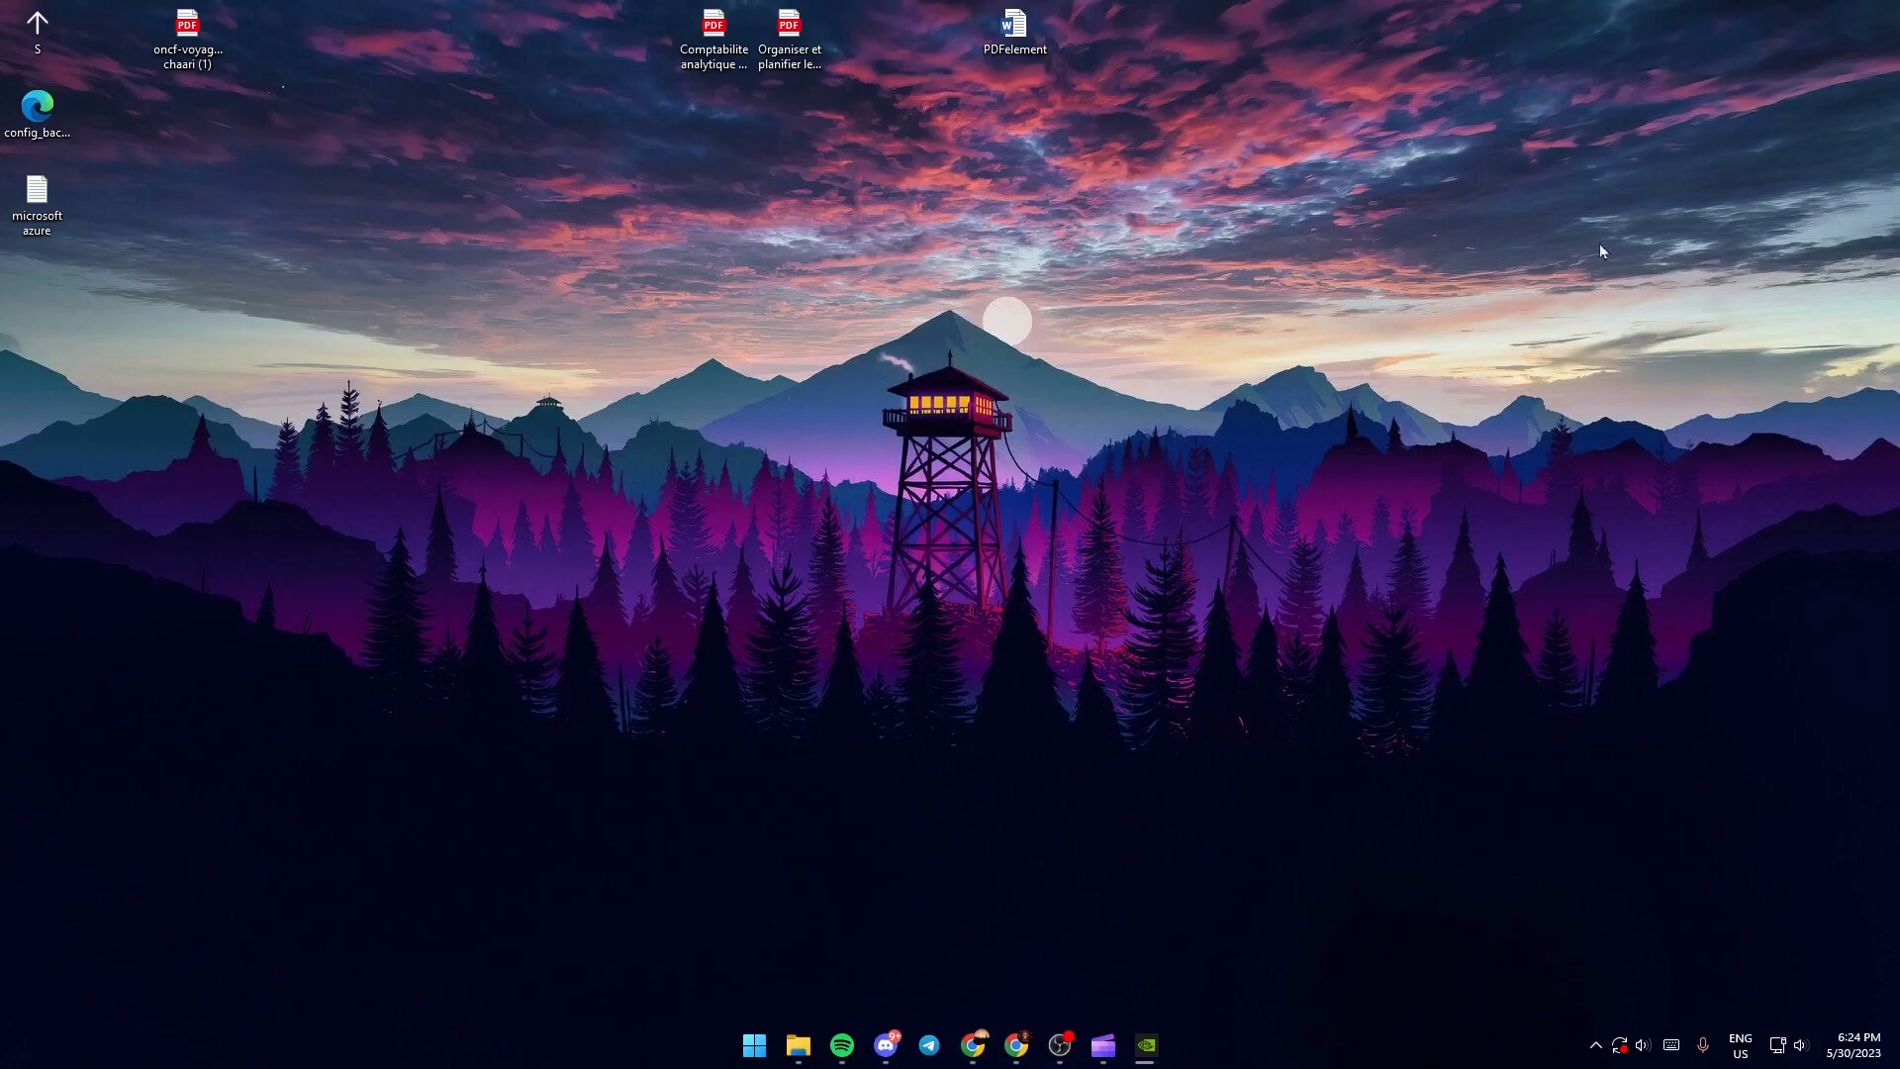
{"action": "mouse_move", "coordinate": [734, 968]}
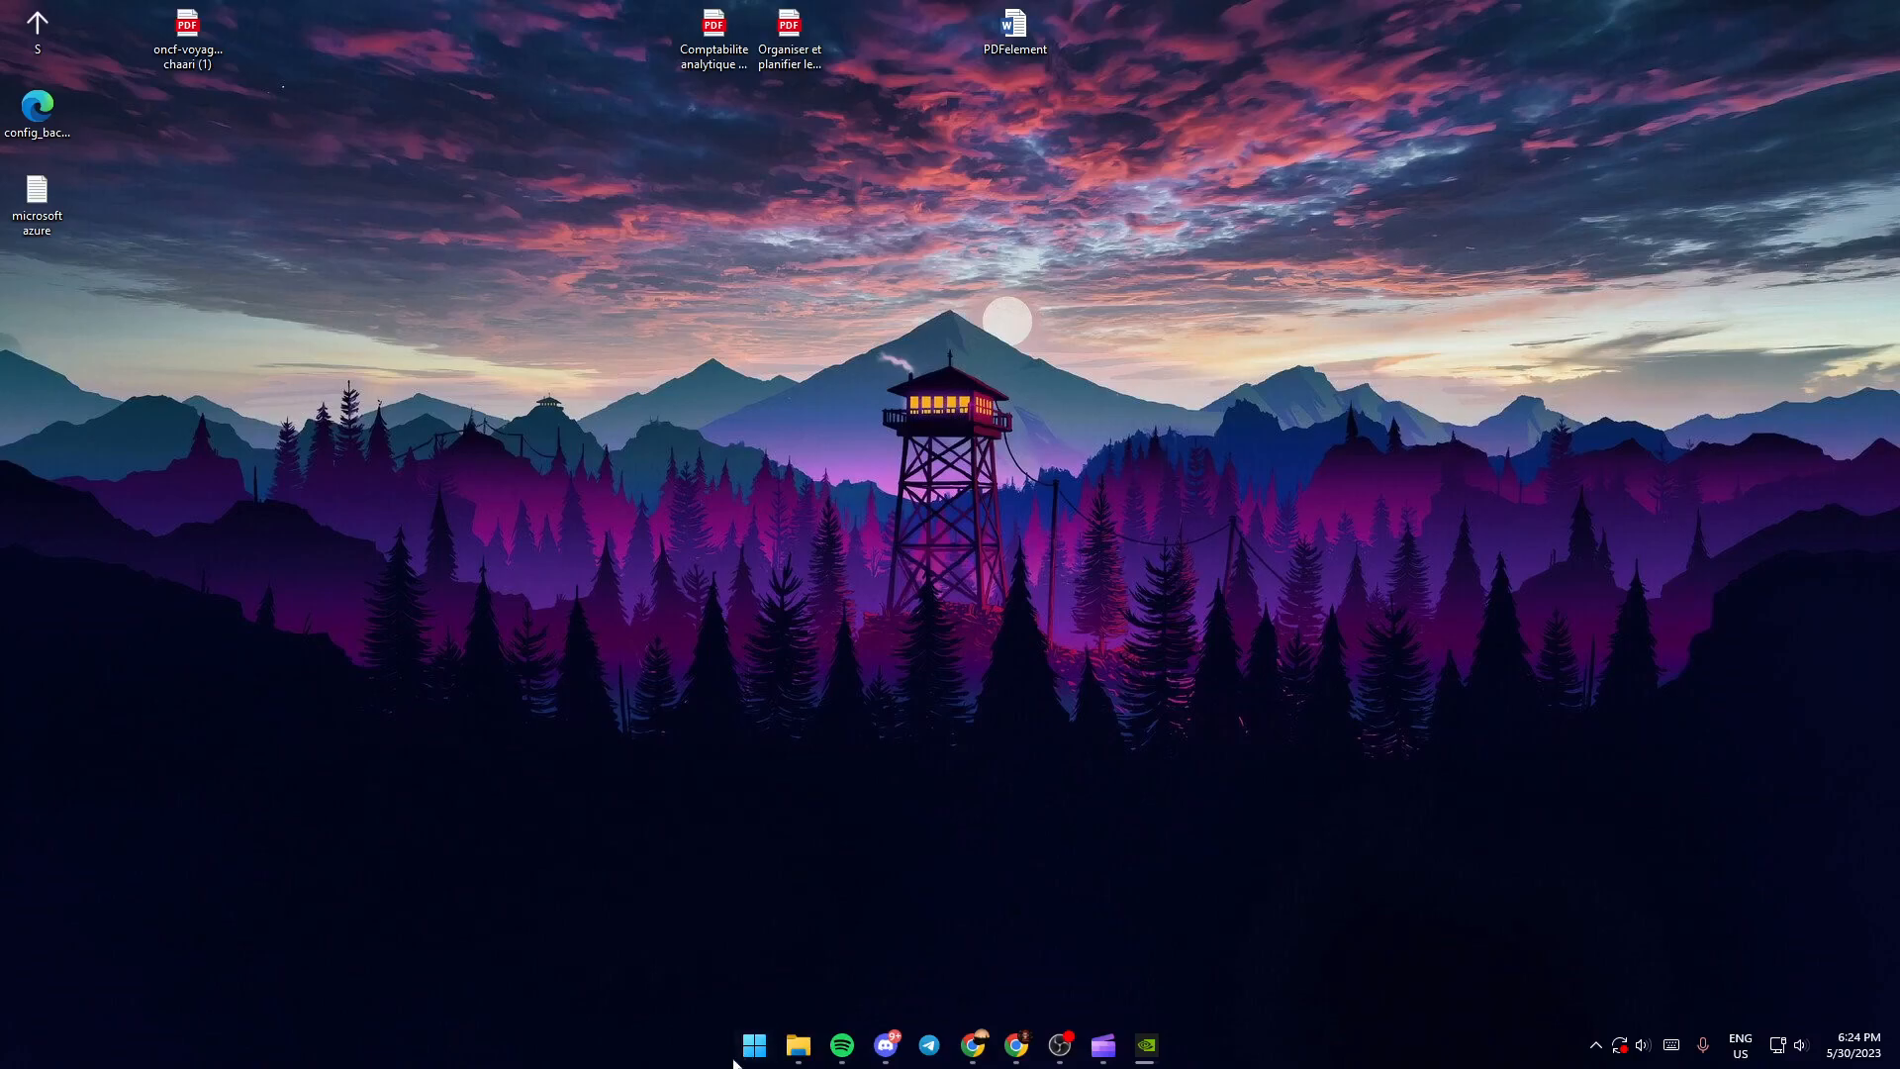
Search the Start menu for 'settings' to find the Settings app.
{"action": "left_click", "coordinate": [752, 1042]}
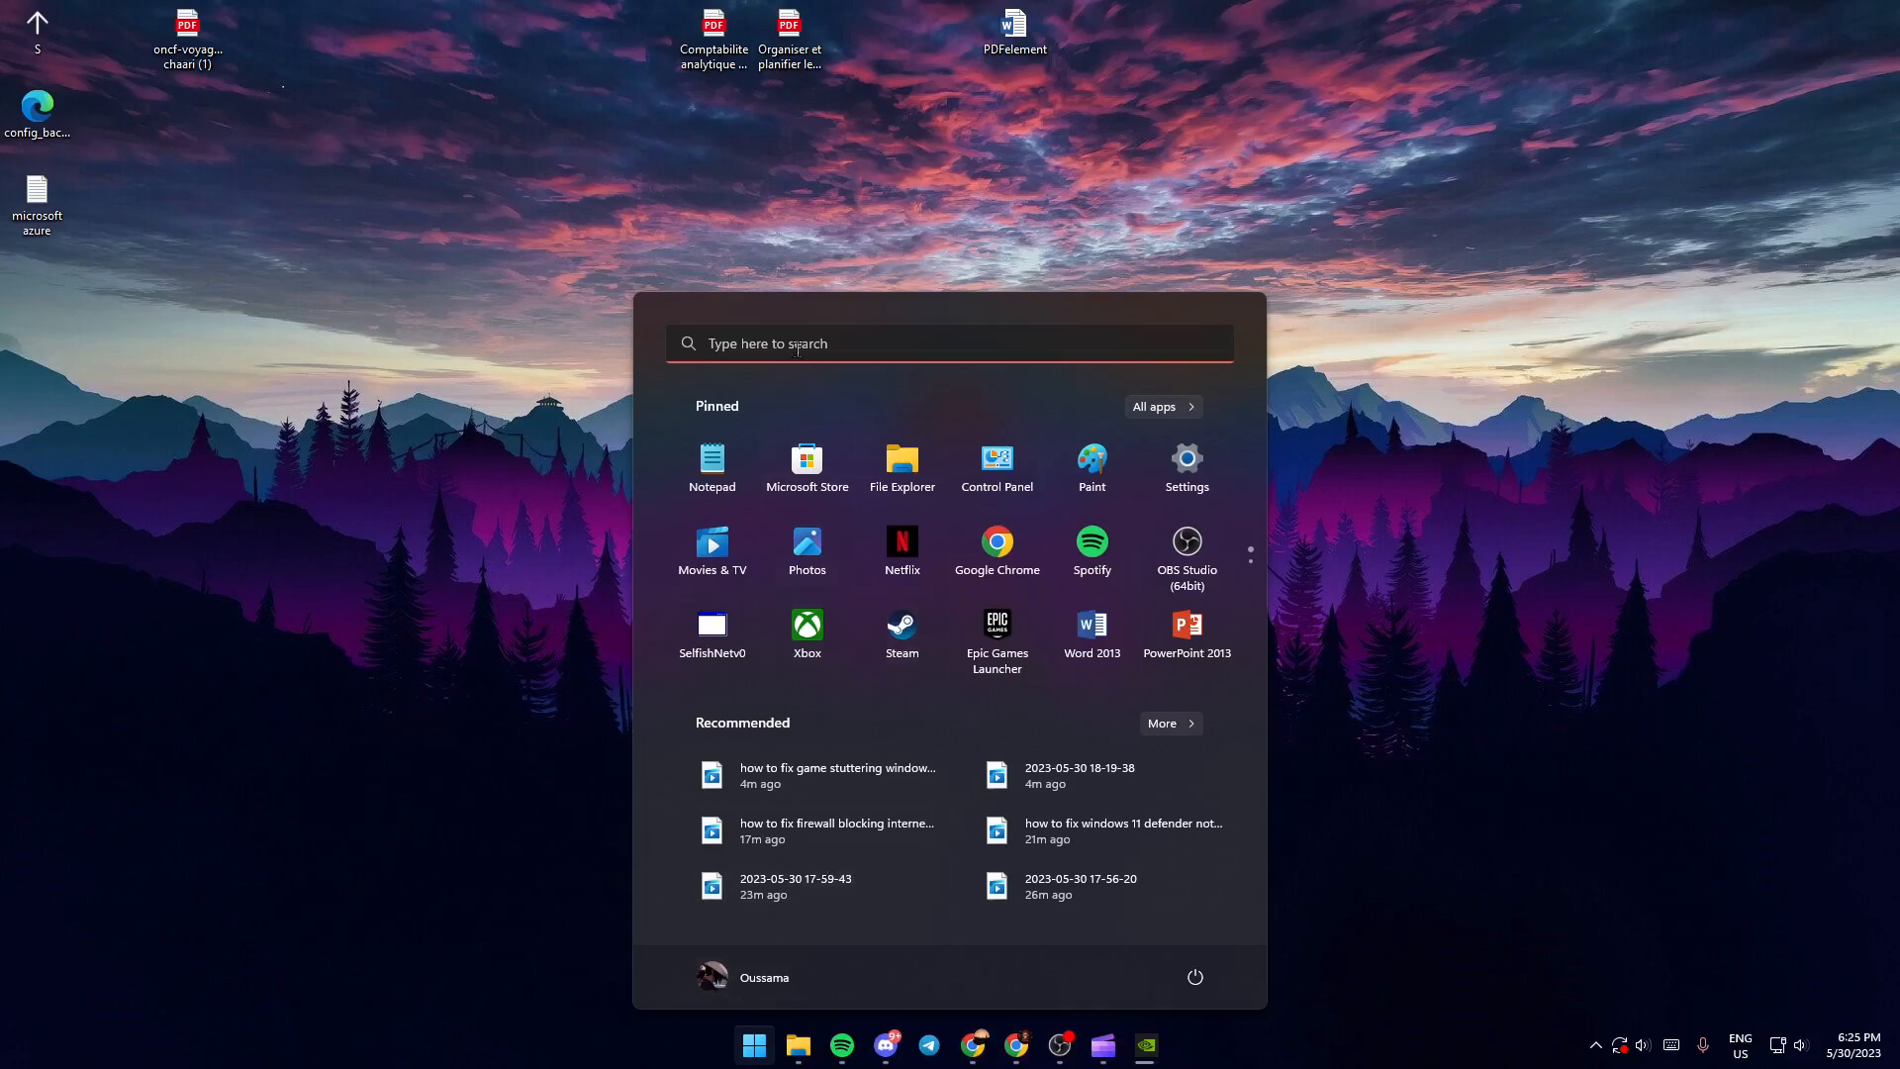
{"action": "left_click", "coordinate": [949, 343]}
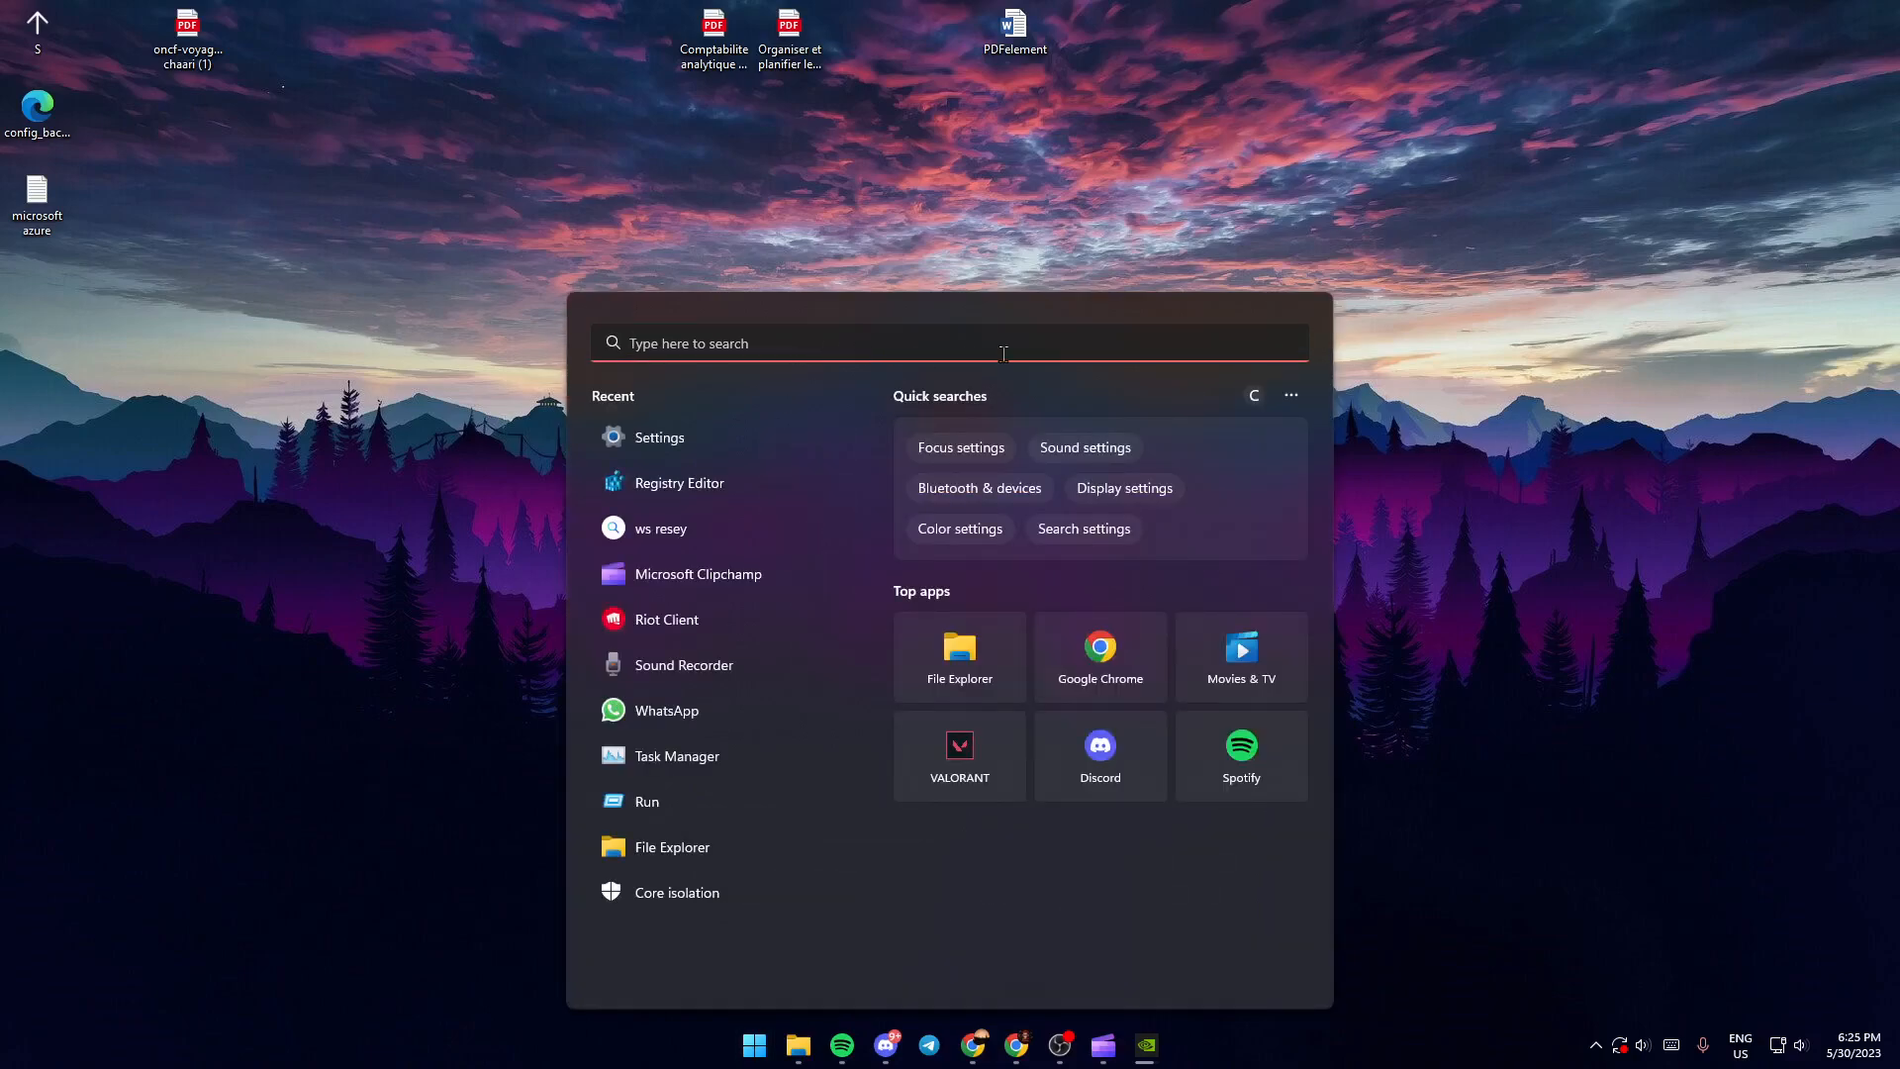
{"action": "type", "text": "set"}
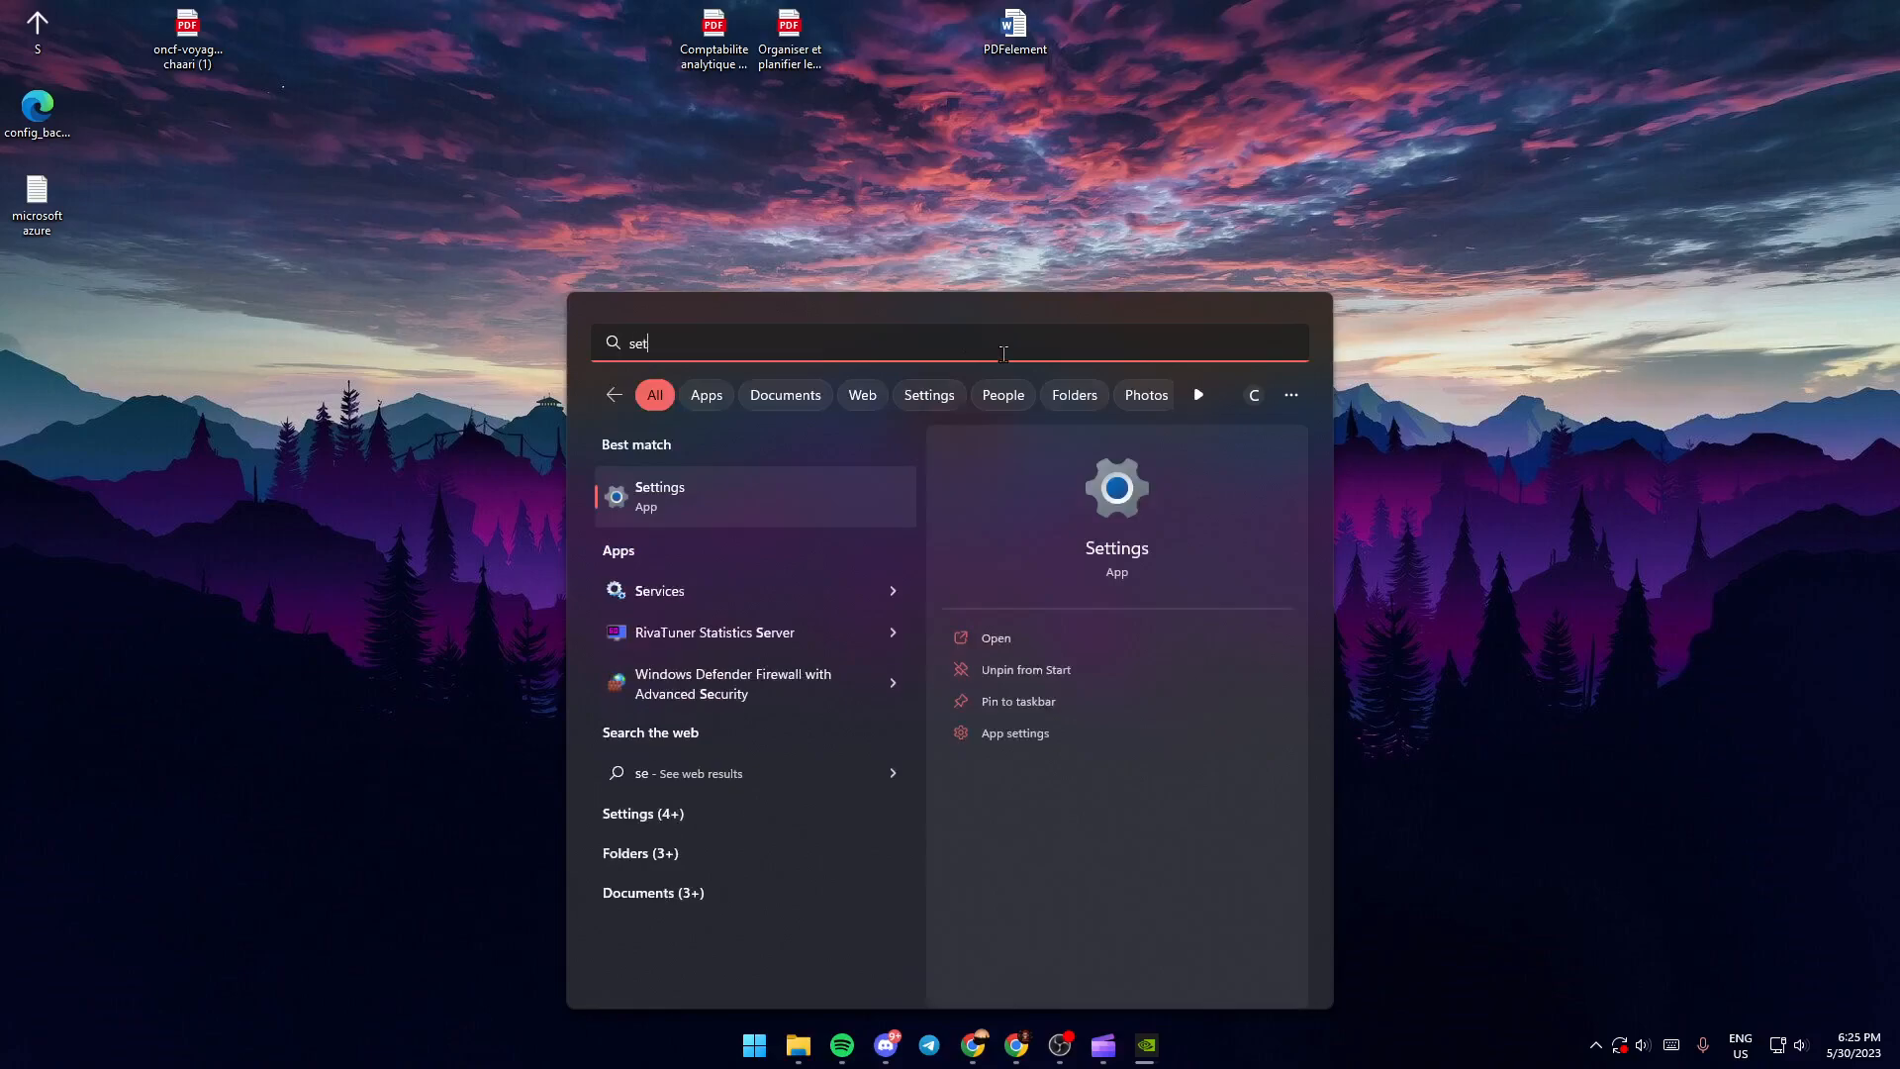
{"action": "type", "text": "tings"}
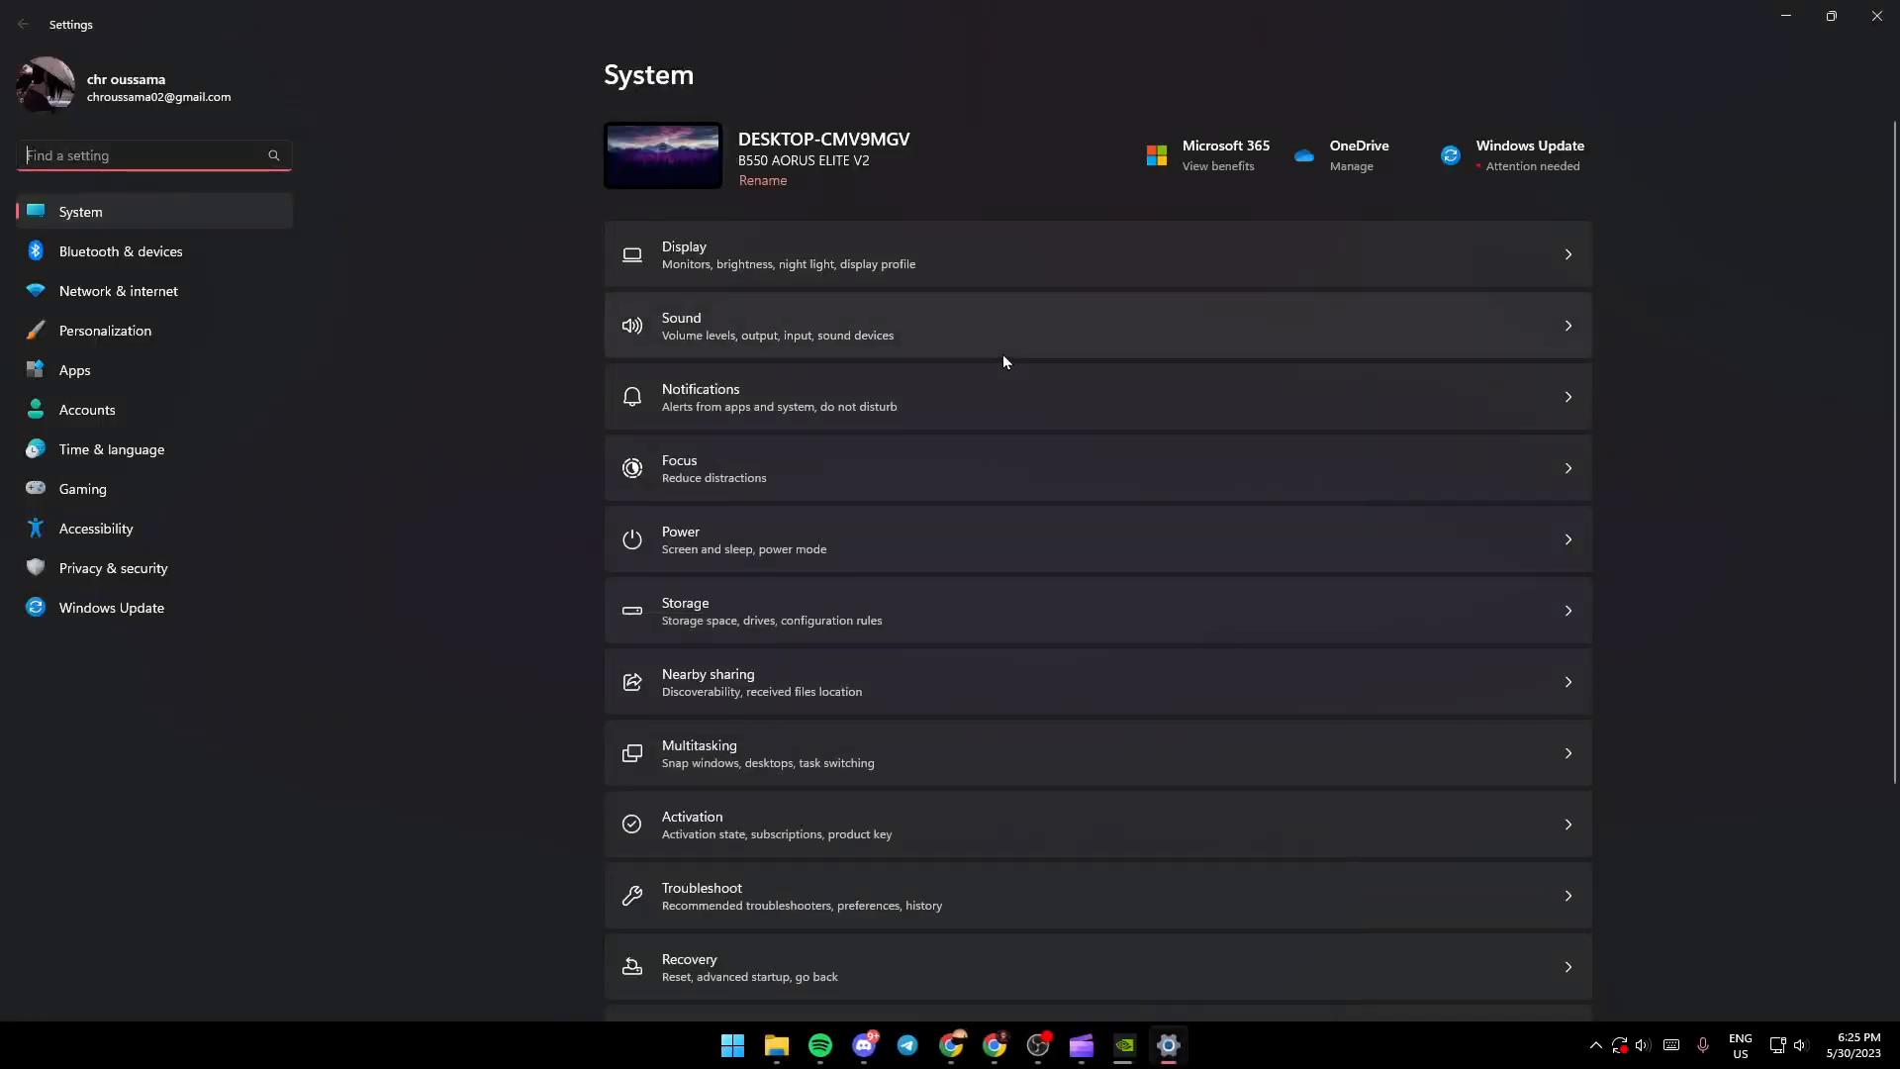
{"action": "mouse_move", "coordinate": [723, 321]}
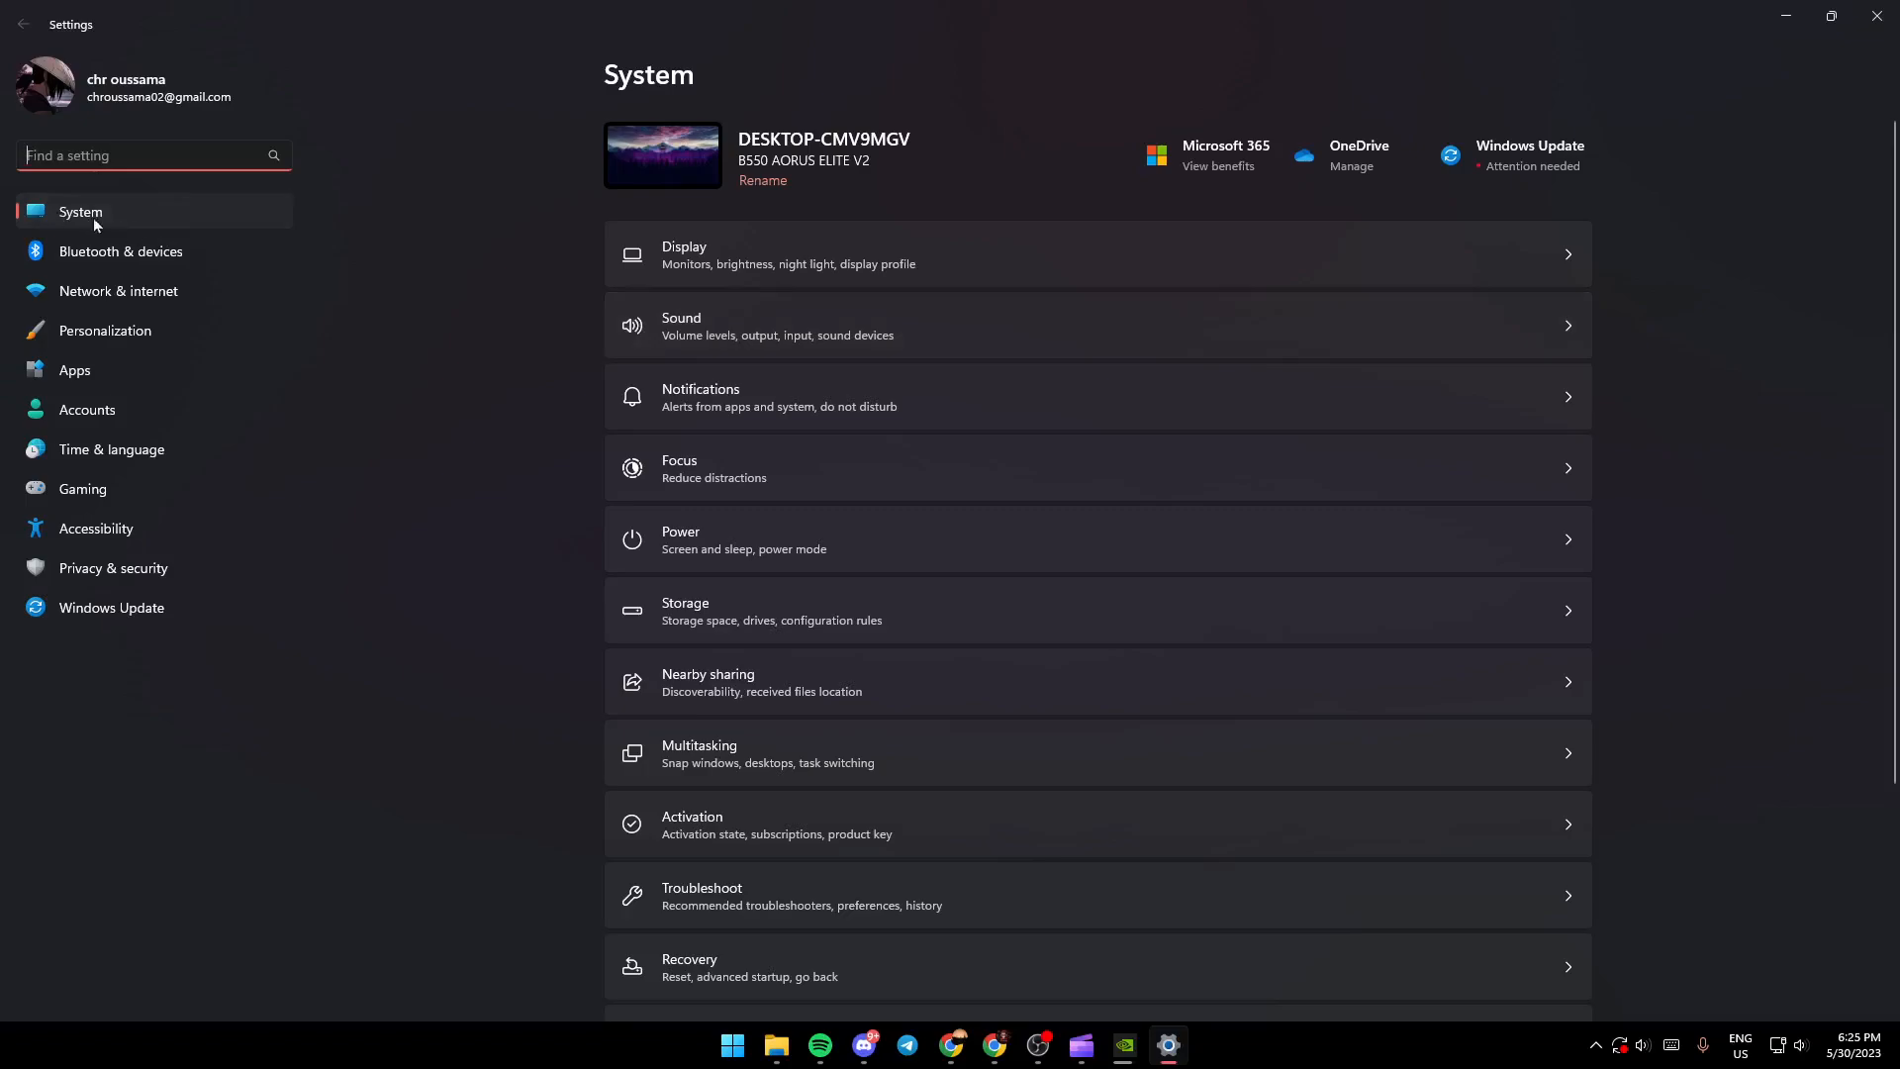
{"action": "mouse_move", "coordinate": [170, 250]}
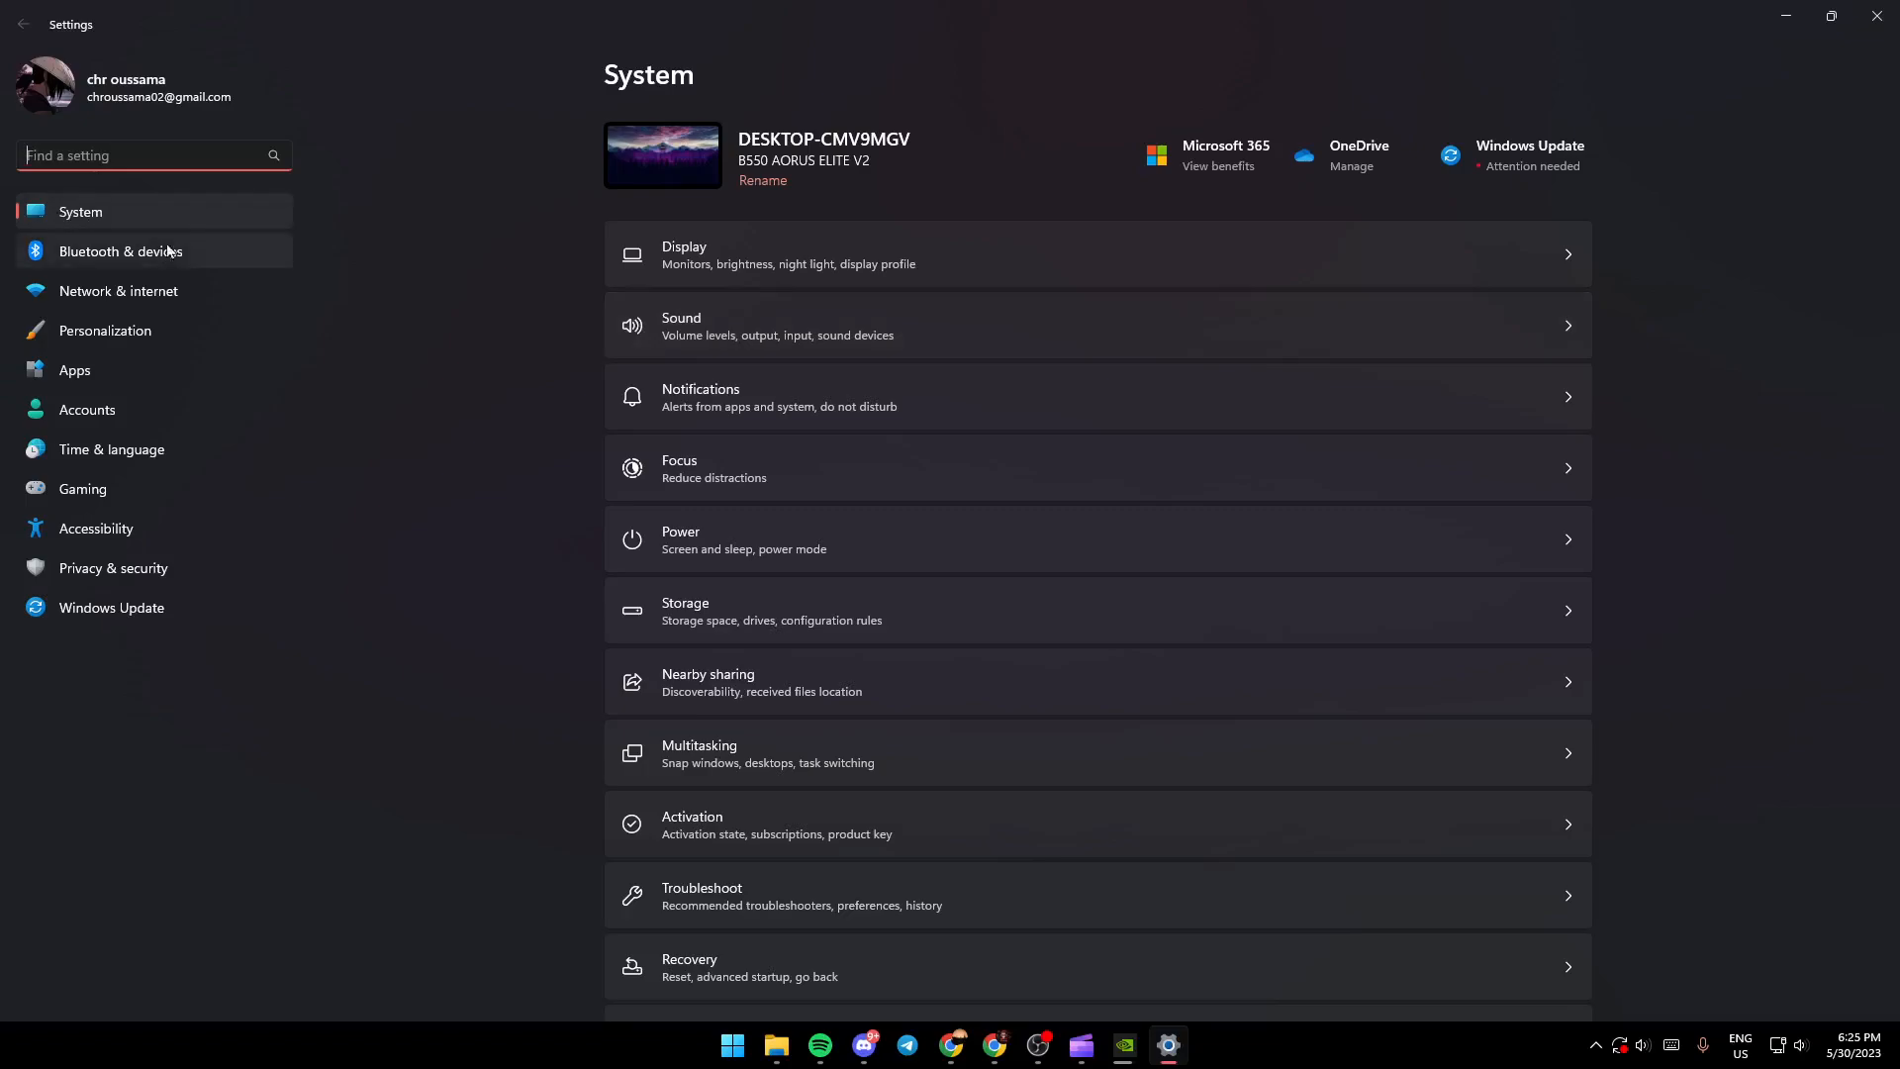
{"action": "left_click", "coordinate": [110, 607]}
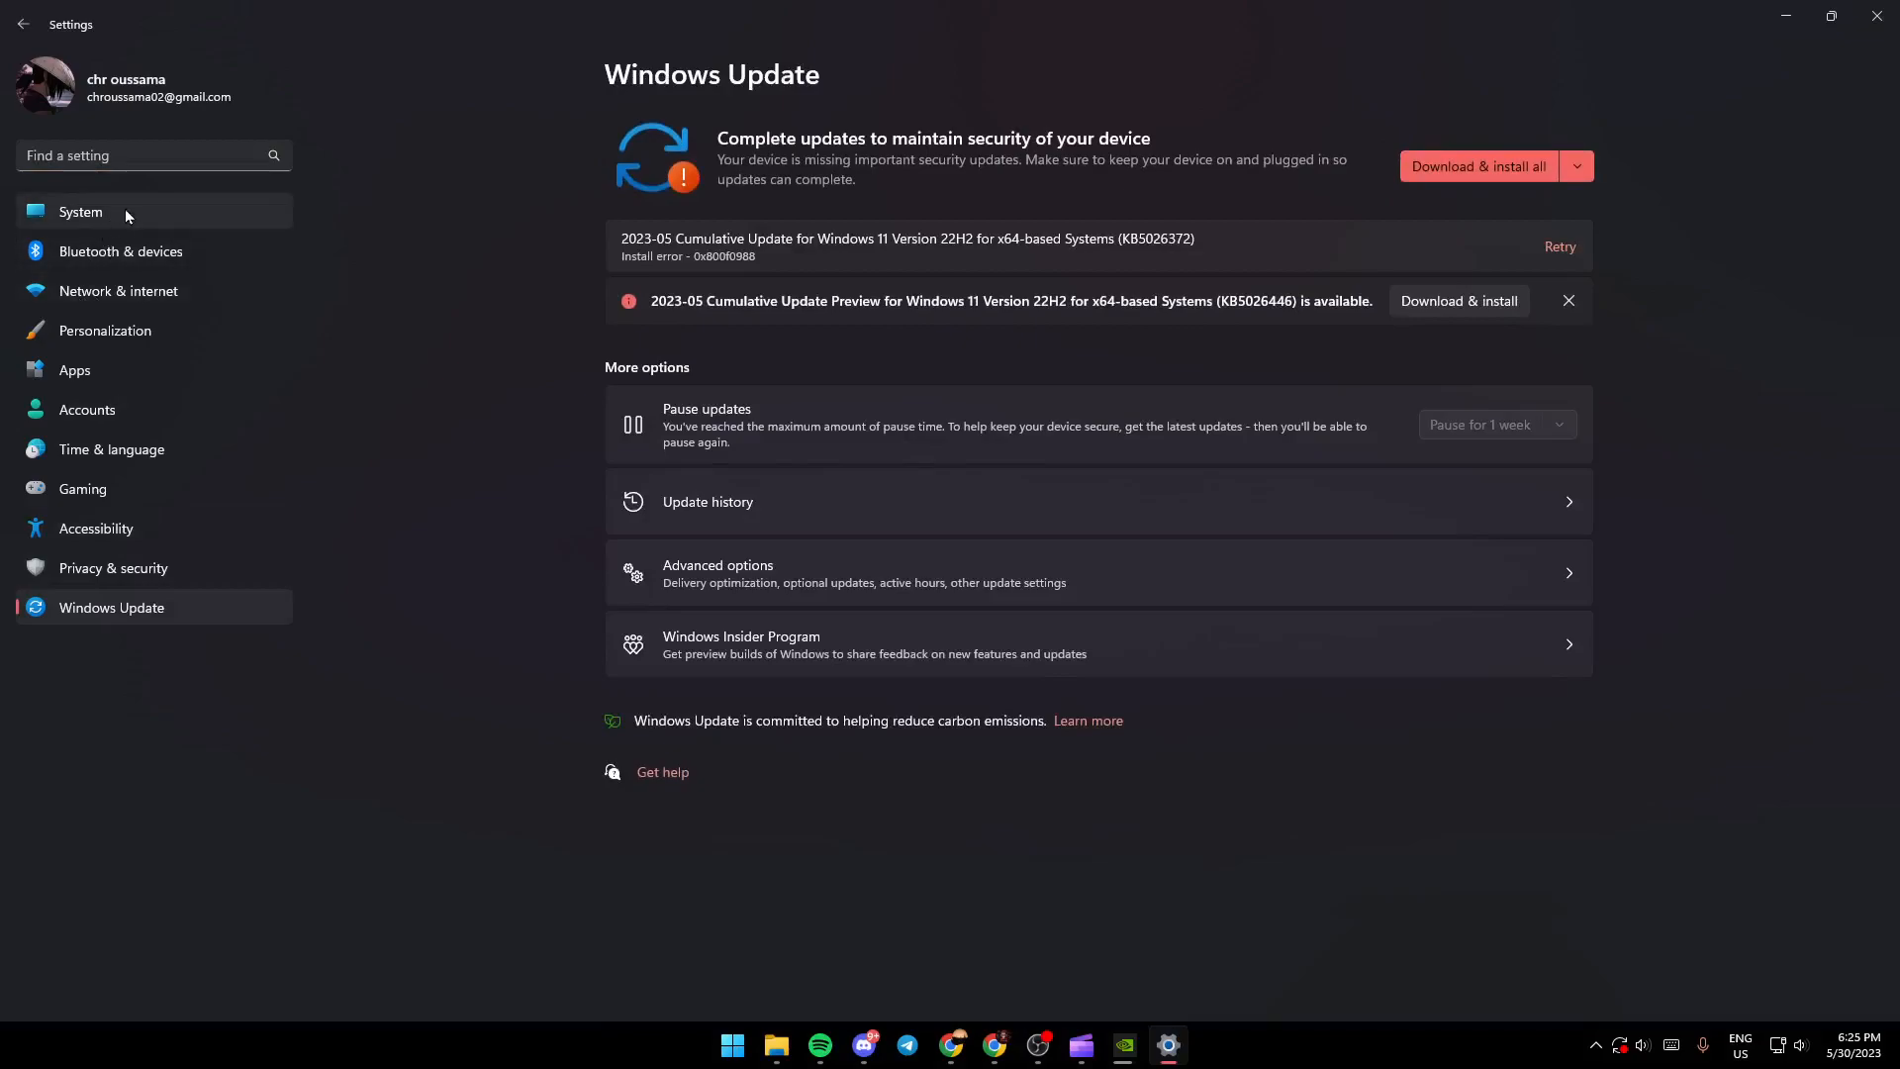
{"action": "left_click", "coordinate": [80, 211]}
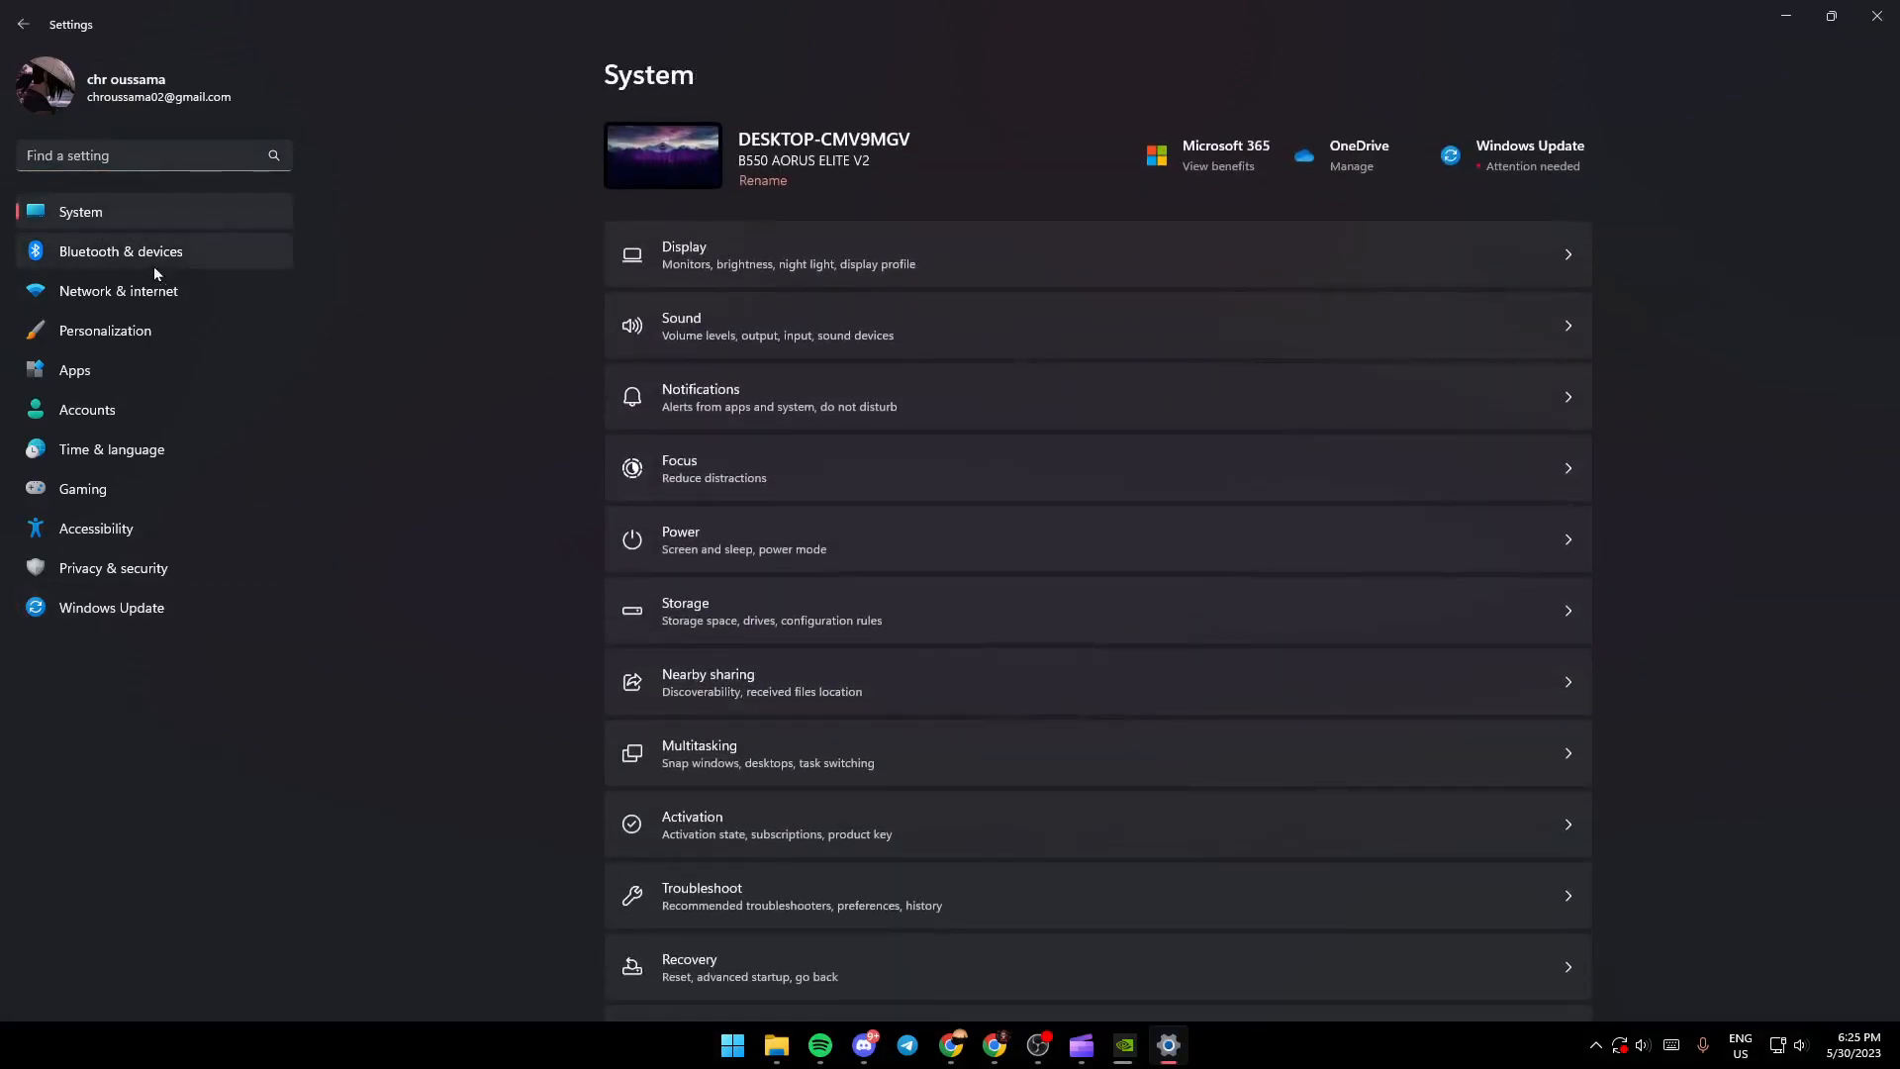
{"action": "mouse_move", "coordinate": [1494, 415]}
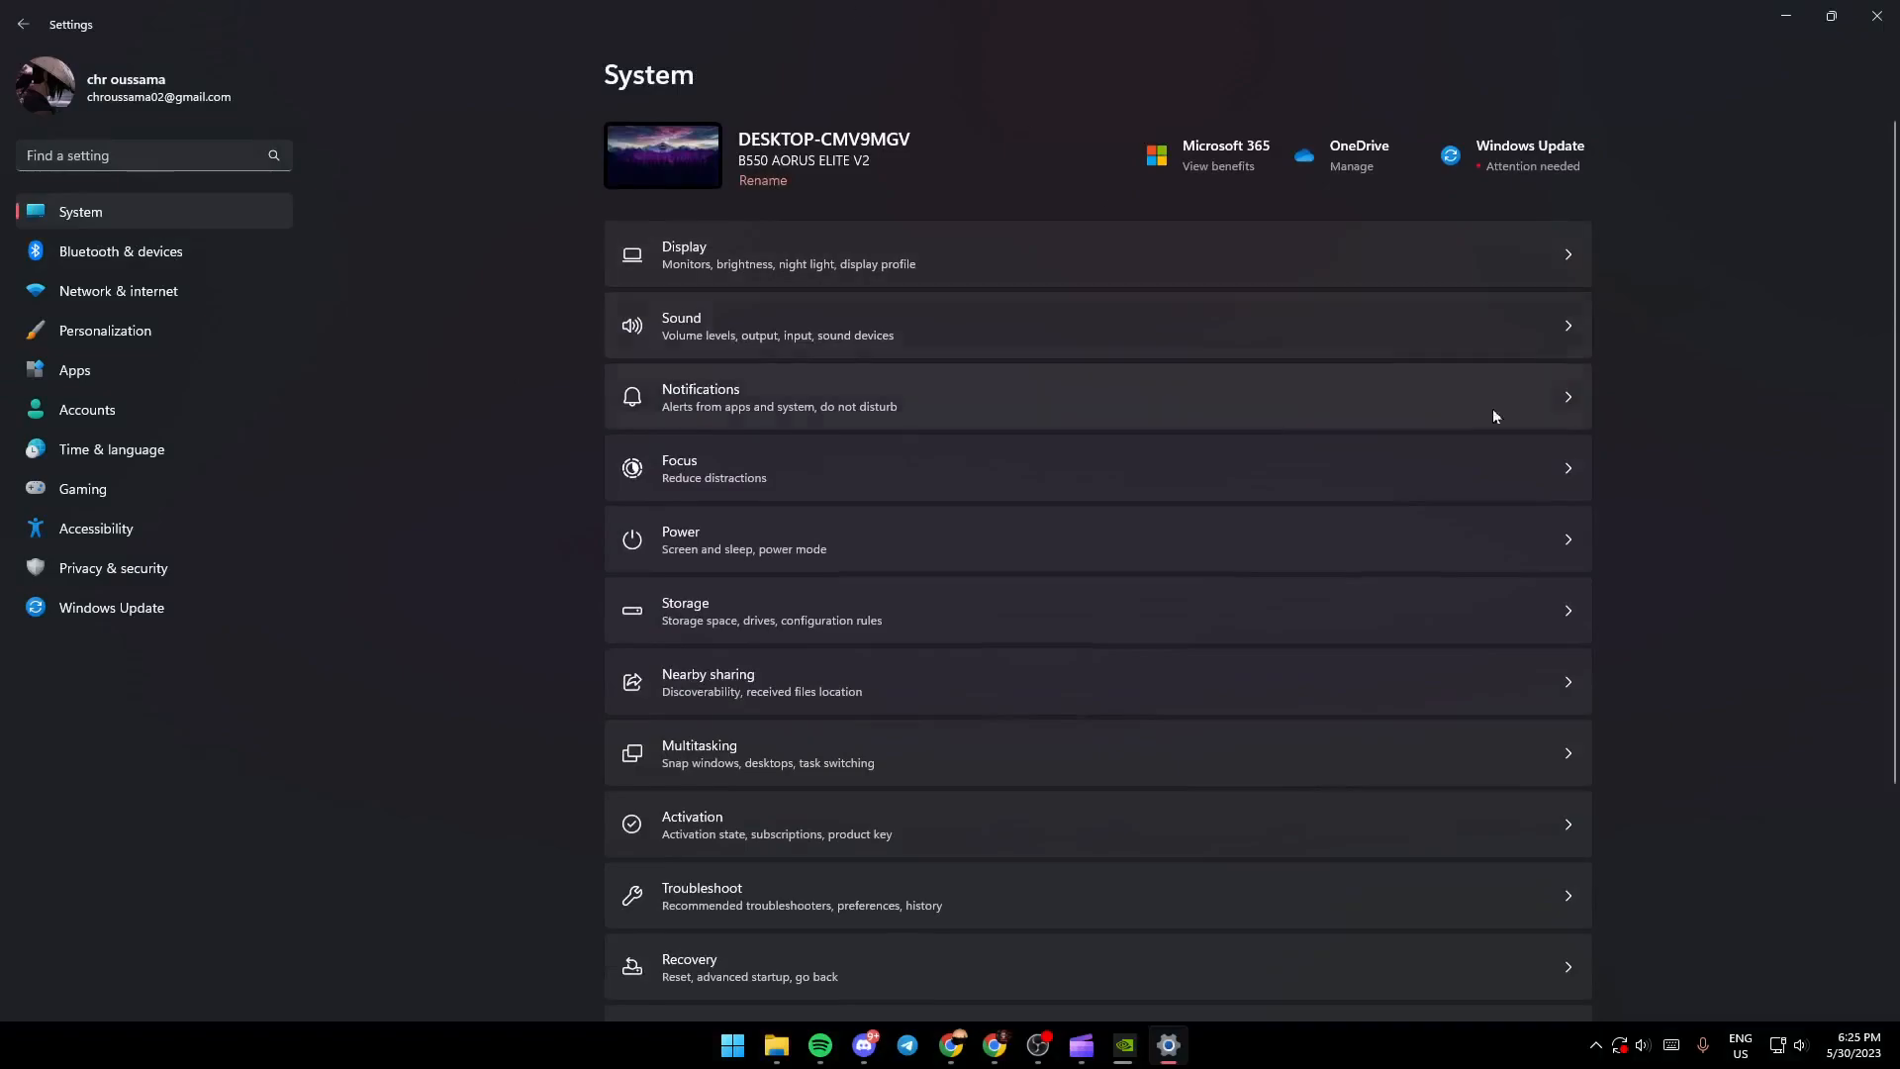
{"action": "mouse_move", "coordinate": [601, 291]}
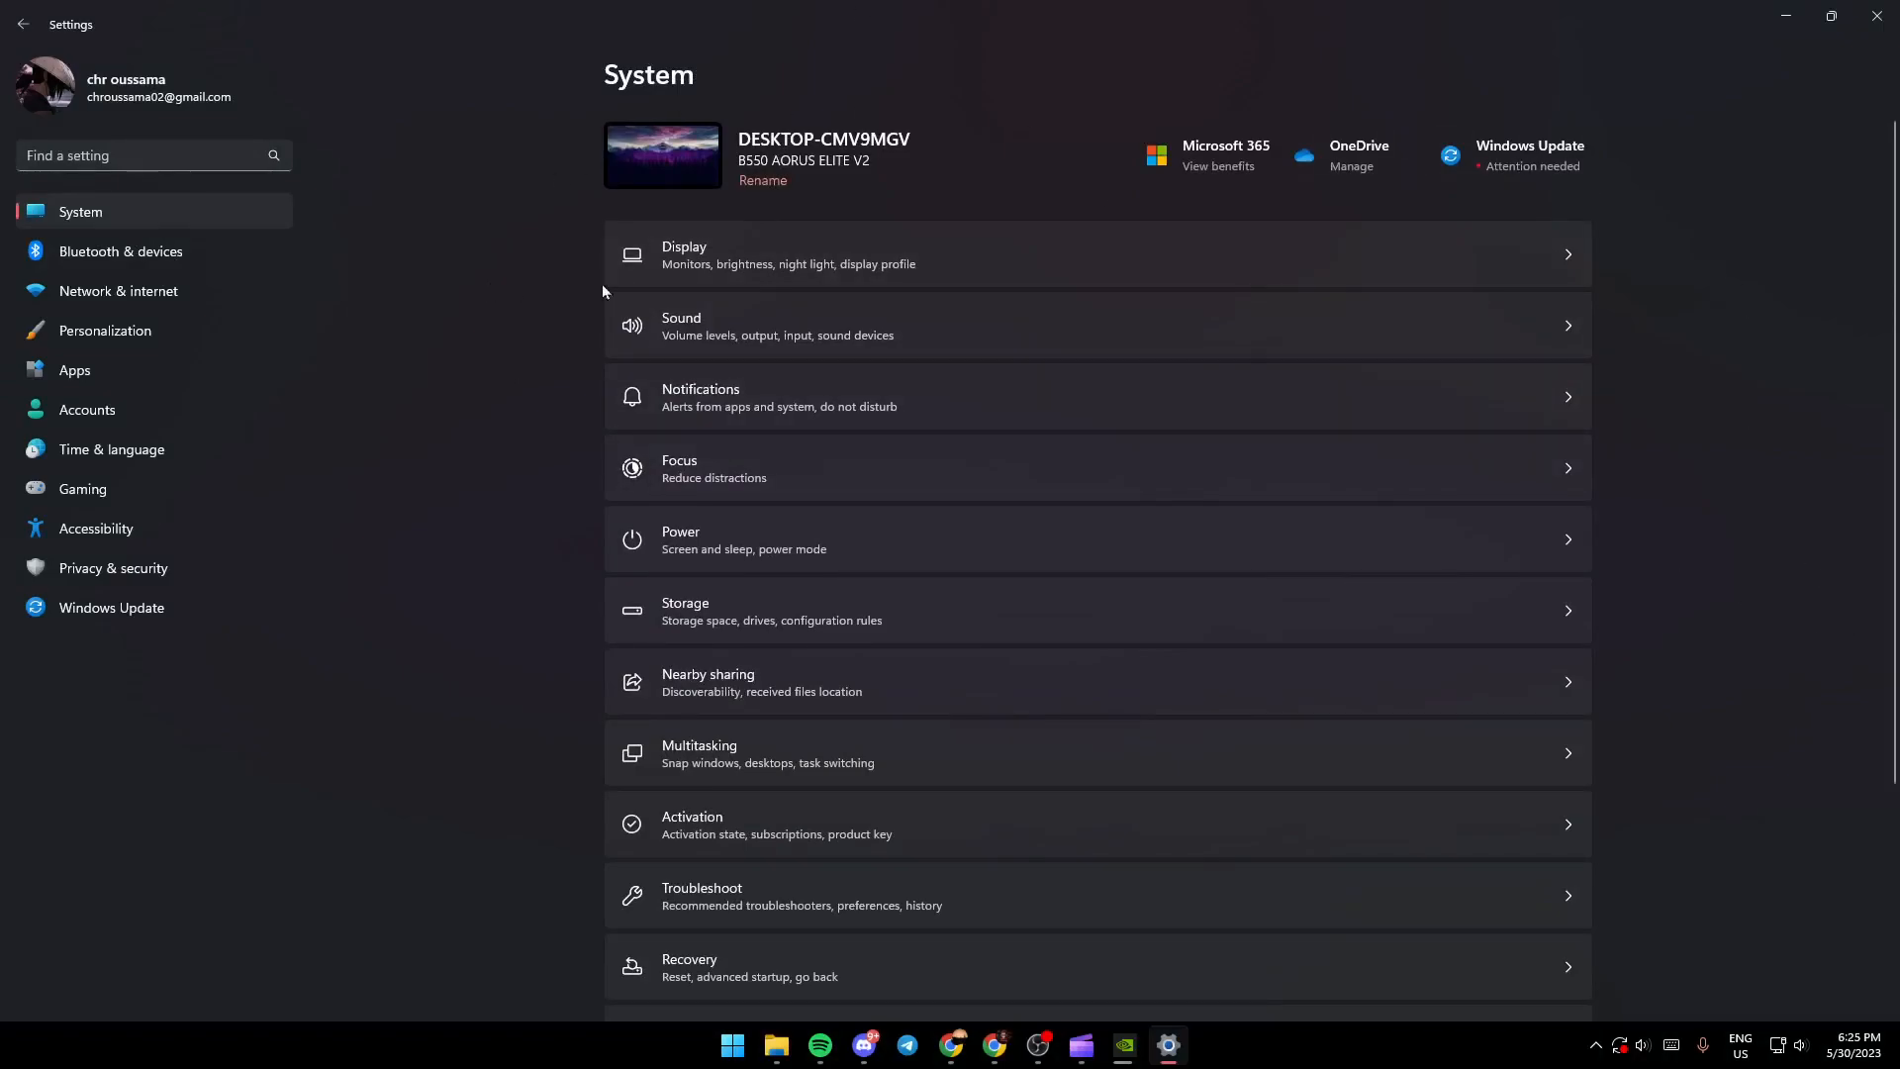
Scroll the System page down to reveal Troubleshoot, Recovery, Clipboard and About.
{"action": "scroll", "scroll_direction": "down", "scroll_amount": 3}
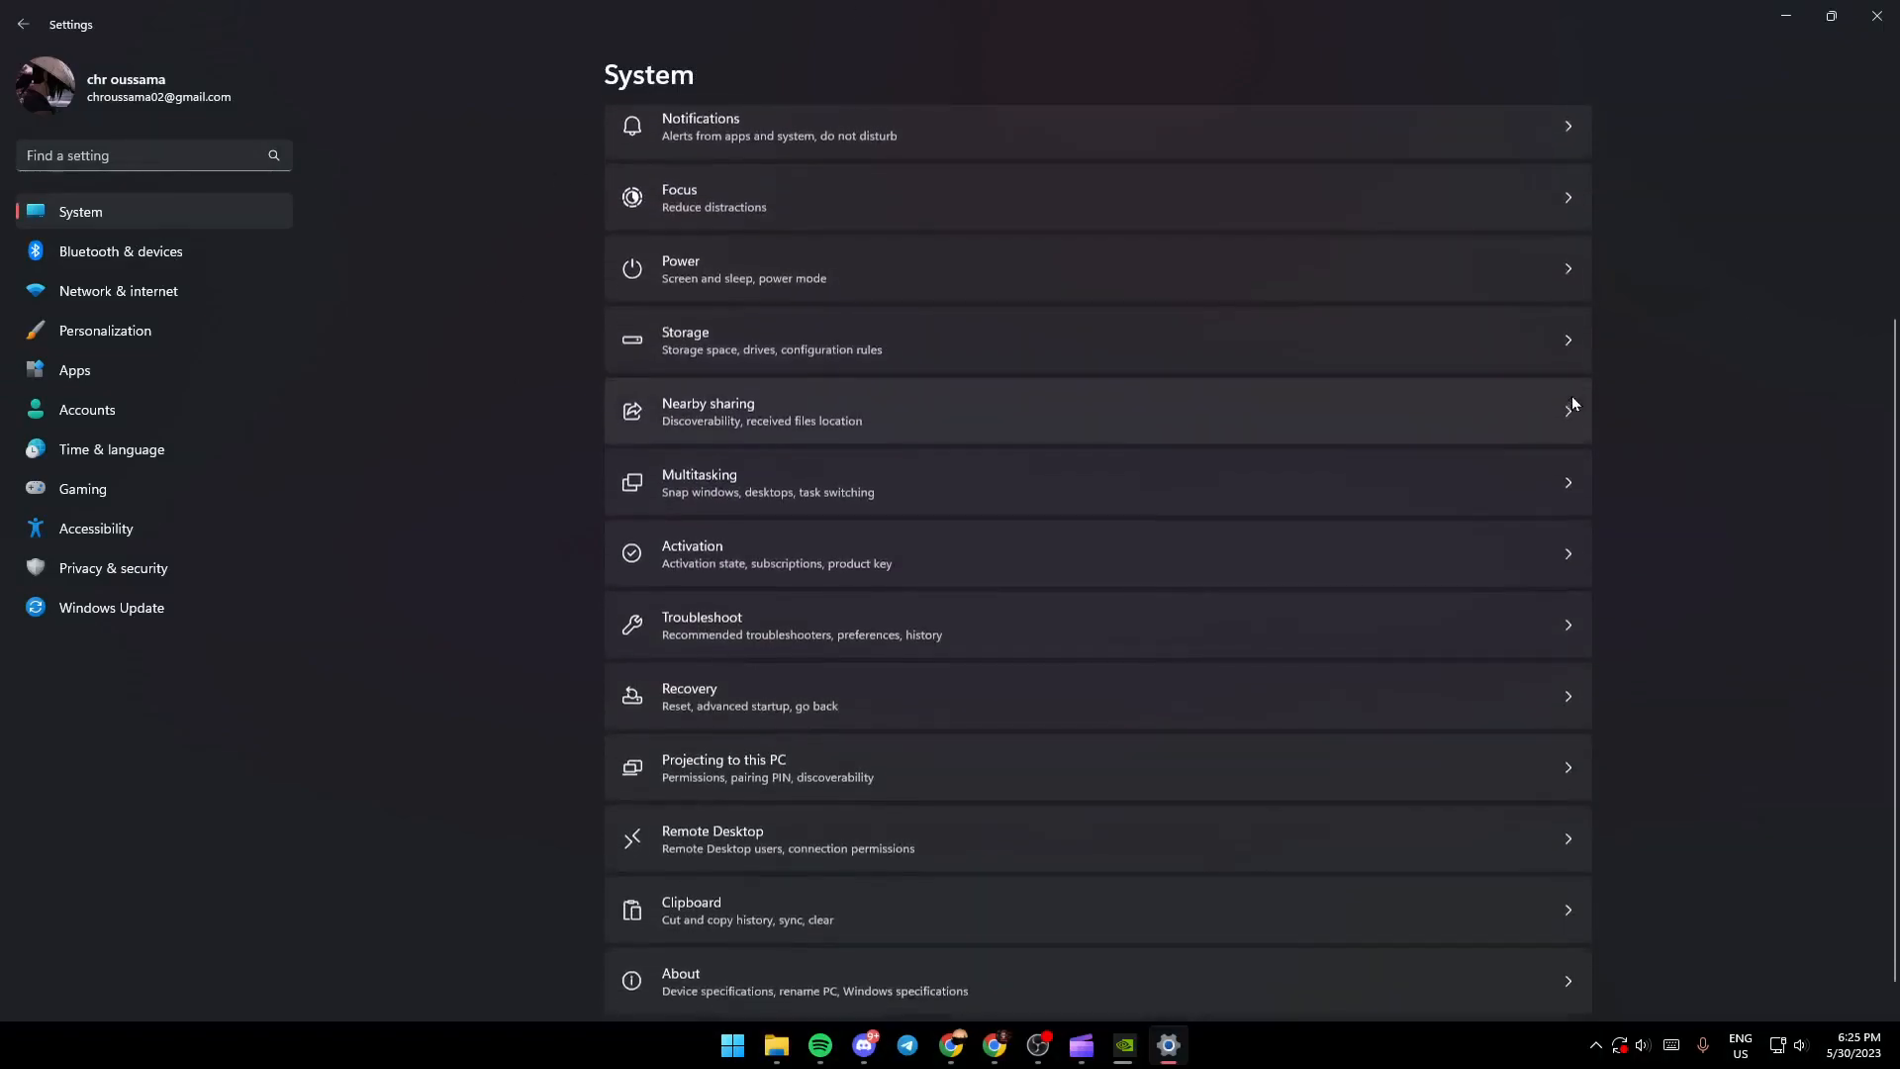
{"action": "scroll", "scroll_direction": "down", "scroll_amount": 3}
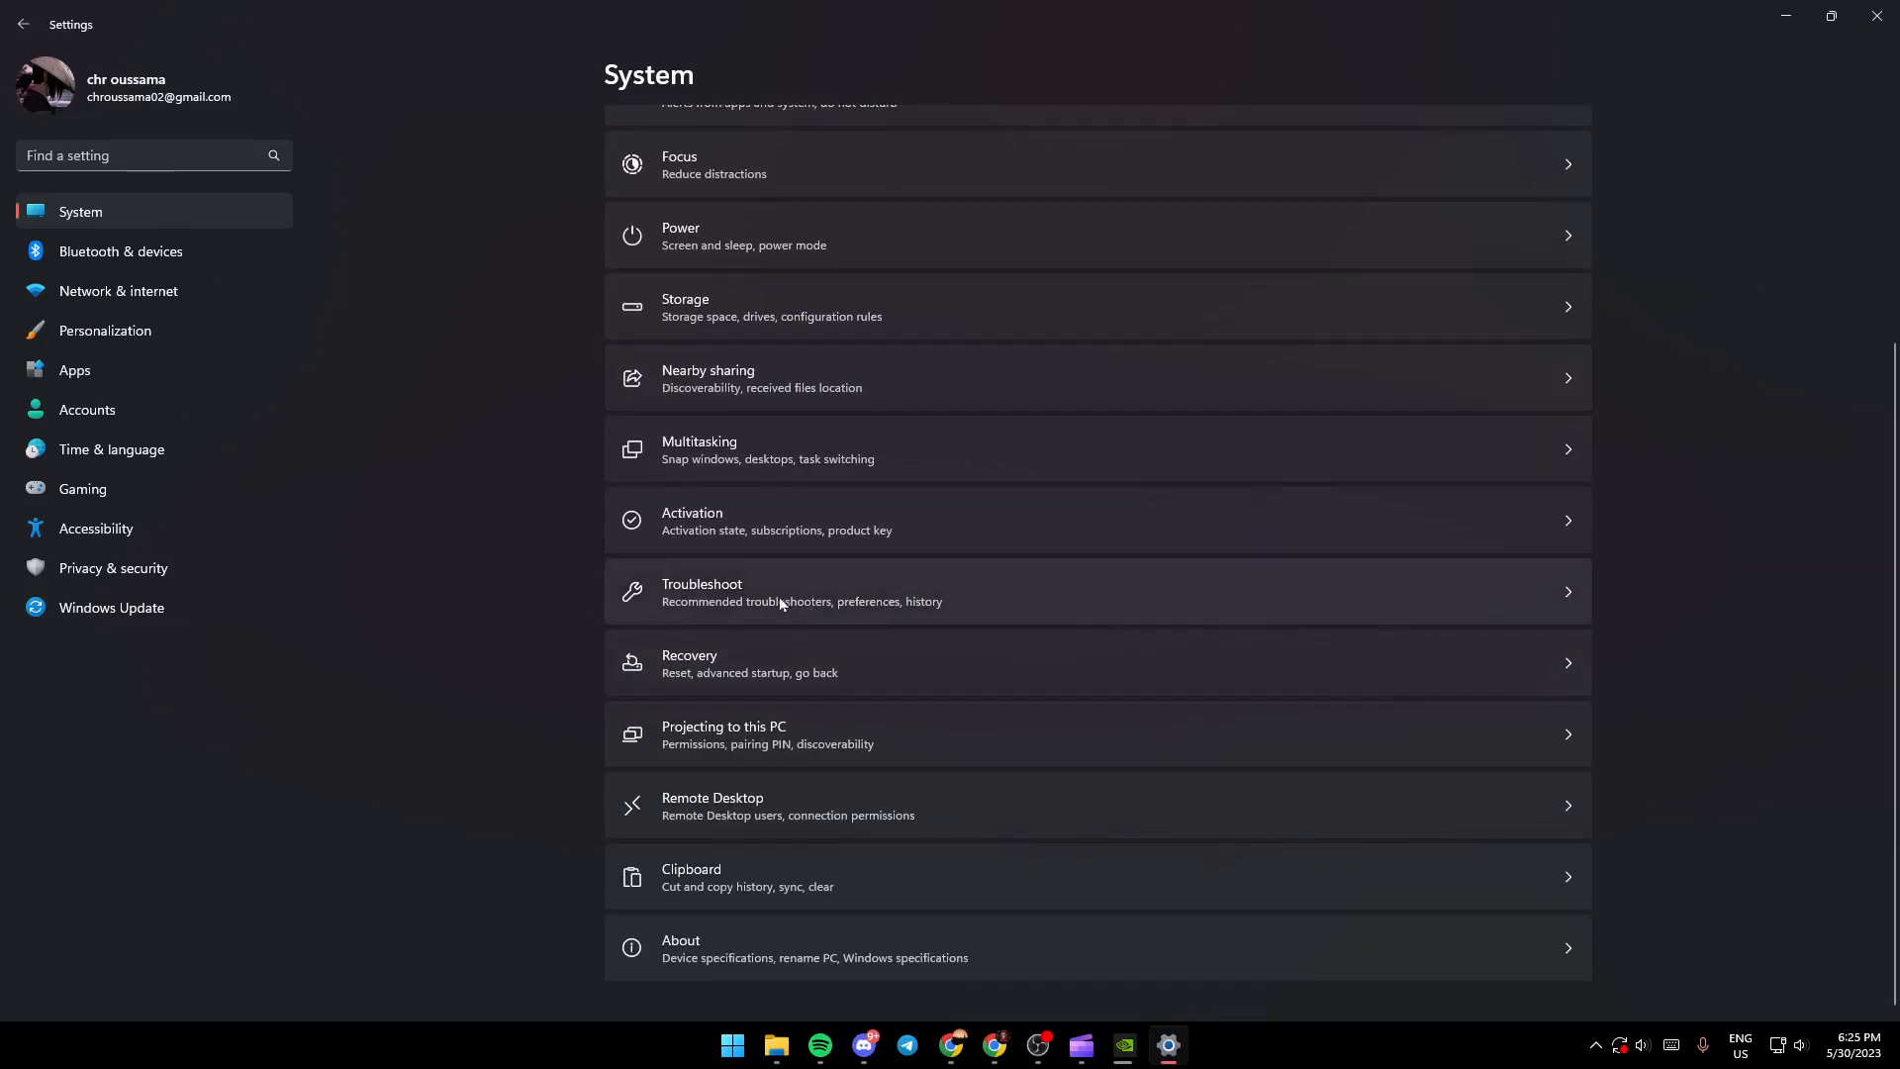
{"action": "mouse_move", "coordinate": [594, 615]}
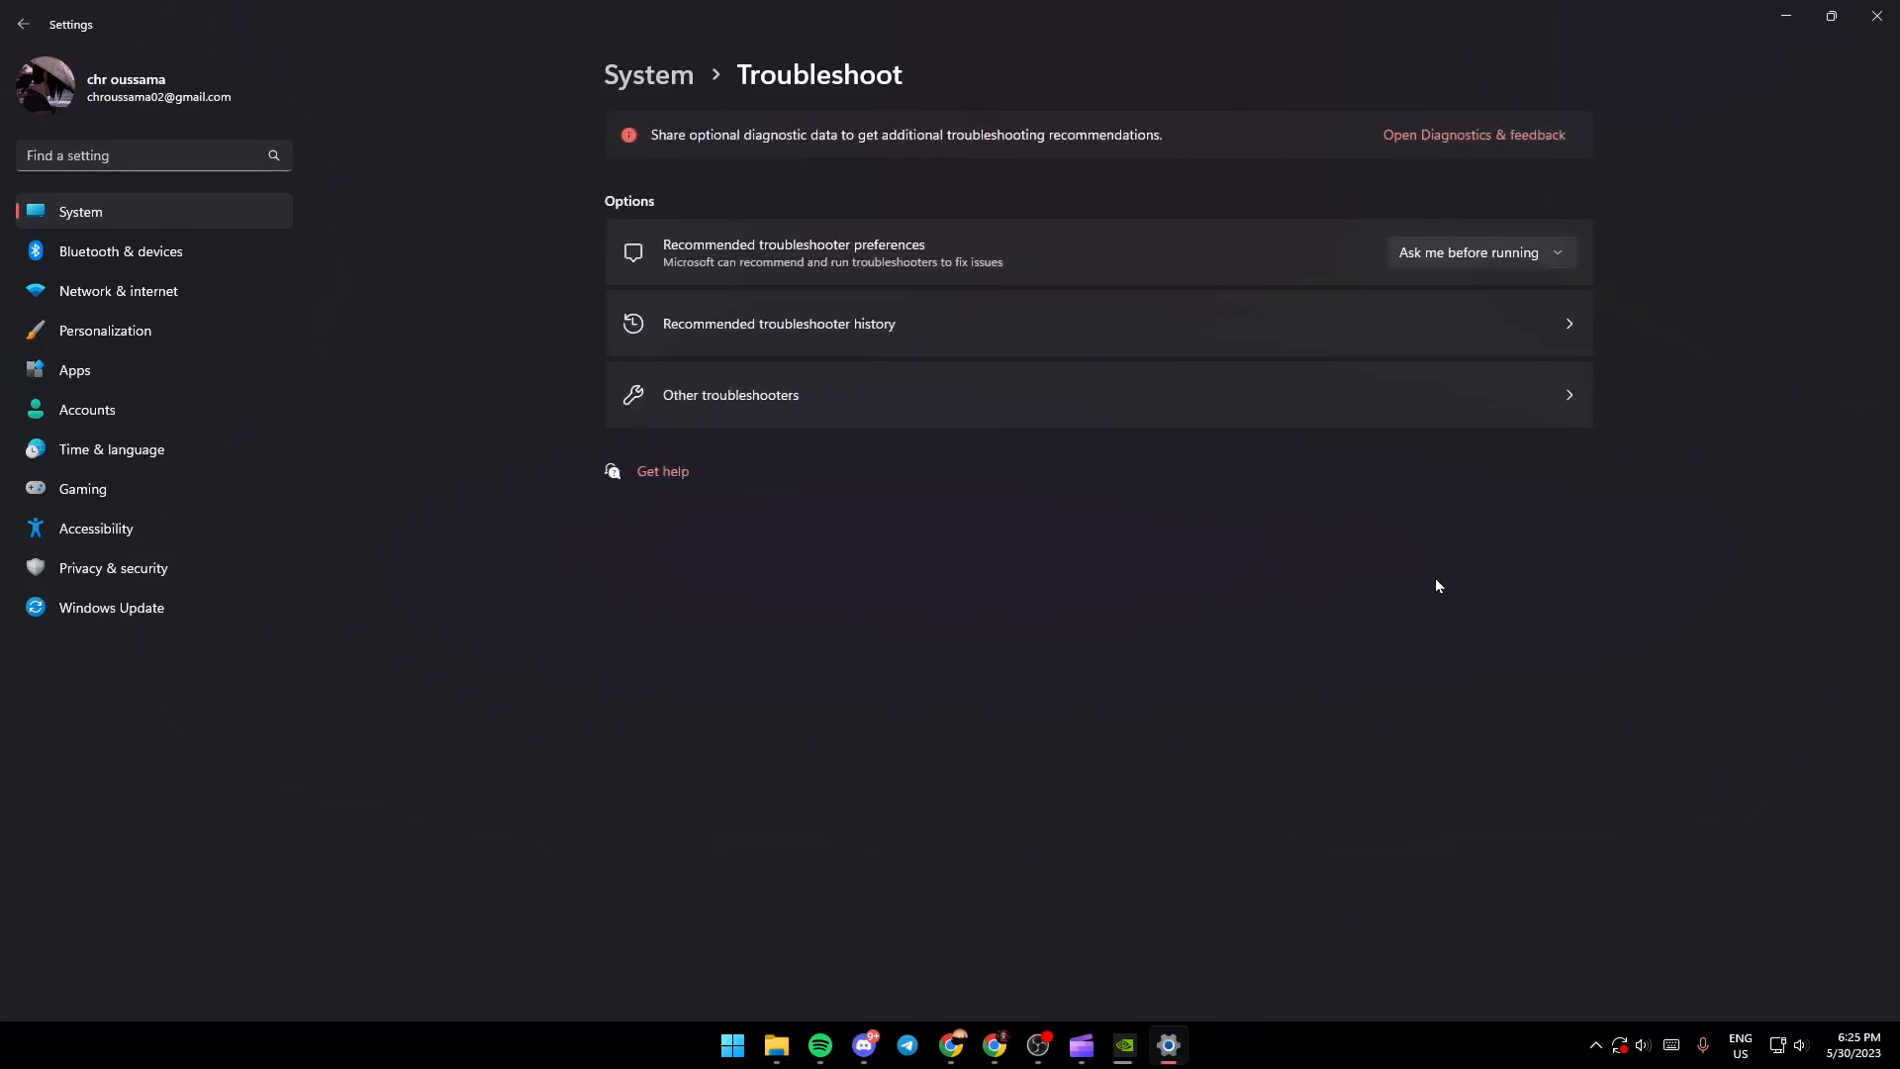
{"action": "mouse_move", "coordinate": [545, 554]}
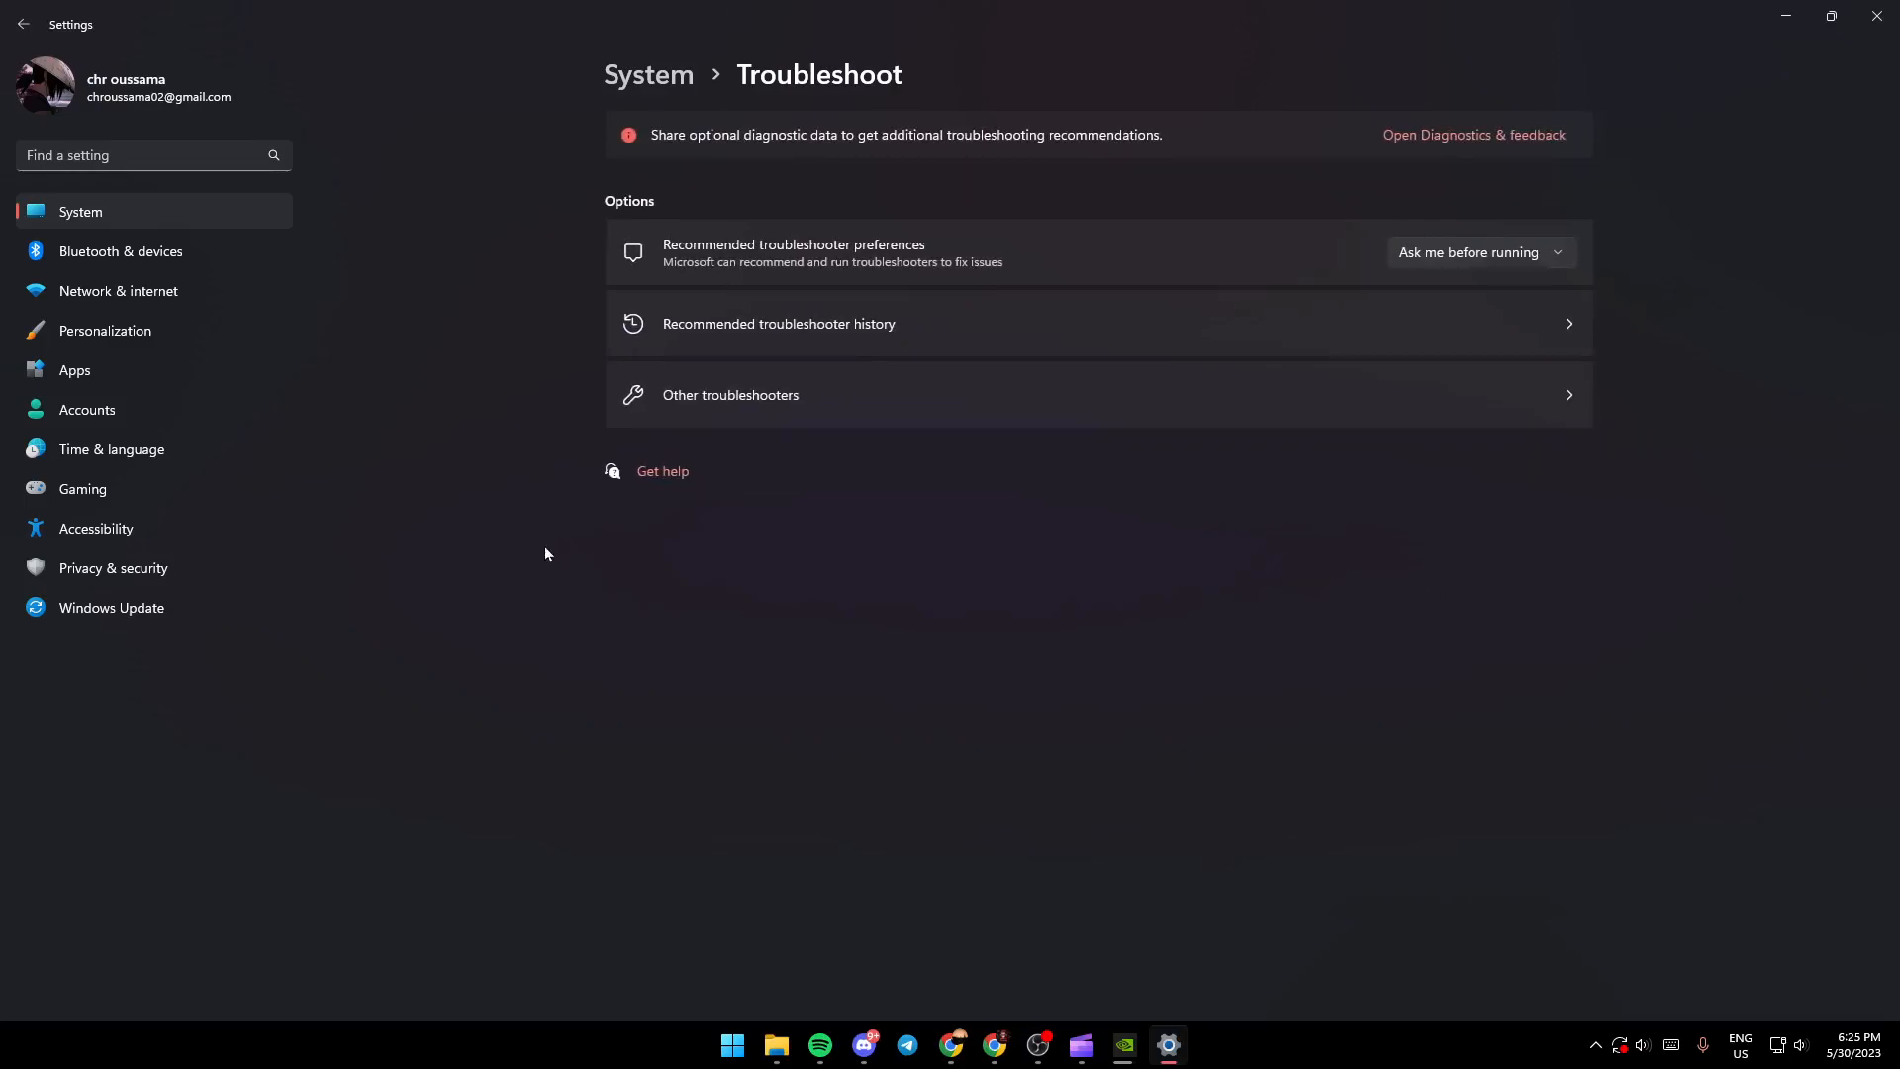
{"action": "mouse_move", "coordinate": [414, 413]}
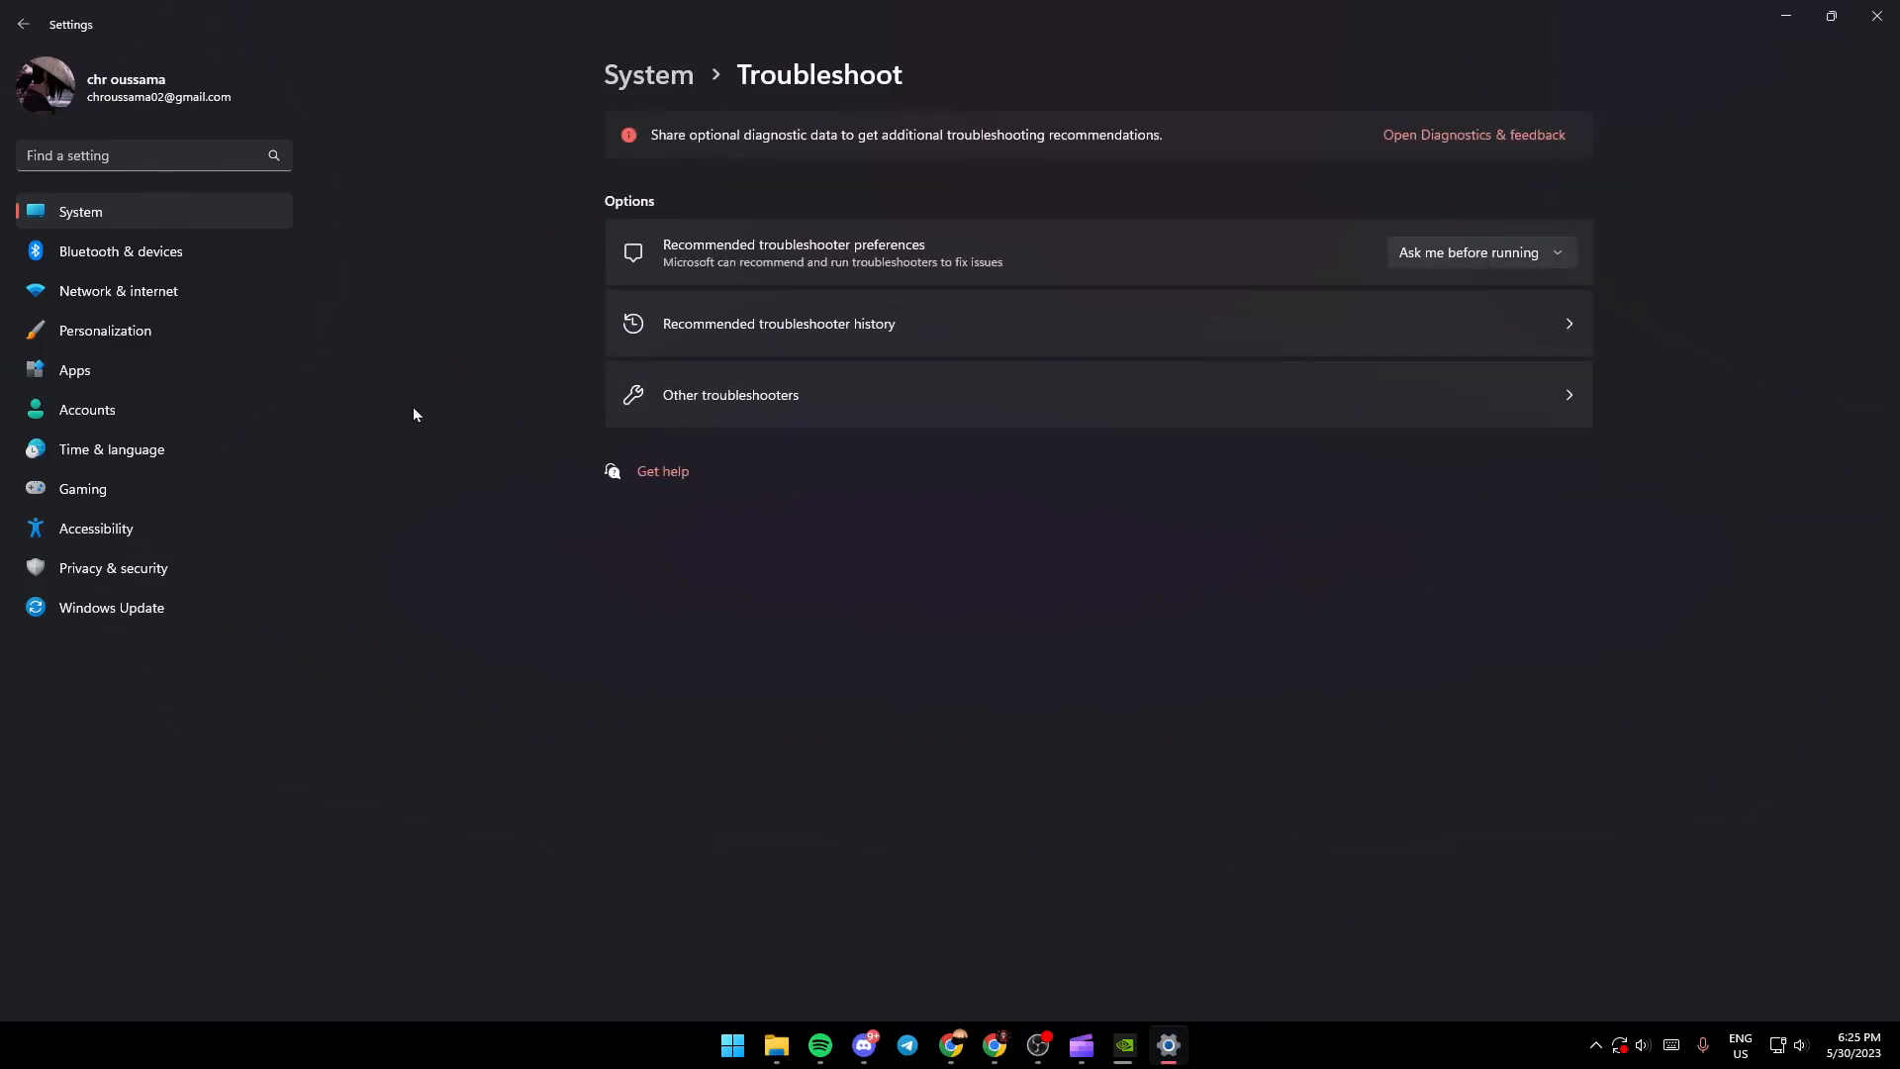
{"action": "mouse_move", "coordinate": [799, 10]}
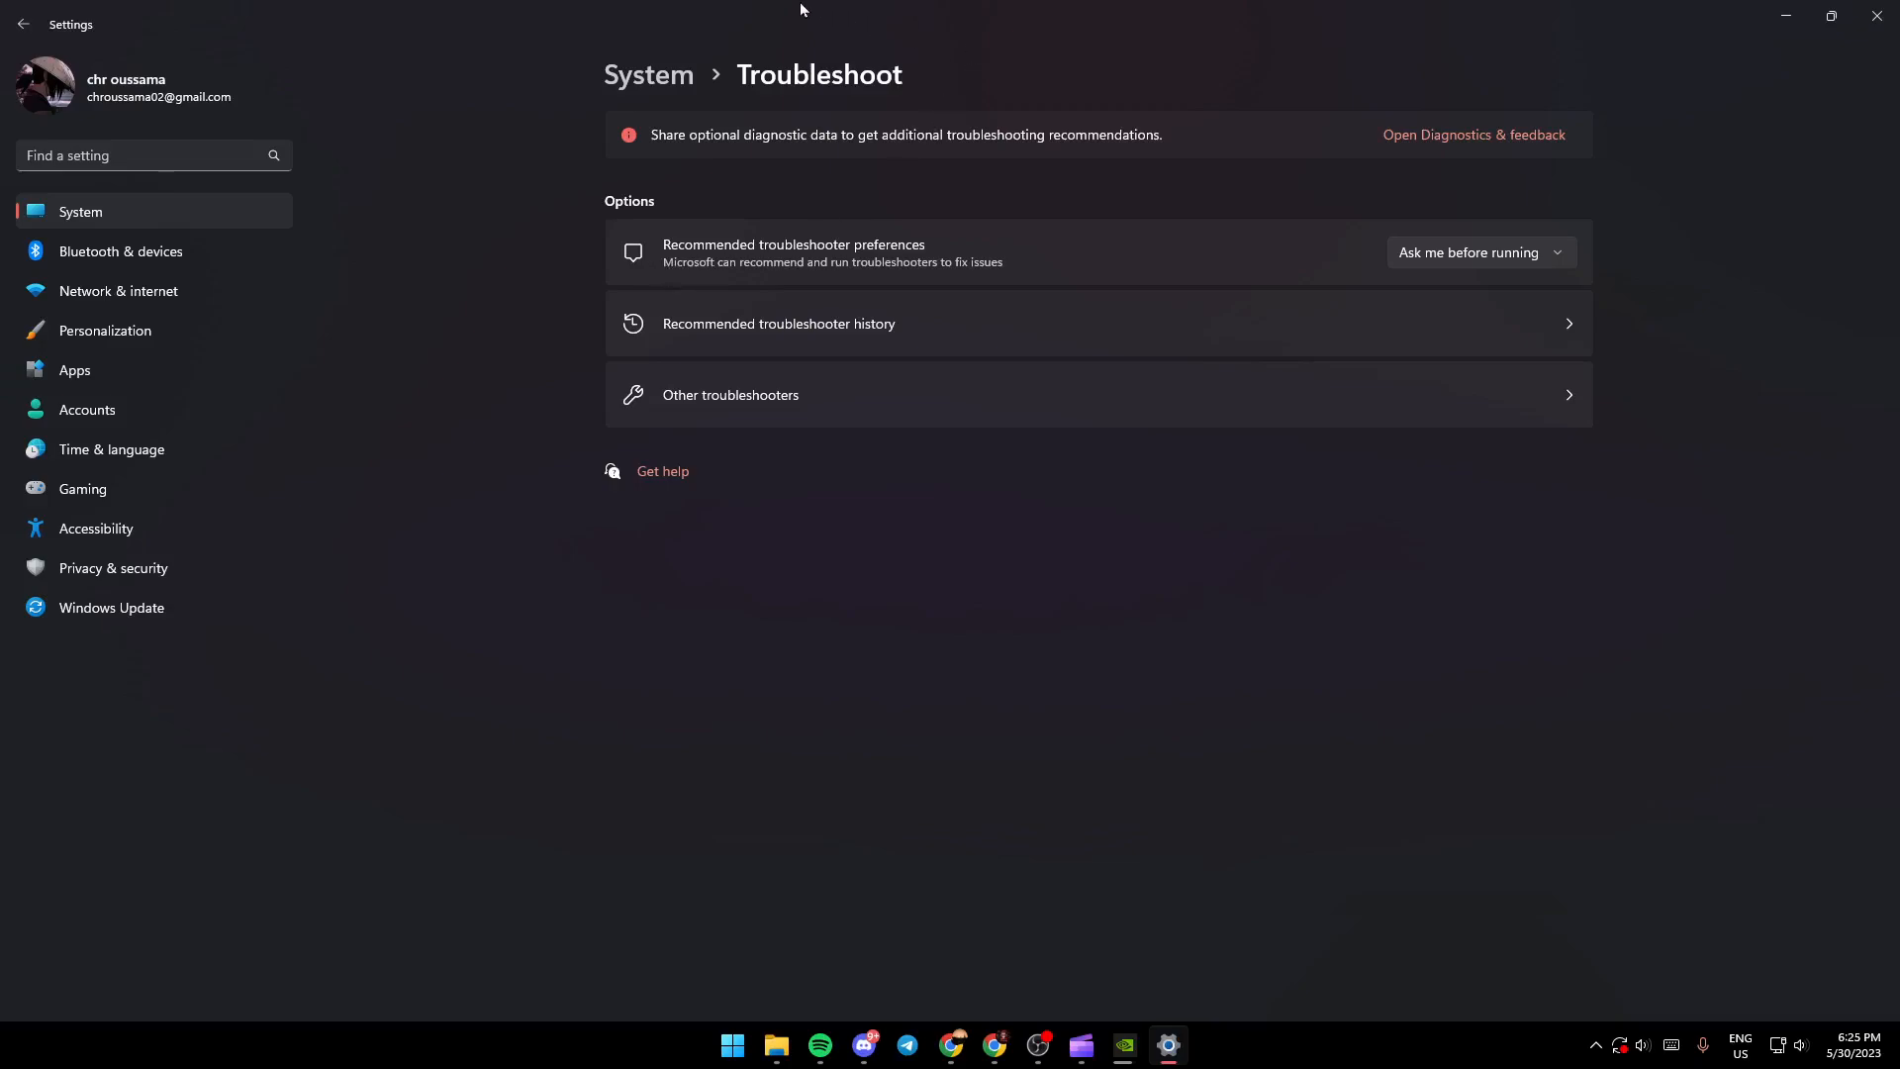
{"action": "mouse_move", "coordinate": [594, 203]}
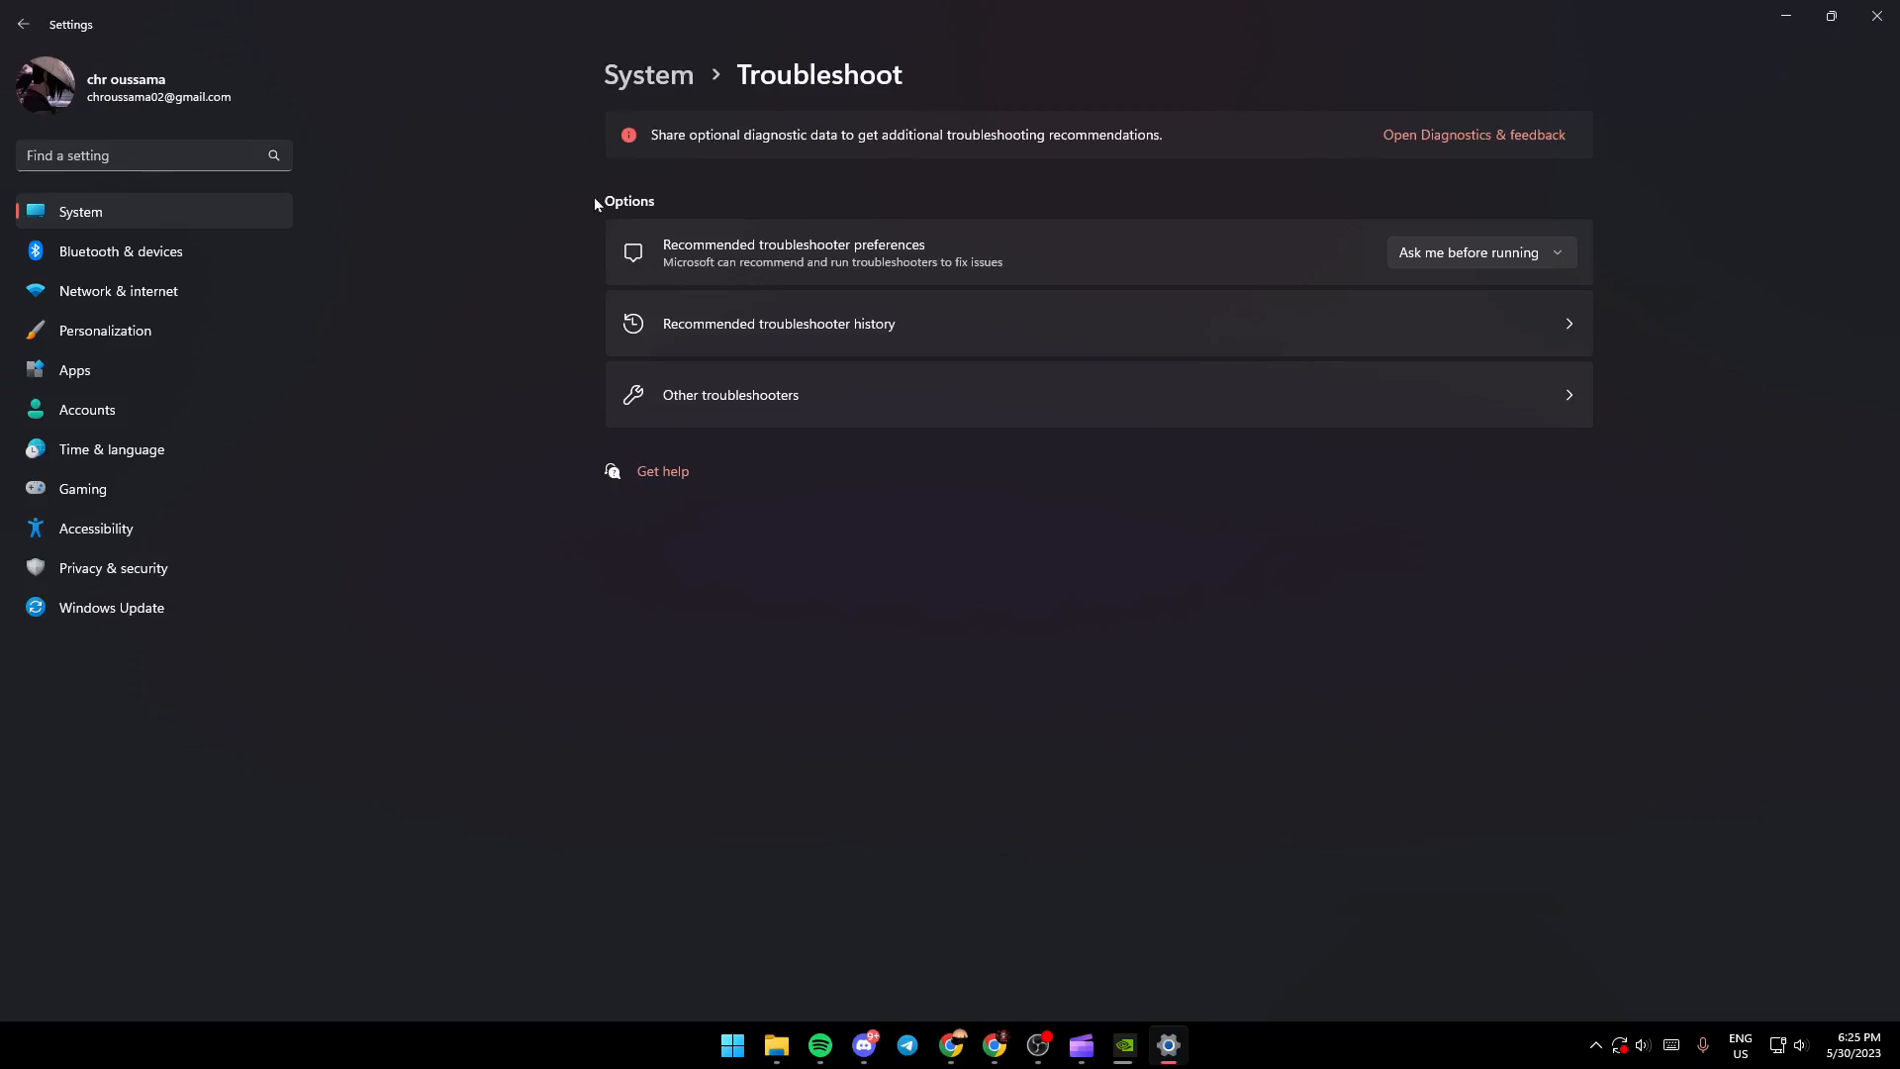
{"action": "mouse_move", "coordinate": [630, 215]}
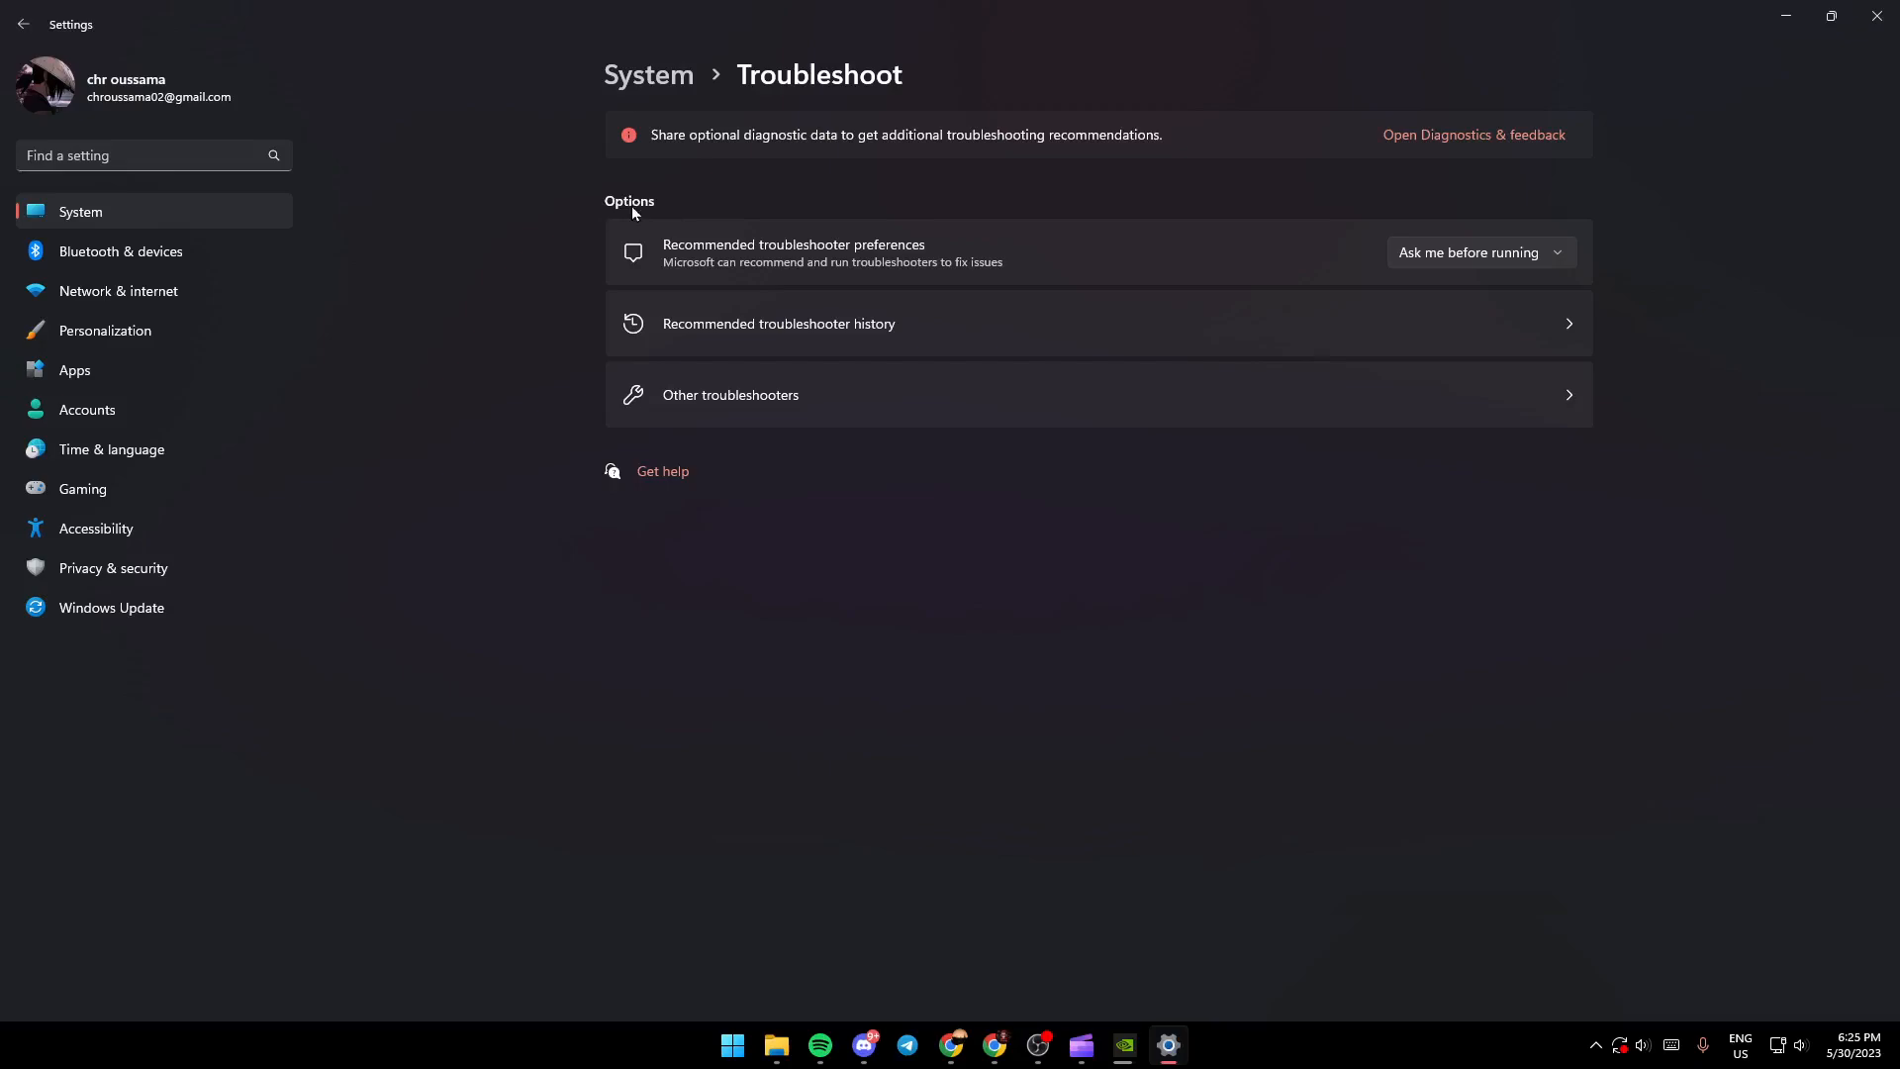
{"action": "mouse_move", "coordinate": [815, 497]}
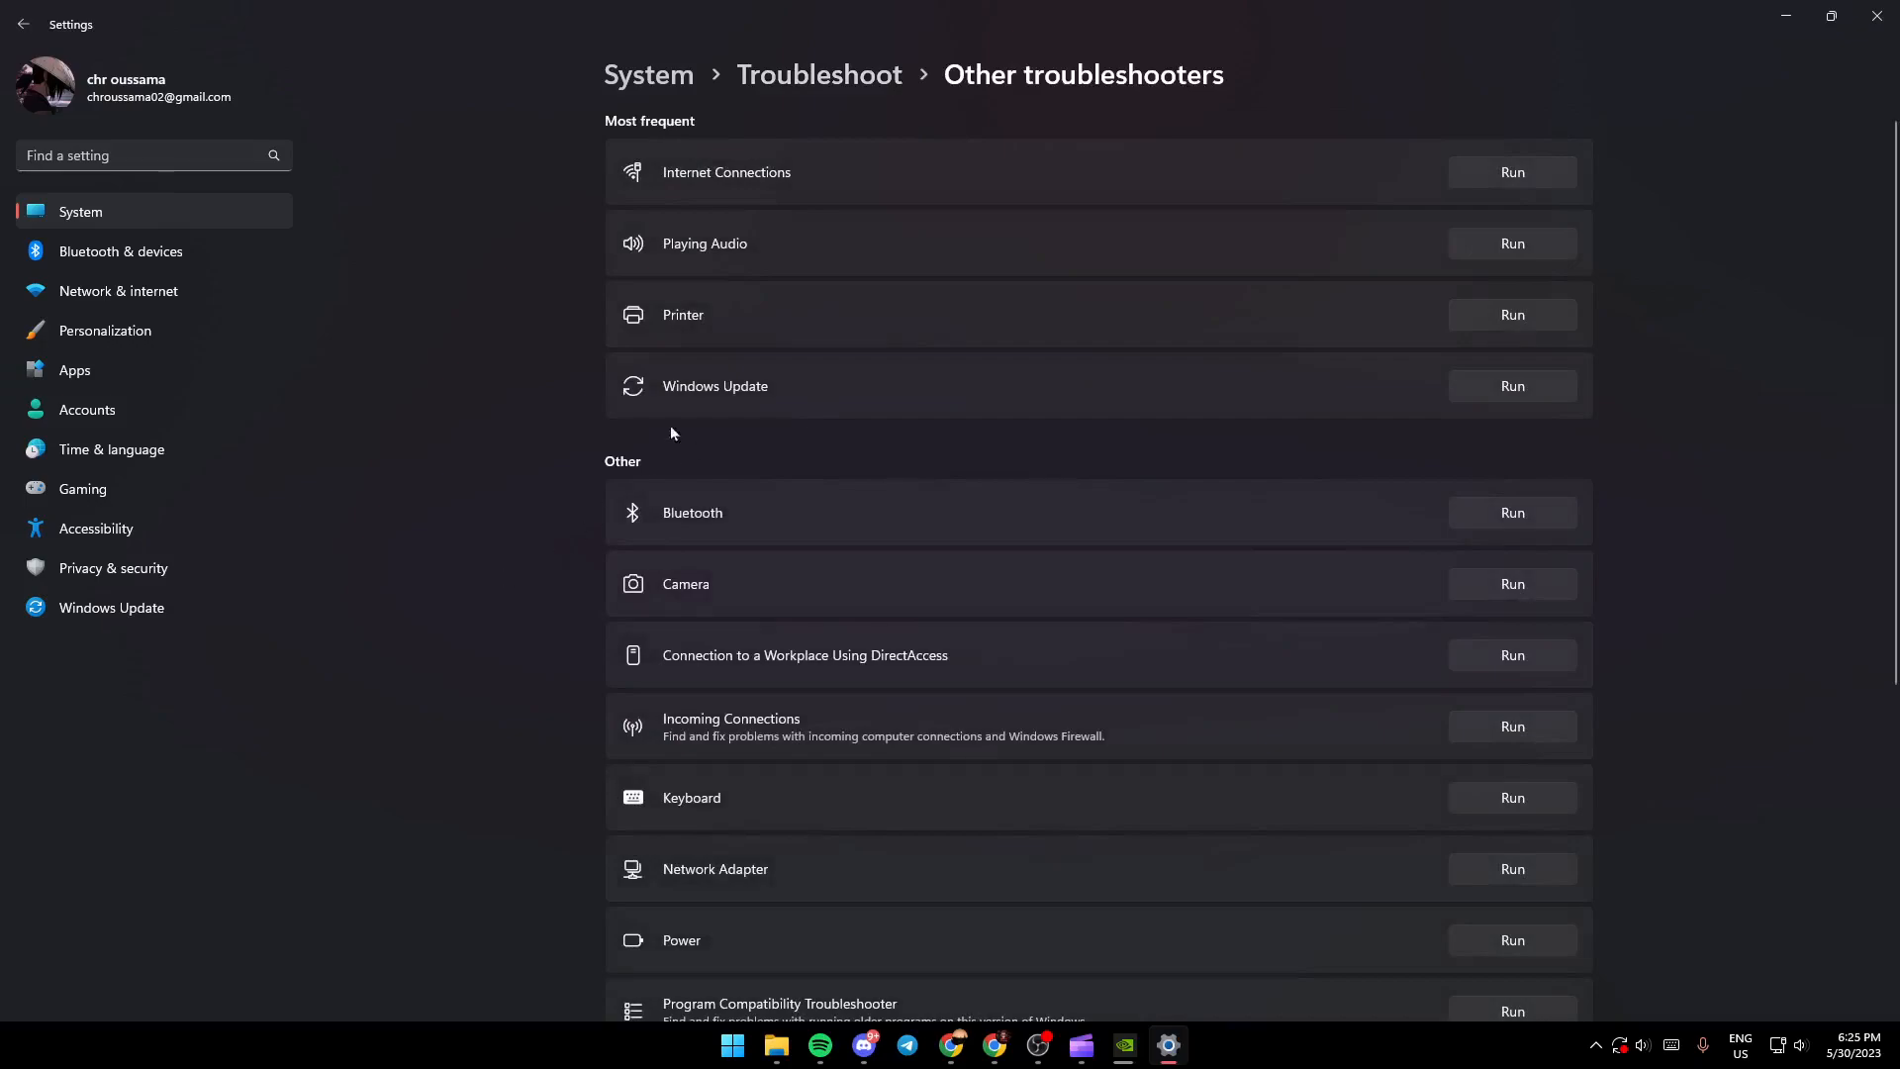
{"action": "mouse_move", "coordinate": [1603, 405]}
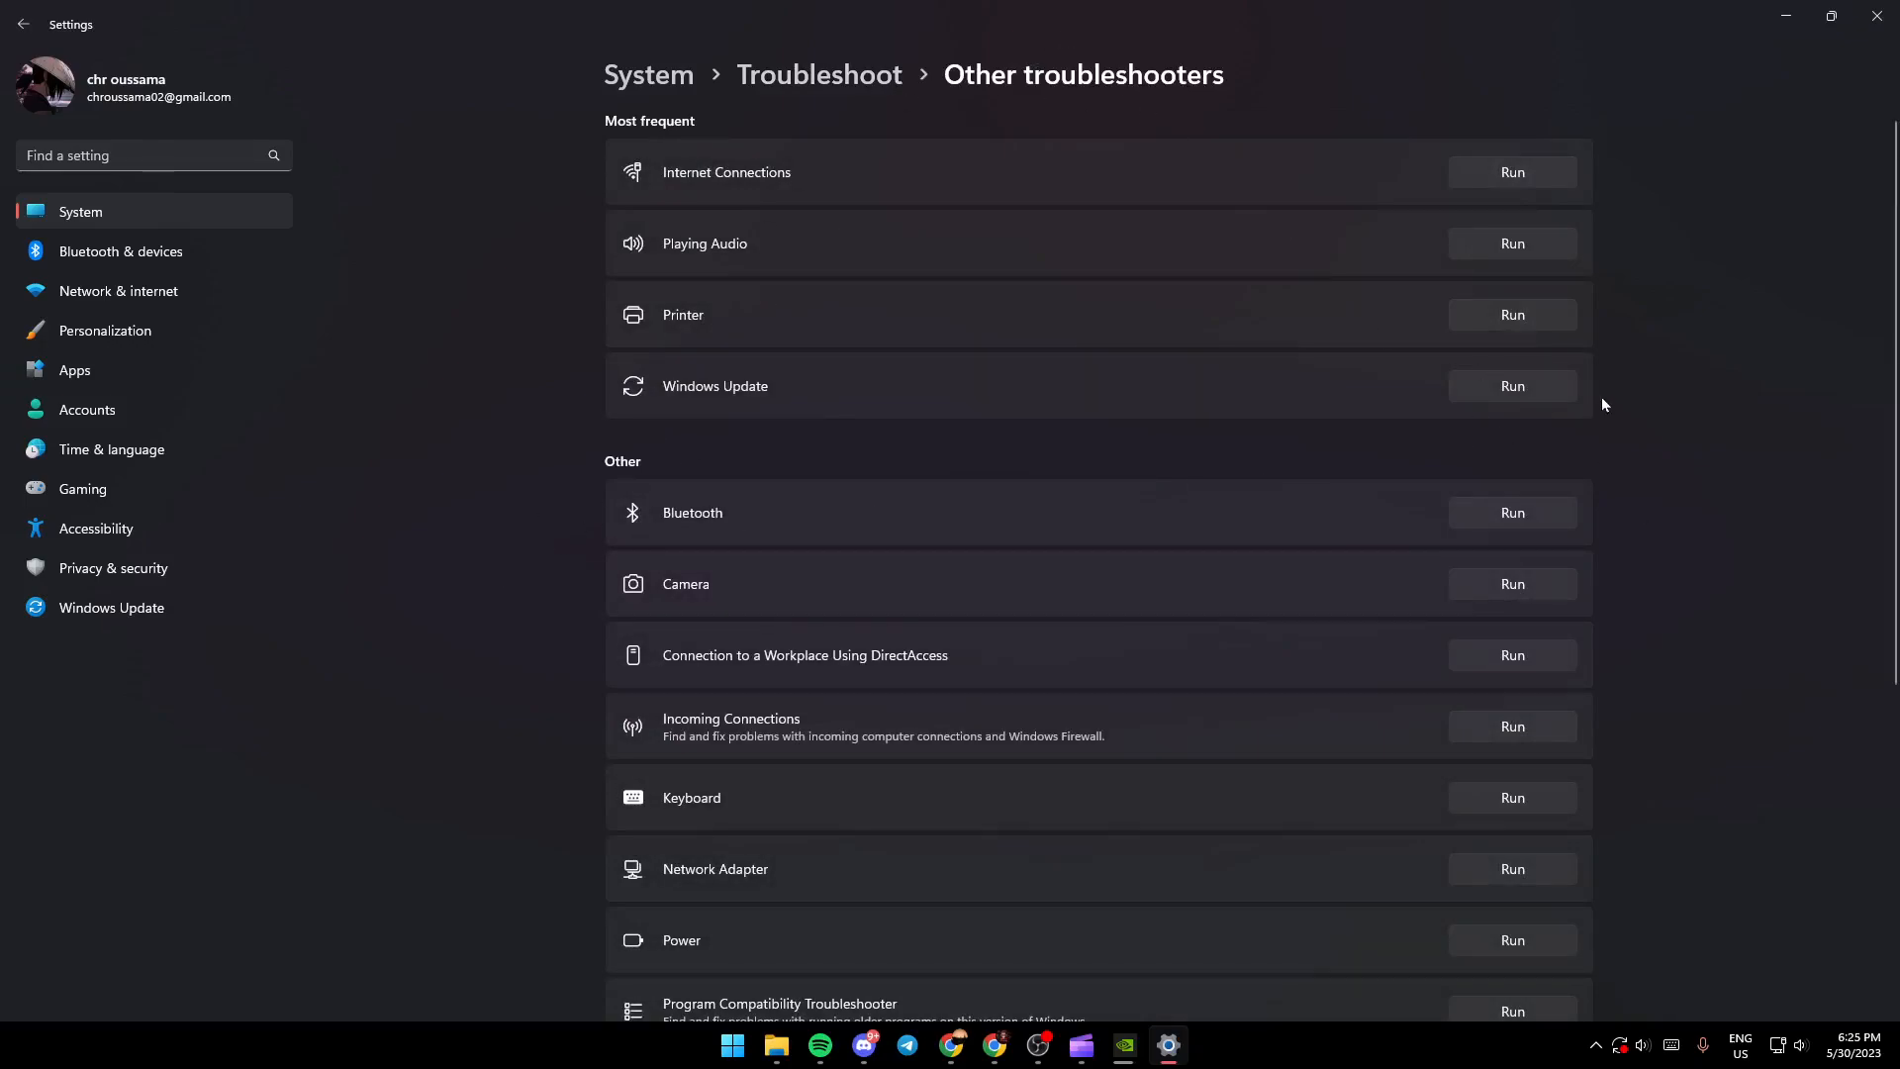
{"action": "mouse_move", "coordinate": [1004, 76]}
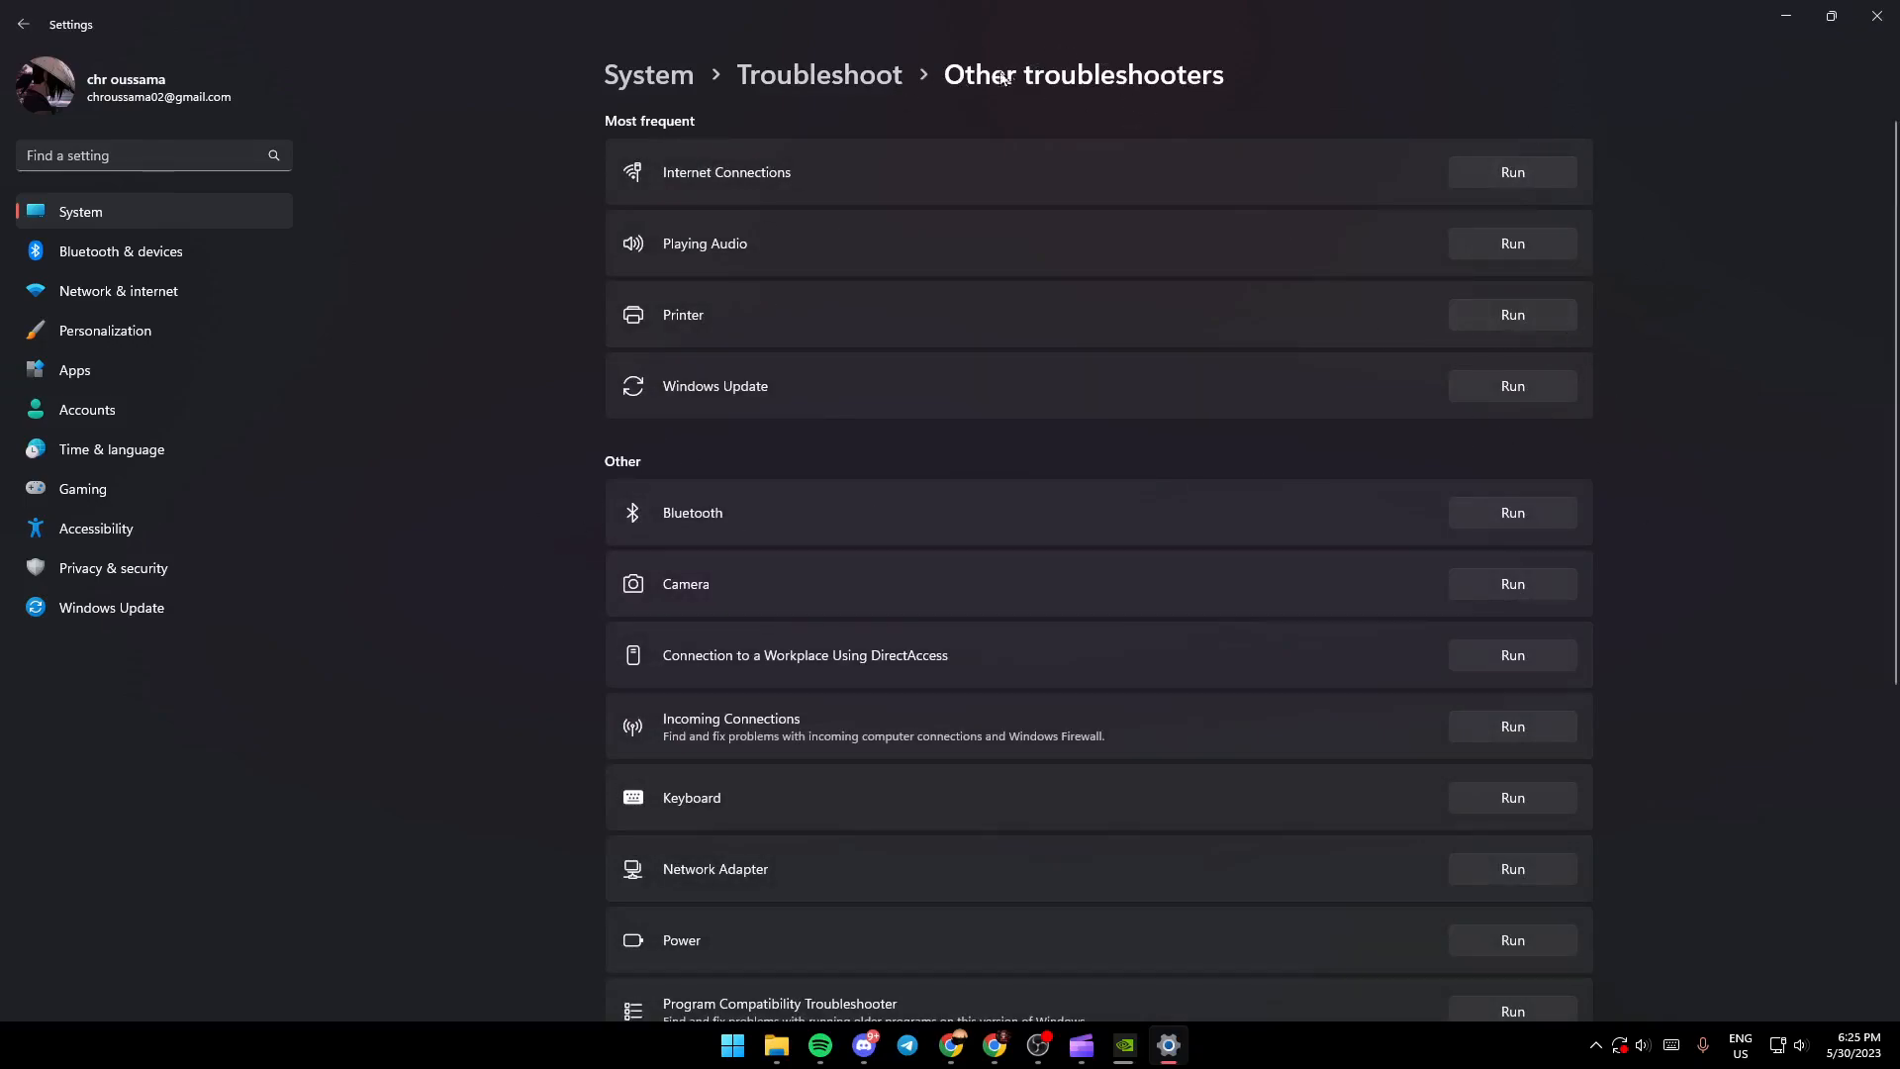
{"action": "mouse_move", "coordinate": [830, 106]}
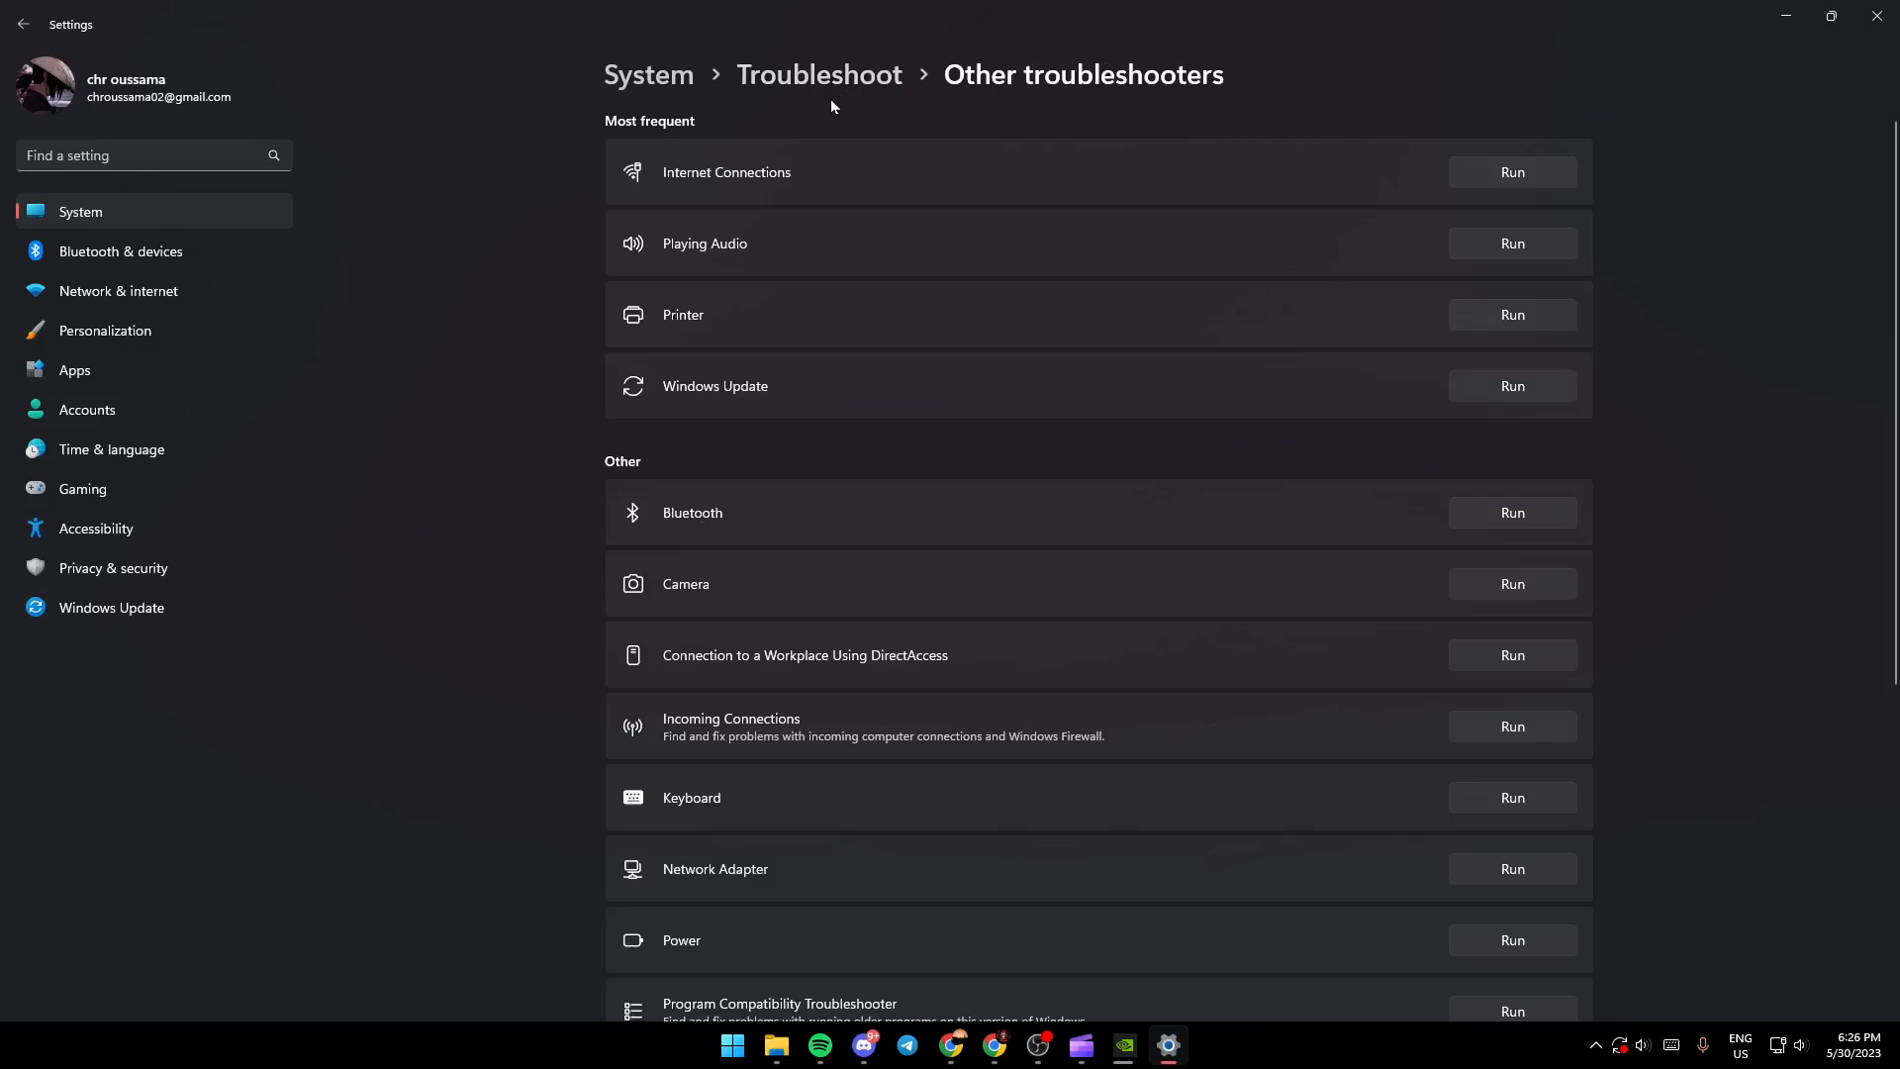
{"action": "mouse_move", "coordinate": [882, 142]}
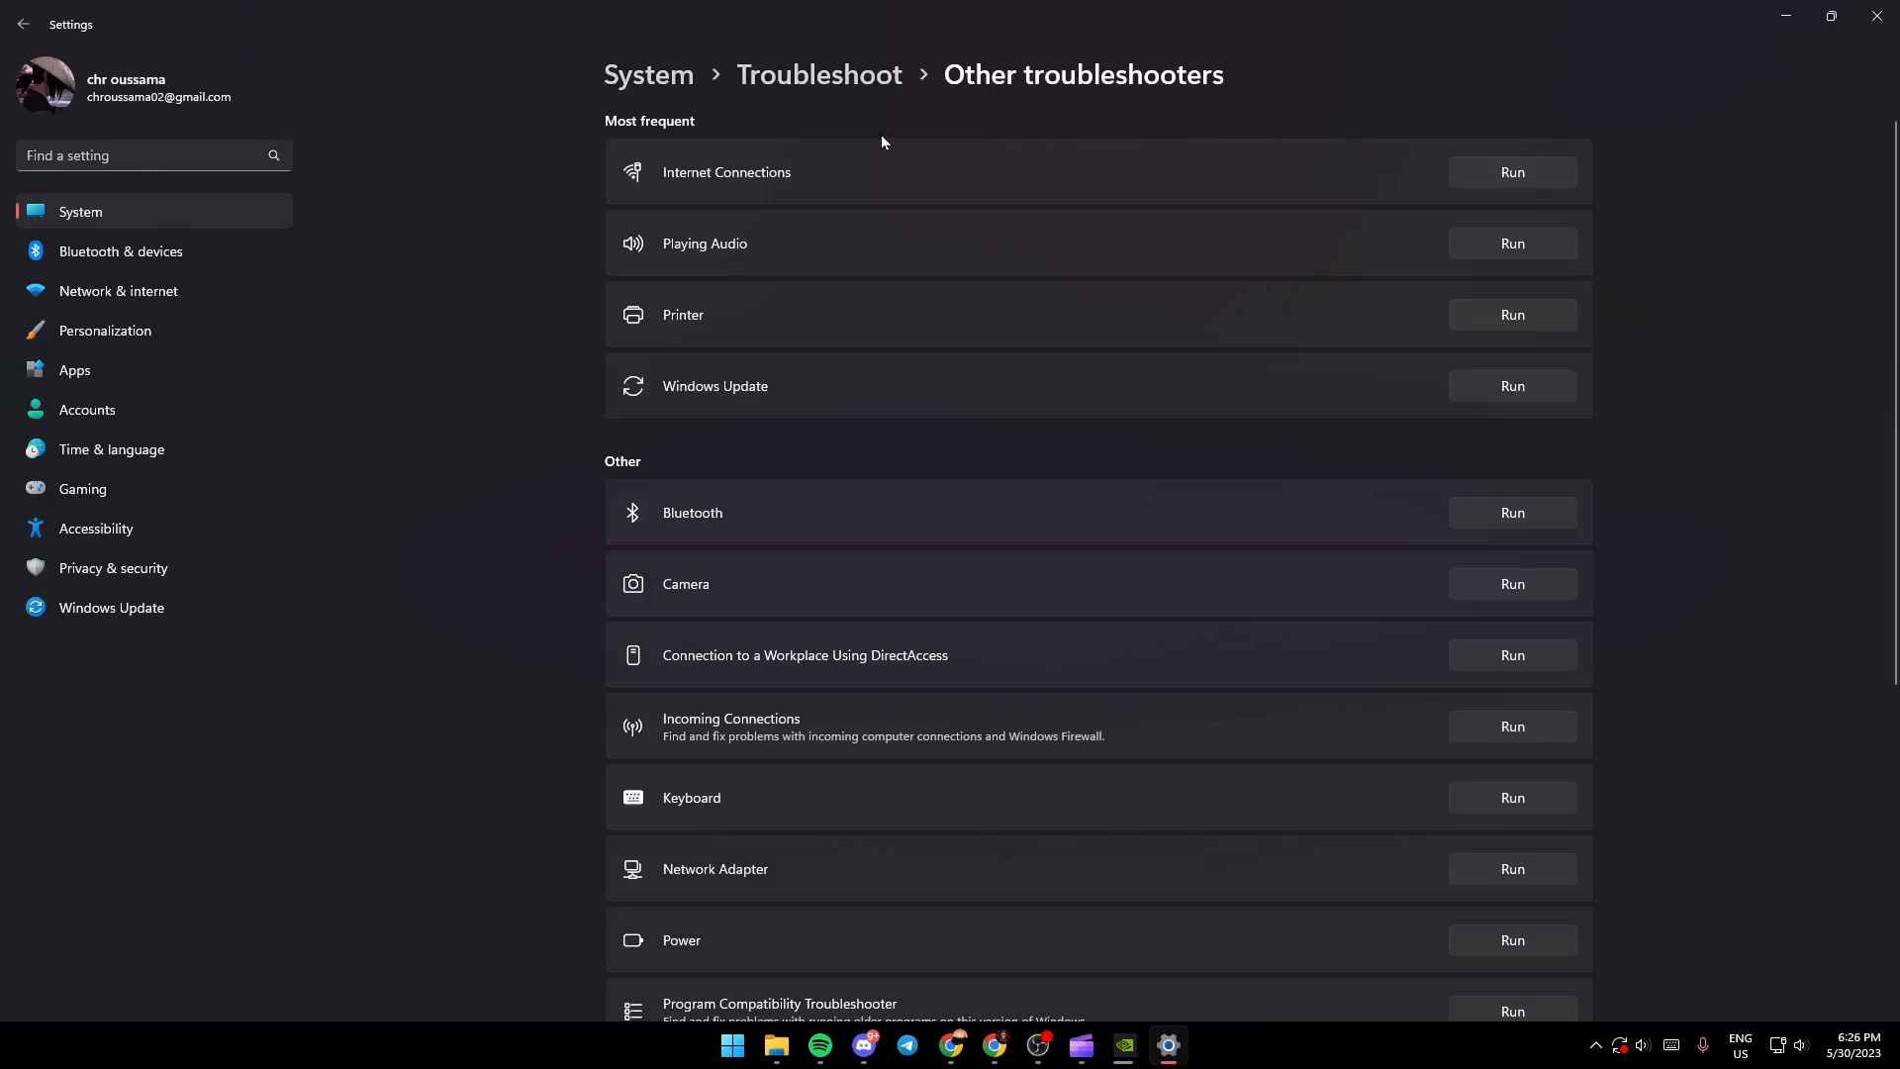
Scroll through the Other troubleshooters list and back to the top.
{"action": "scroll", "scroll_direction": "down", "scroll_amount": 3}
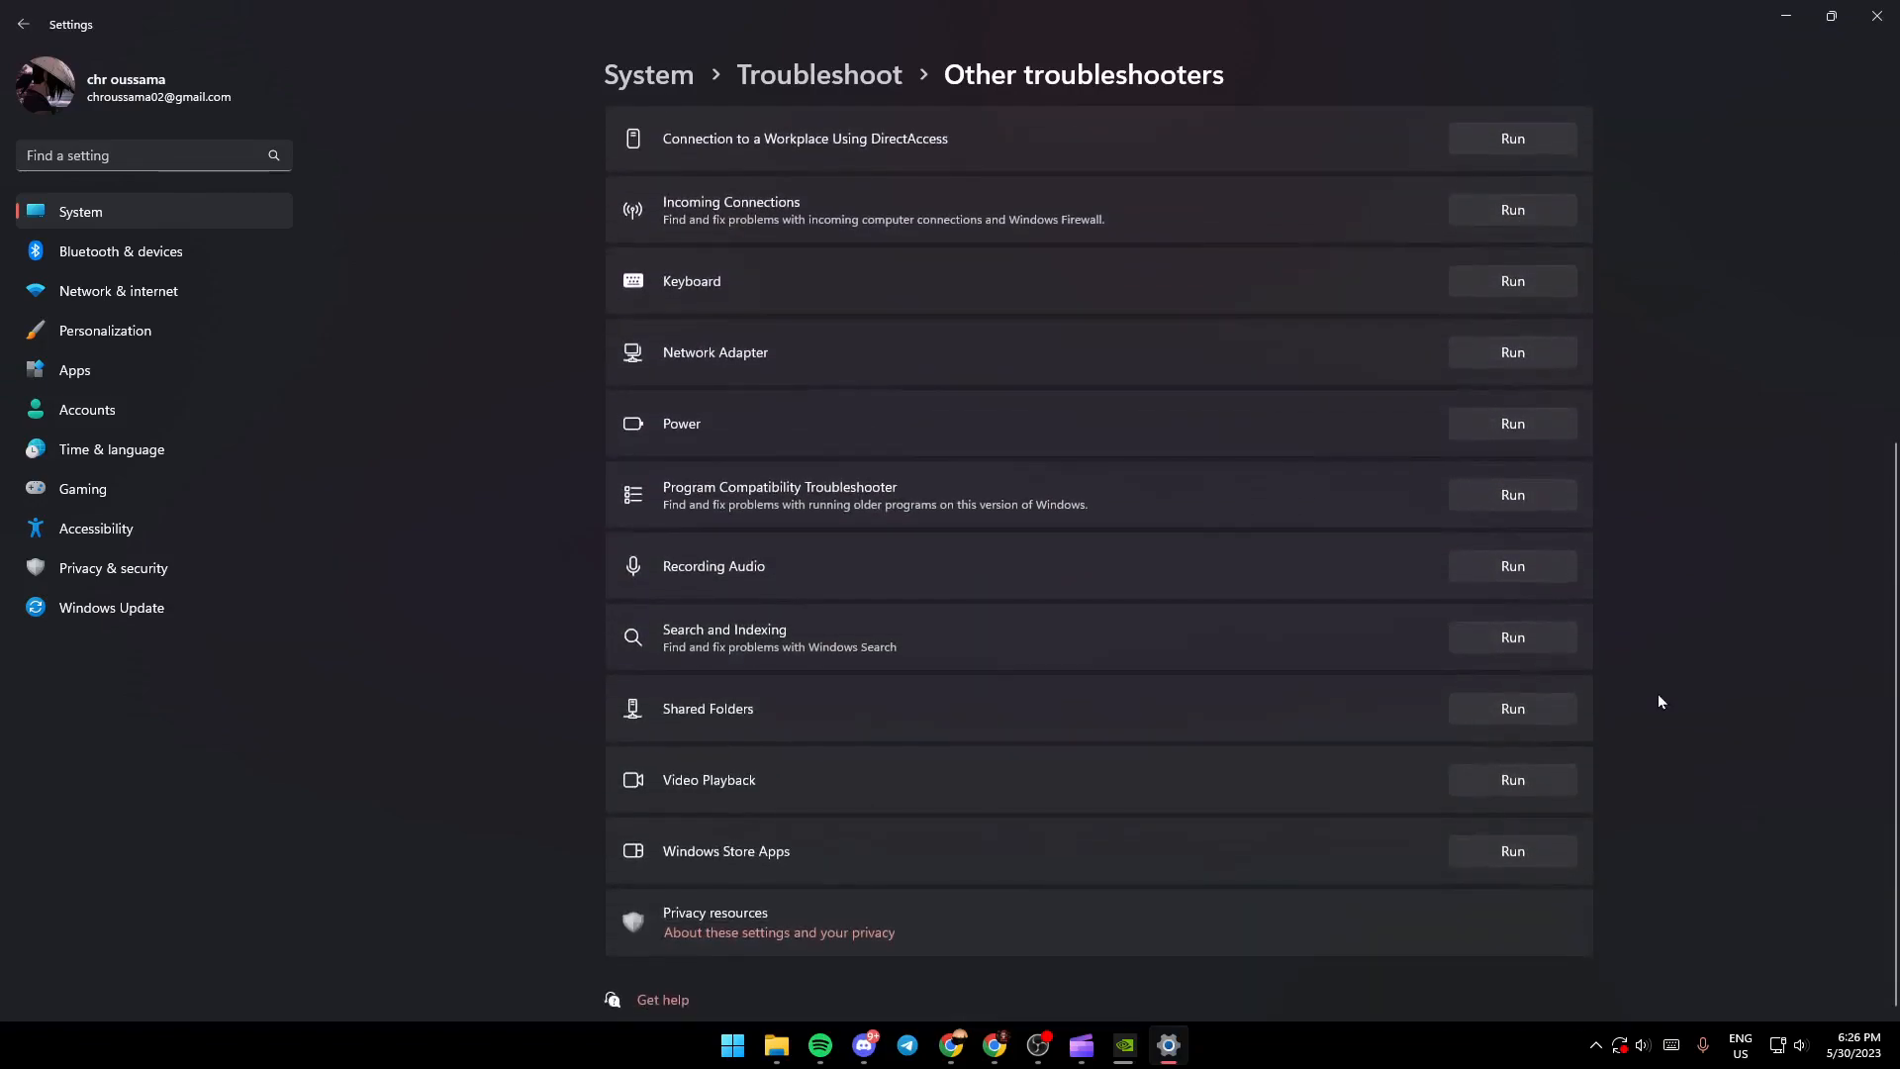
{"action": "scroll", "scroll_direction": "up", "scroll_amount": 3}
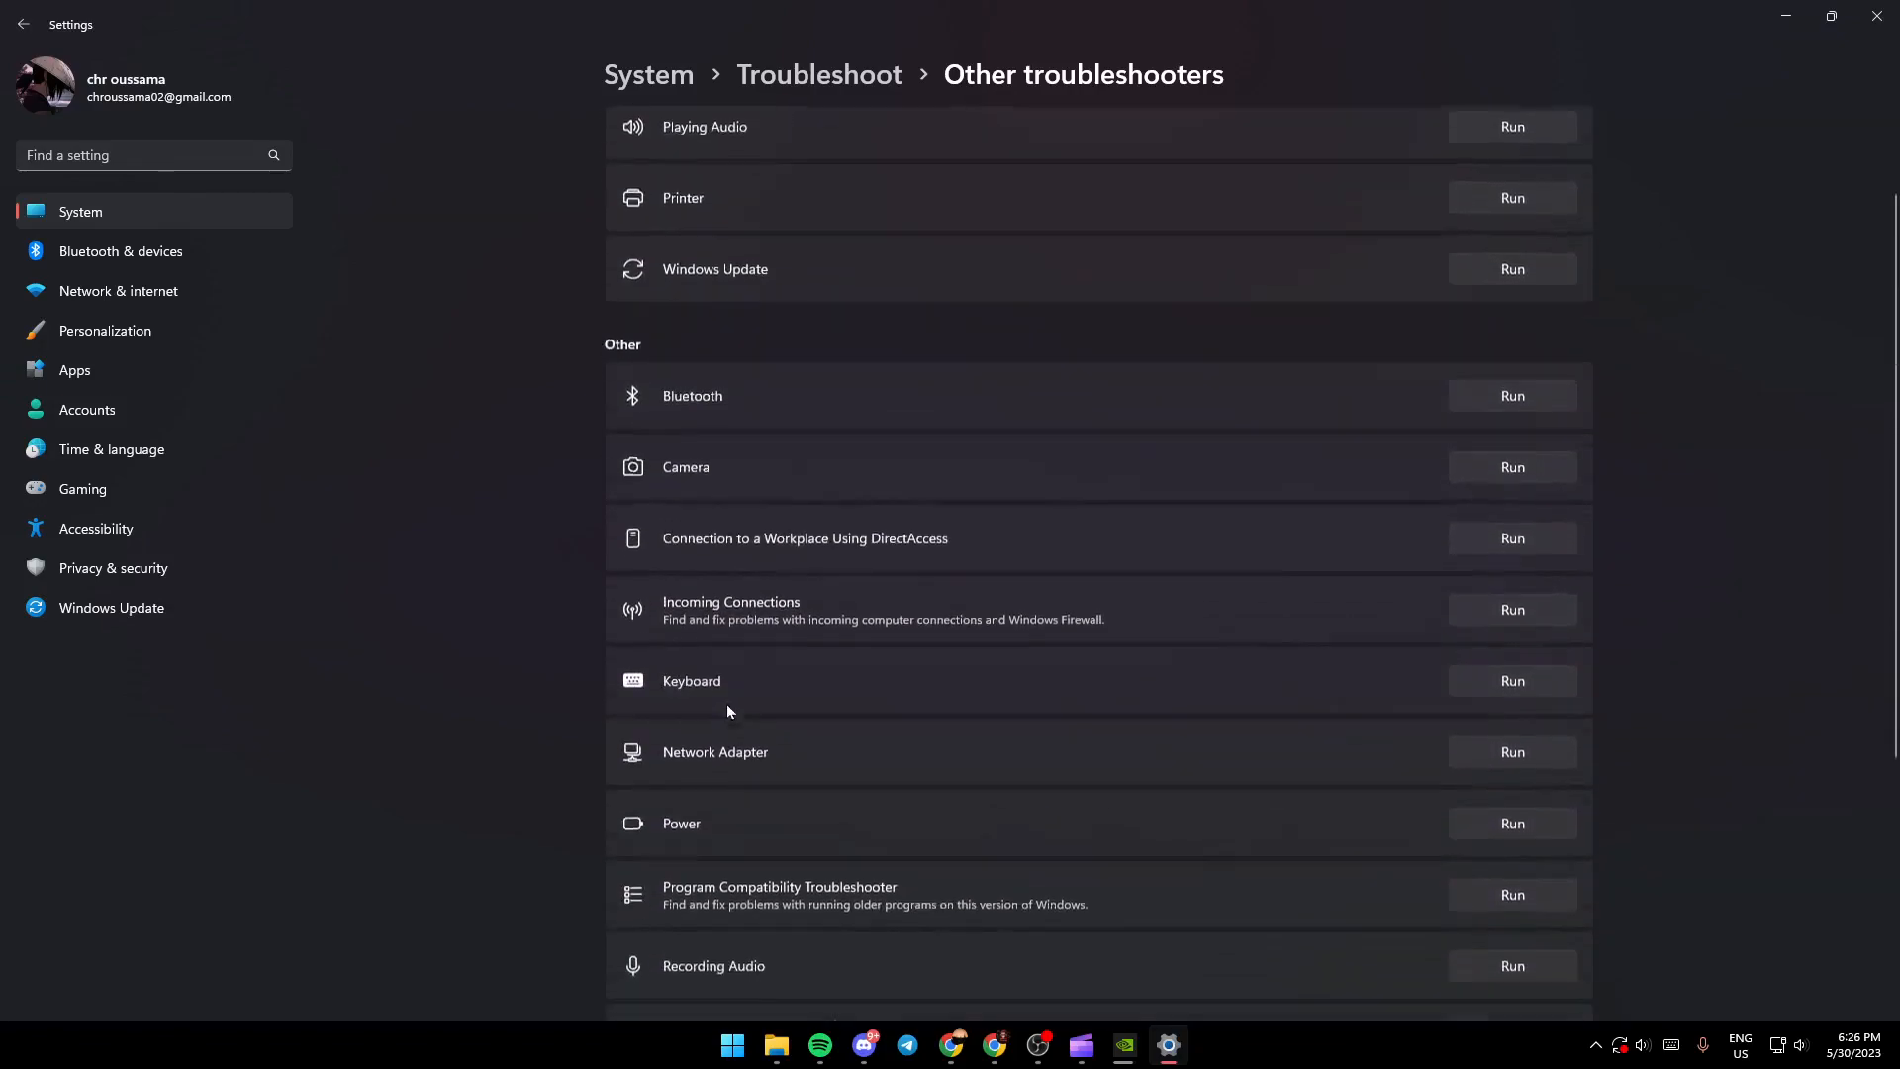
{"action": "scroll", "scroll_direction": "up", "scroll_amount": 3}
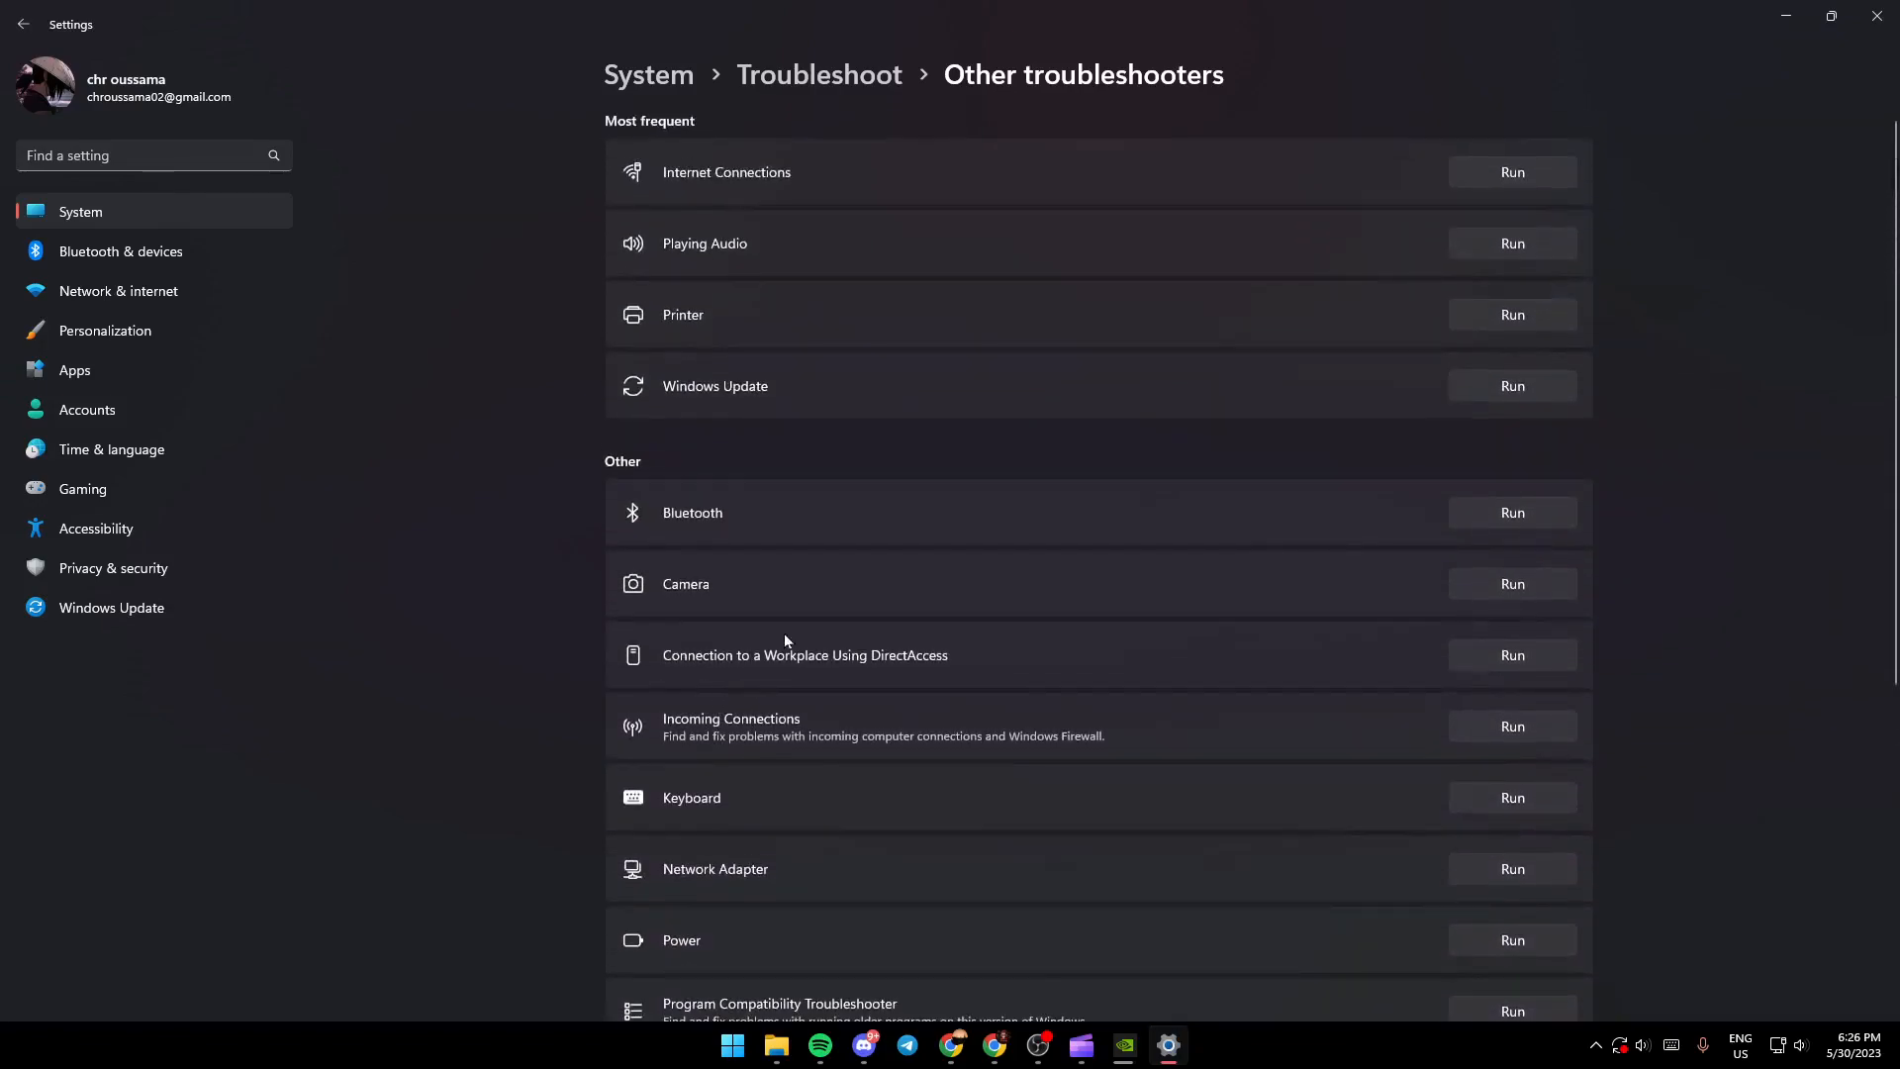
{"action": "mouse_move", "coordinate": [1339, 214]}
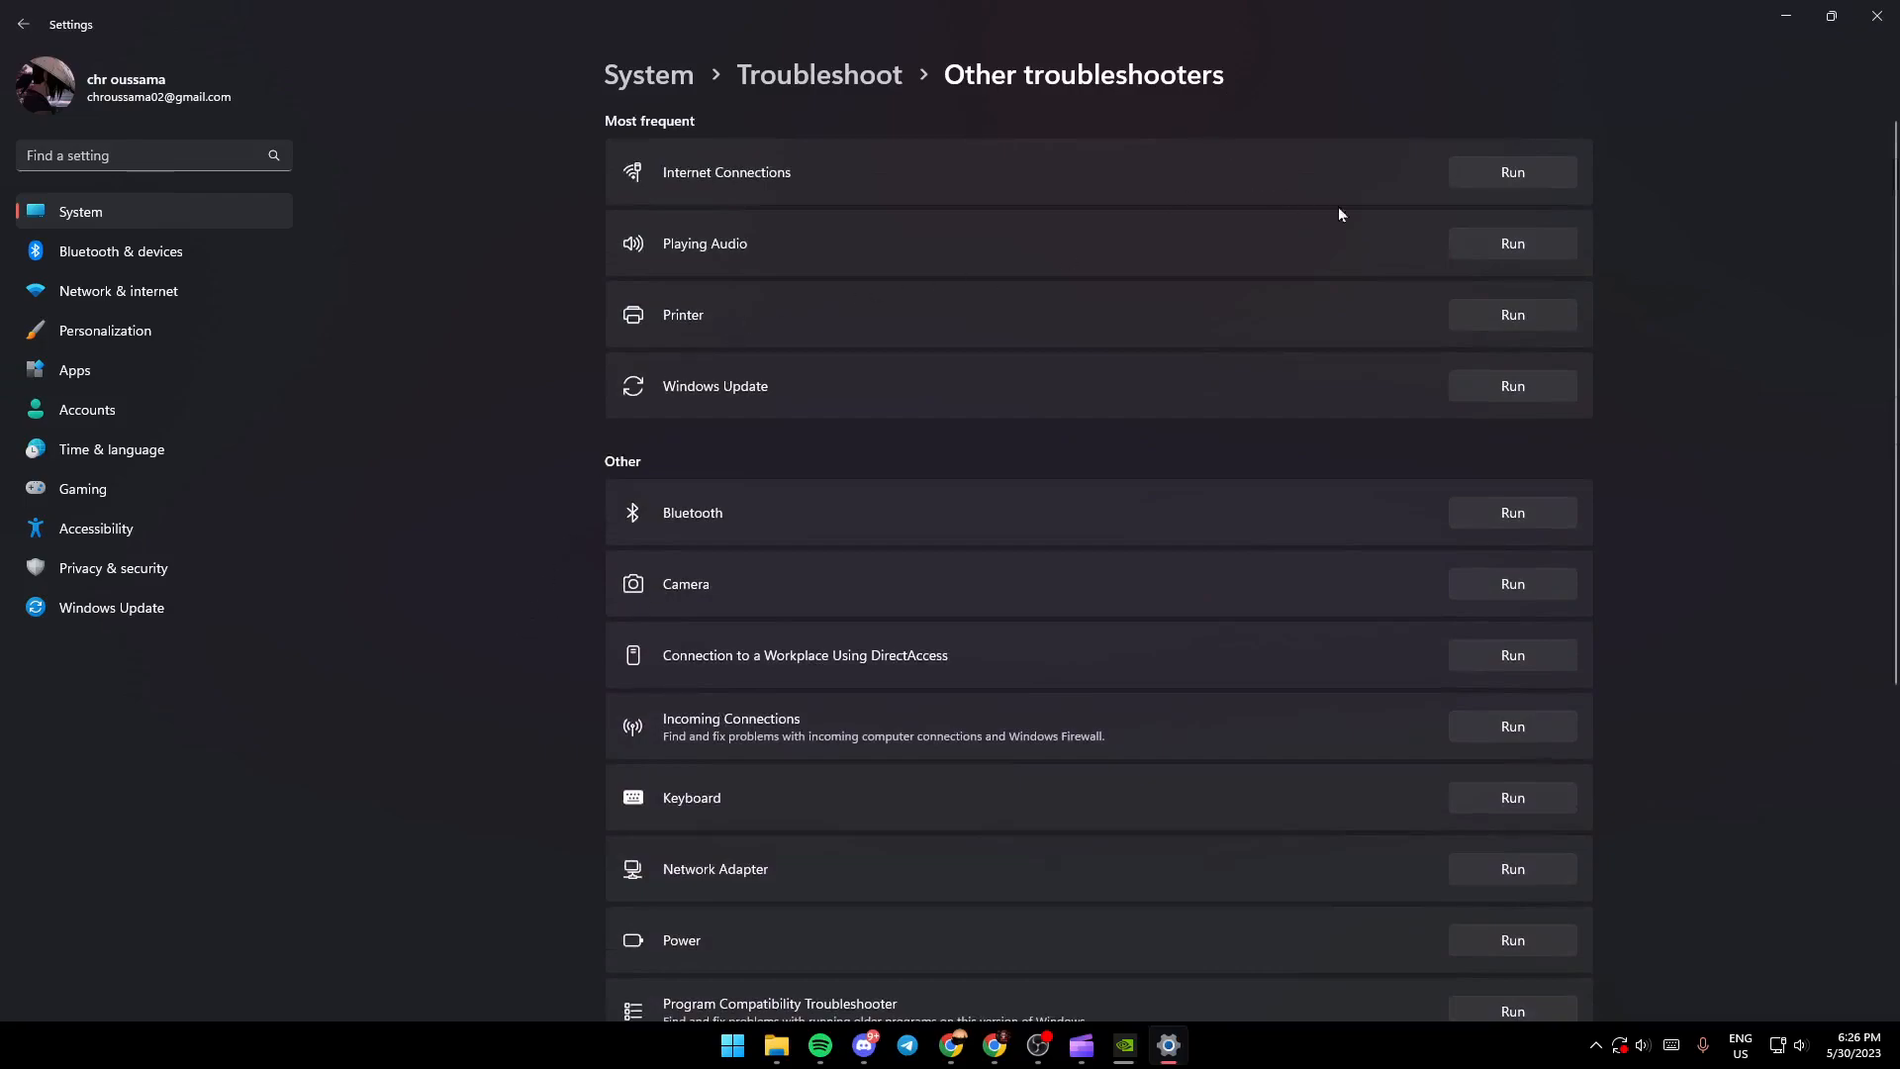
{"action": "mouse_move", "coordinate": [1446, 304]}
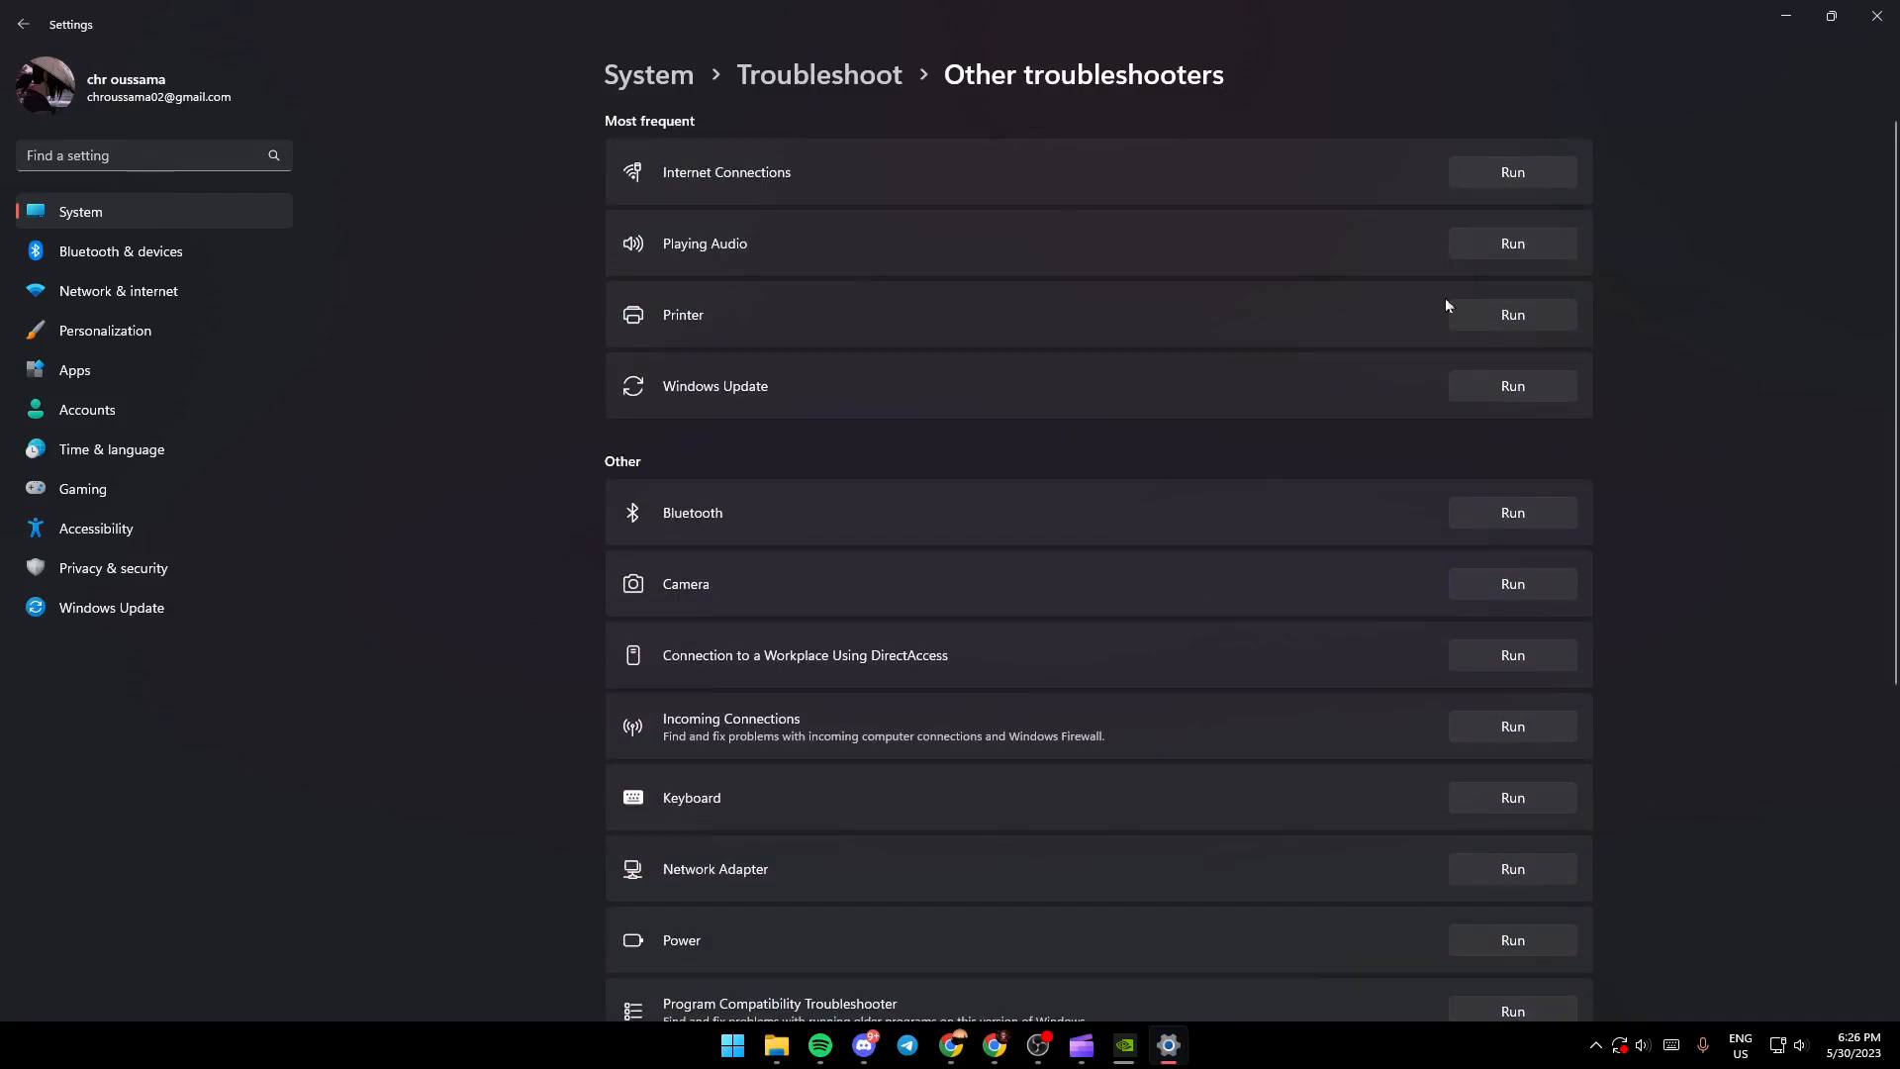
{"action": "mouse_move", "coordinate": [721, 323]}
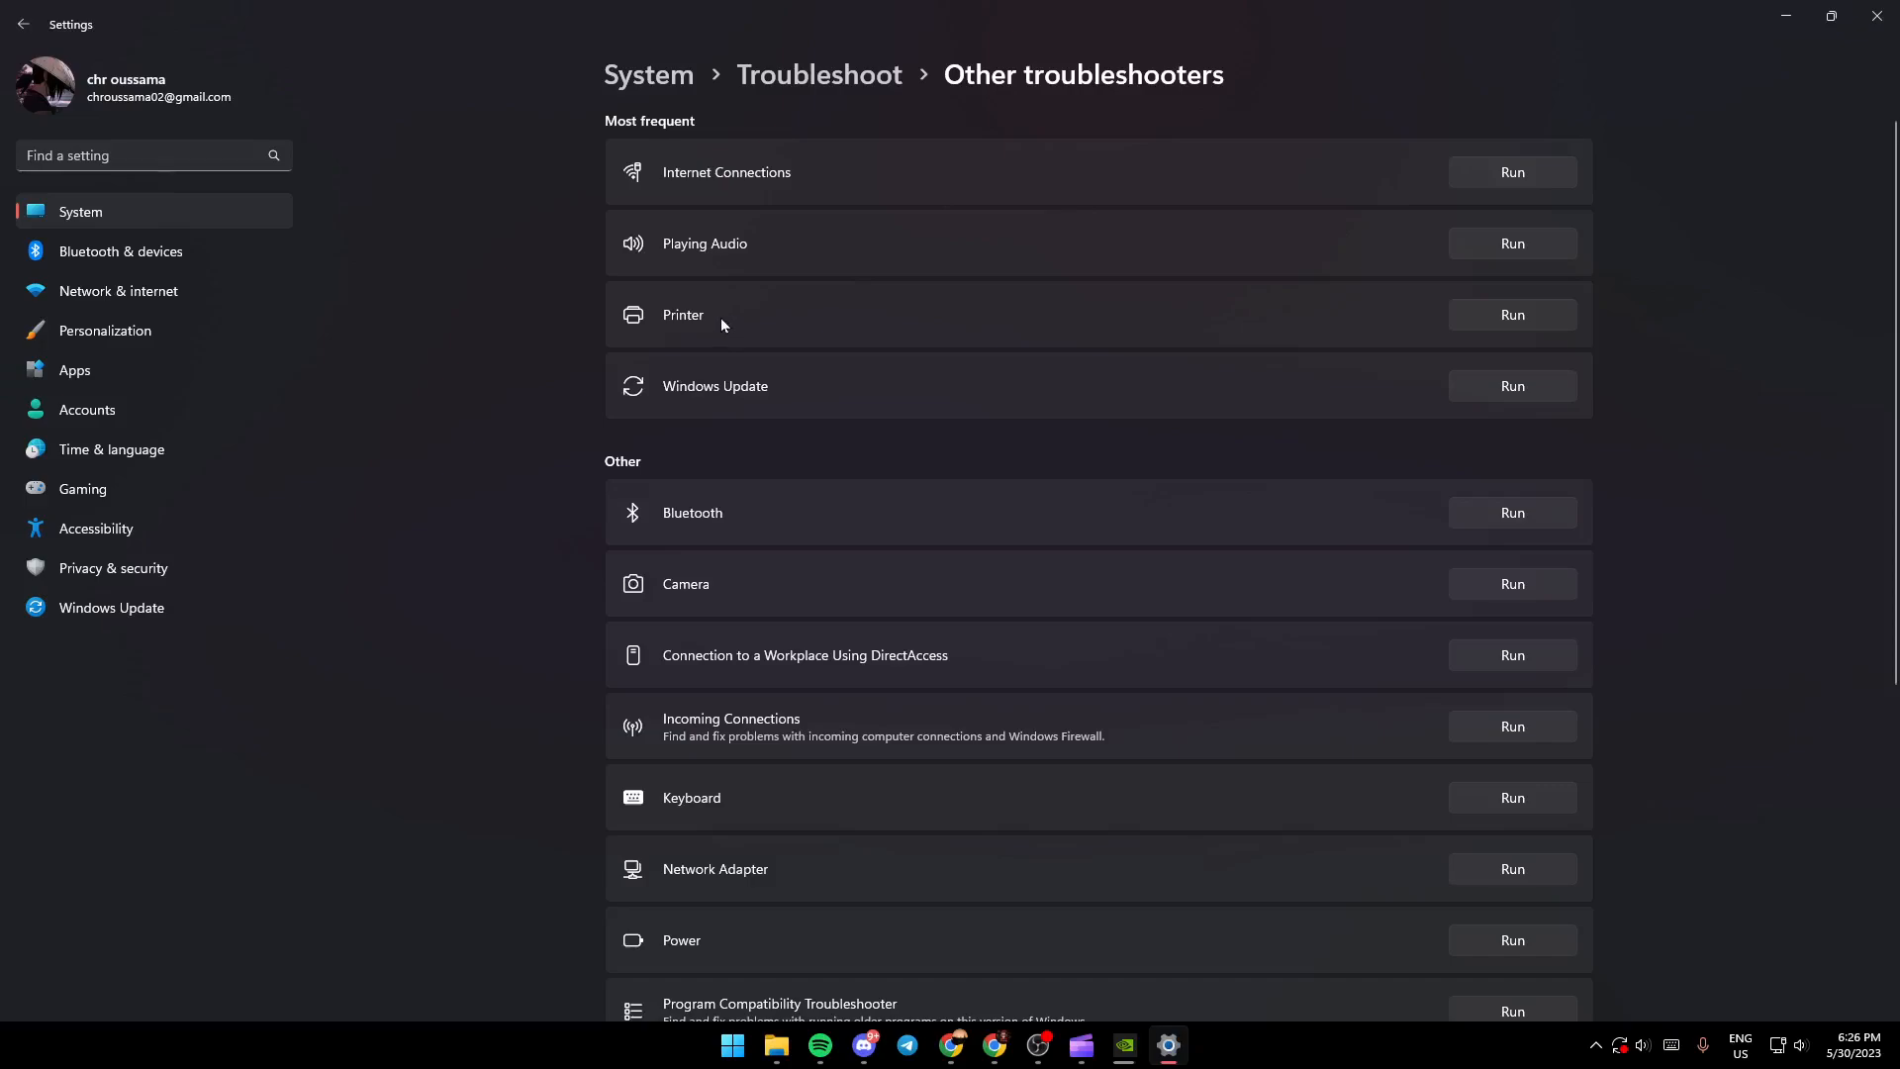
{"action": "mouse_move", "coordinate": [588, 522]}
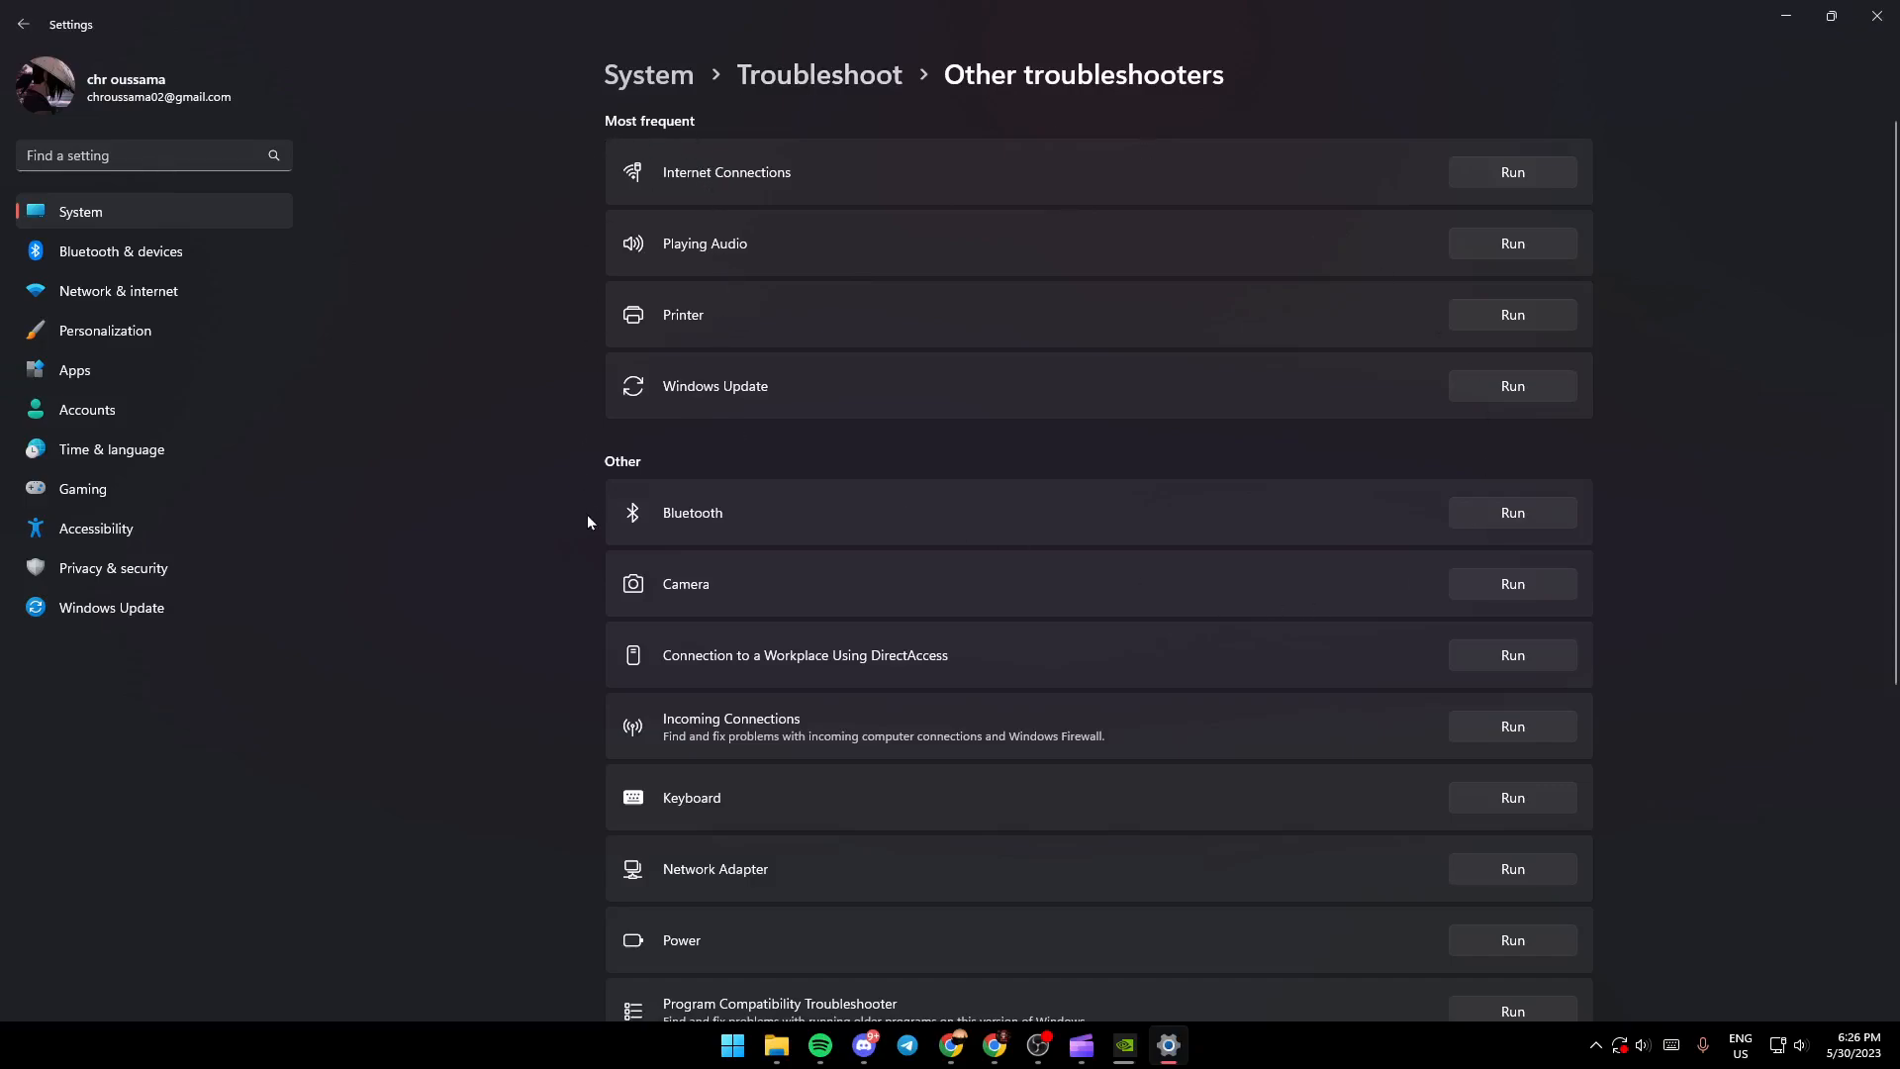
{"action": "mouse_move", "coordinate": [708, 149]}
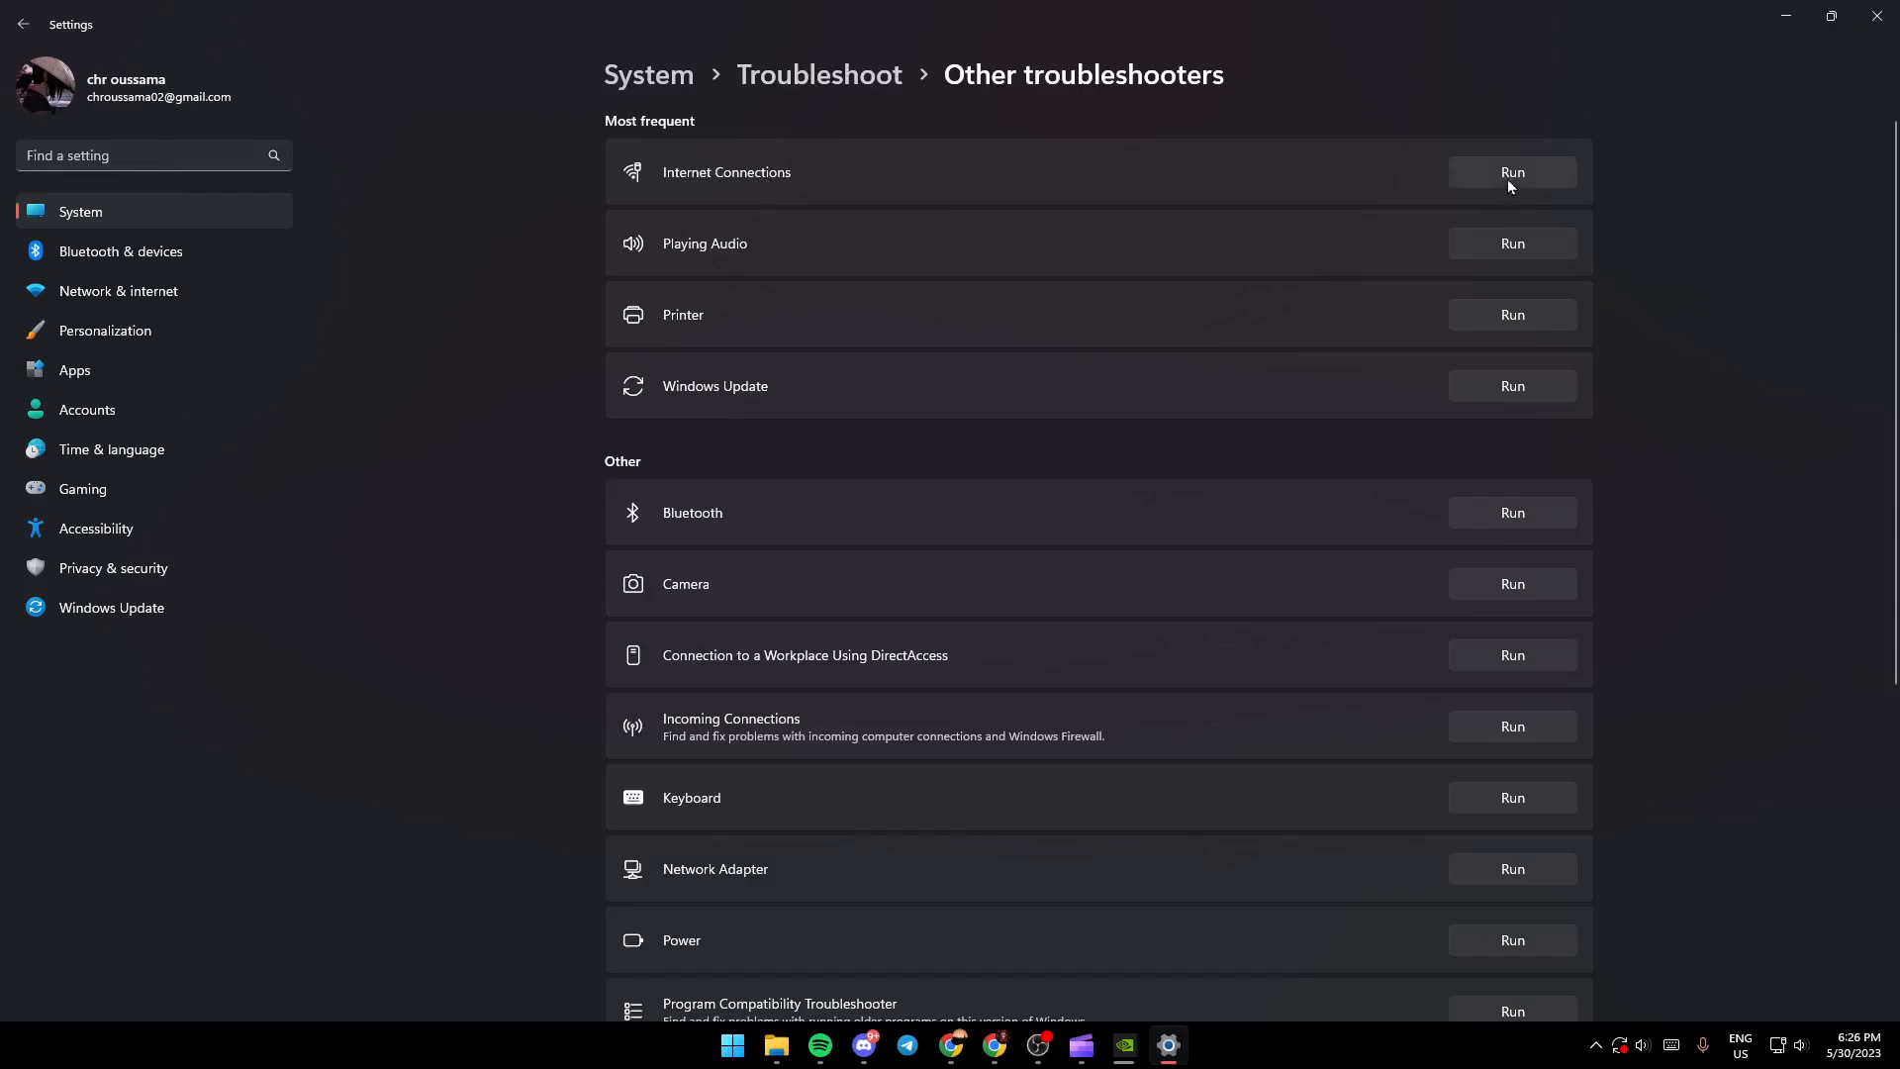
Run the Internet Connections troubleshooter for the connection to the Internet.
{"action": "left_click", "coordinate": [1511, 171]}
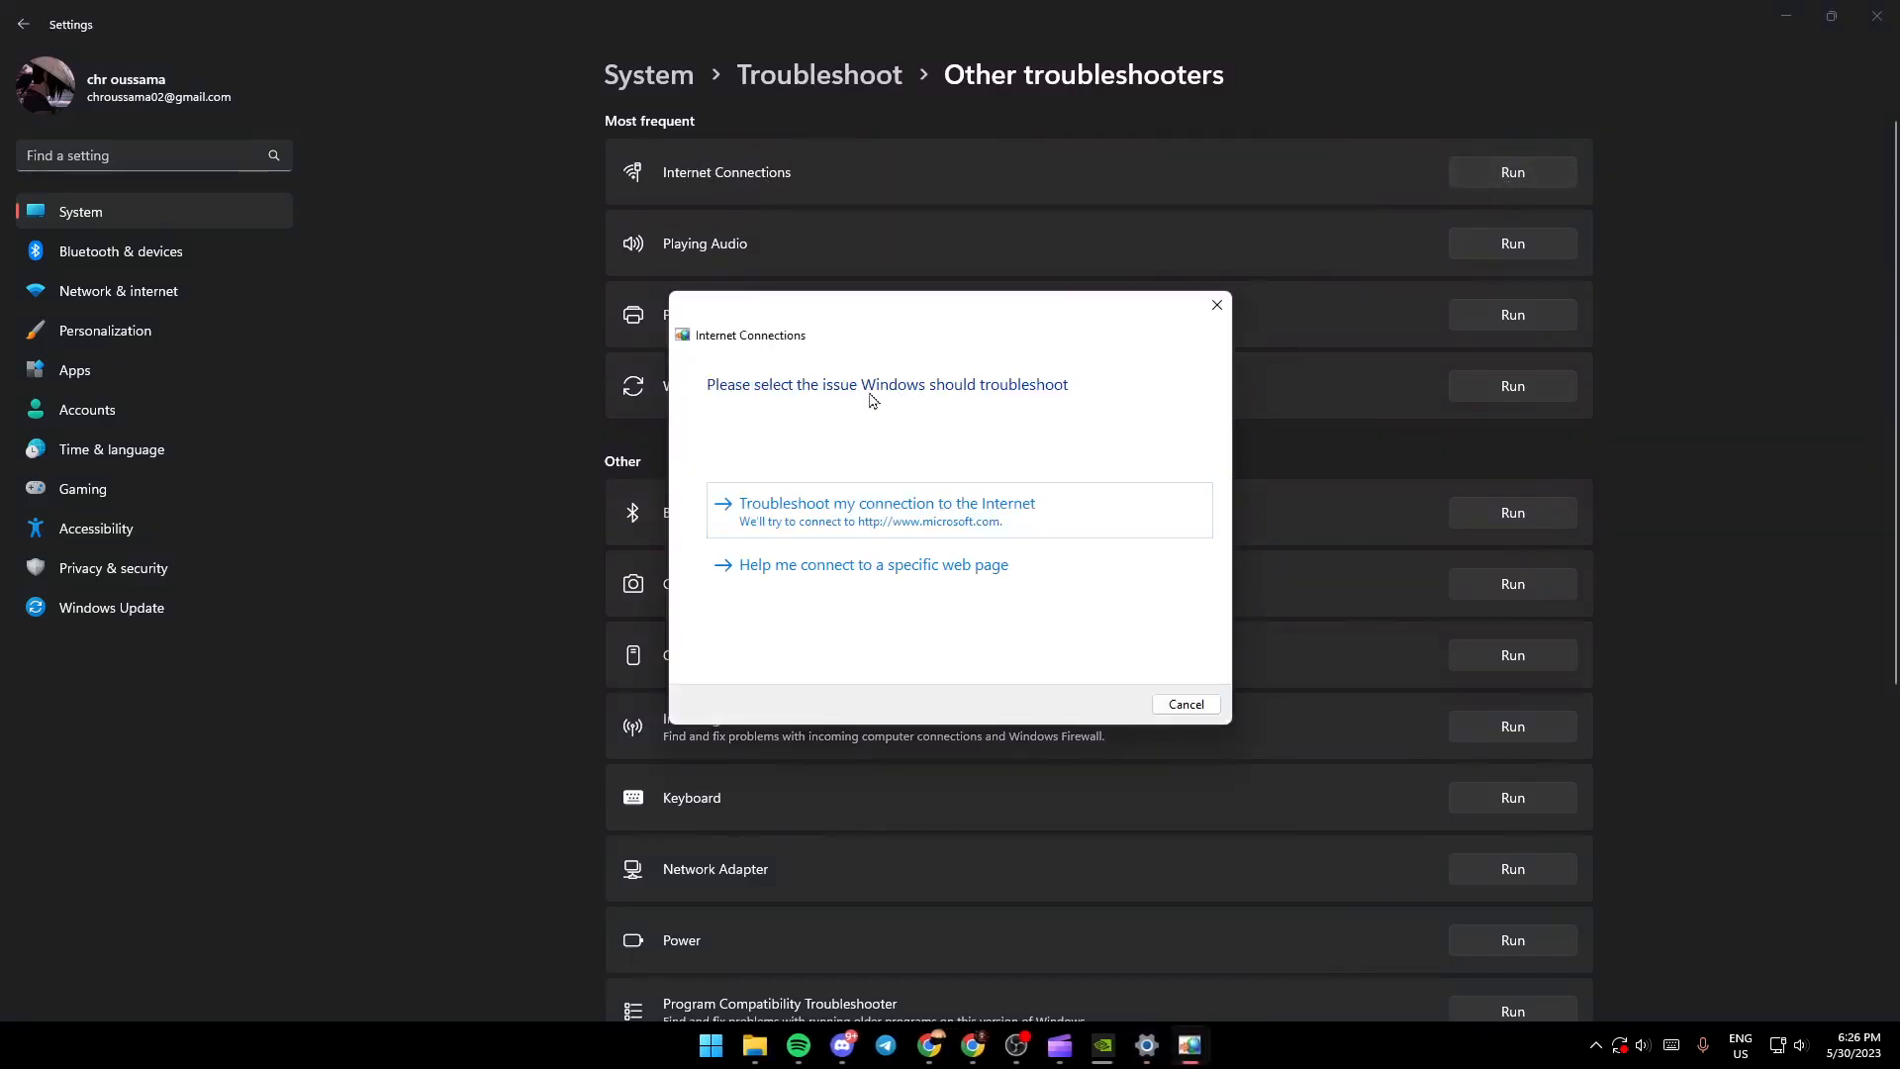
{"action": "mouse_move", "coordinate": [819, 336]}
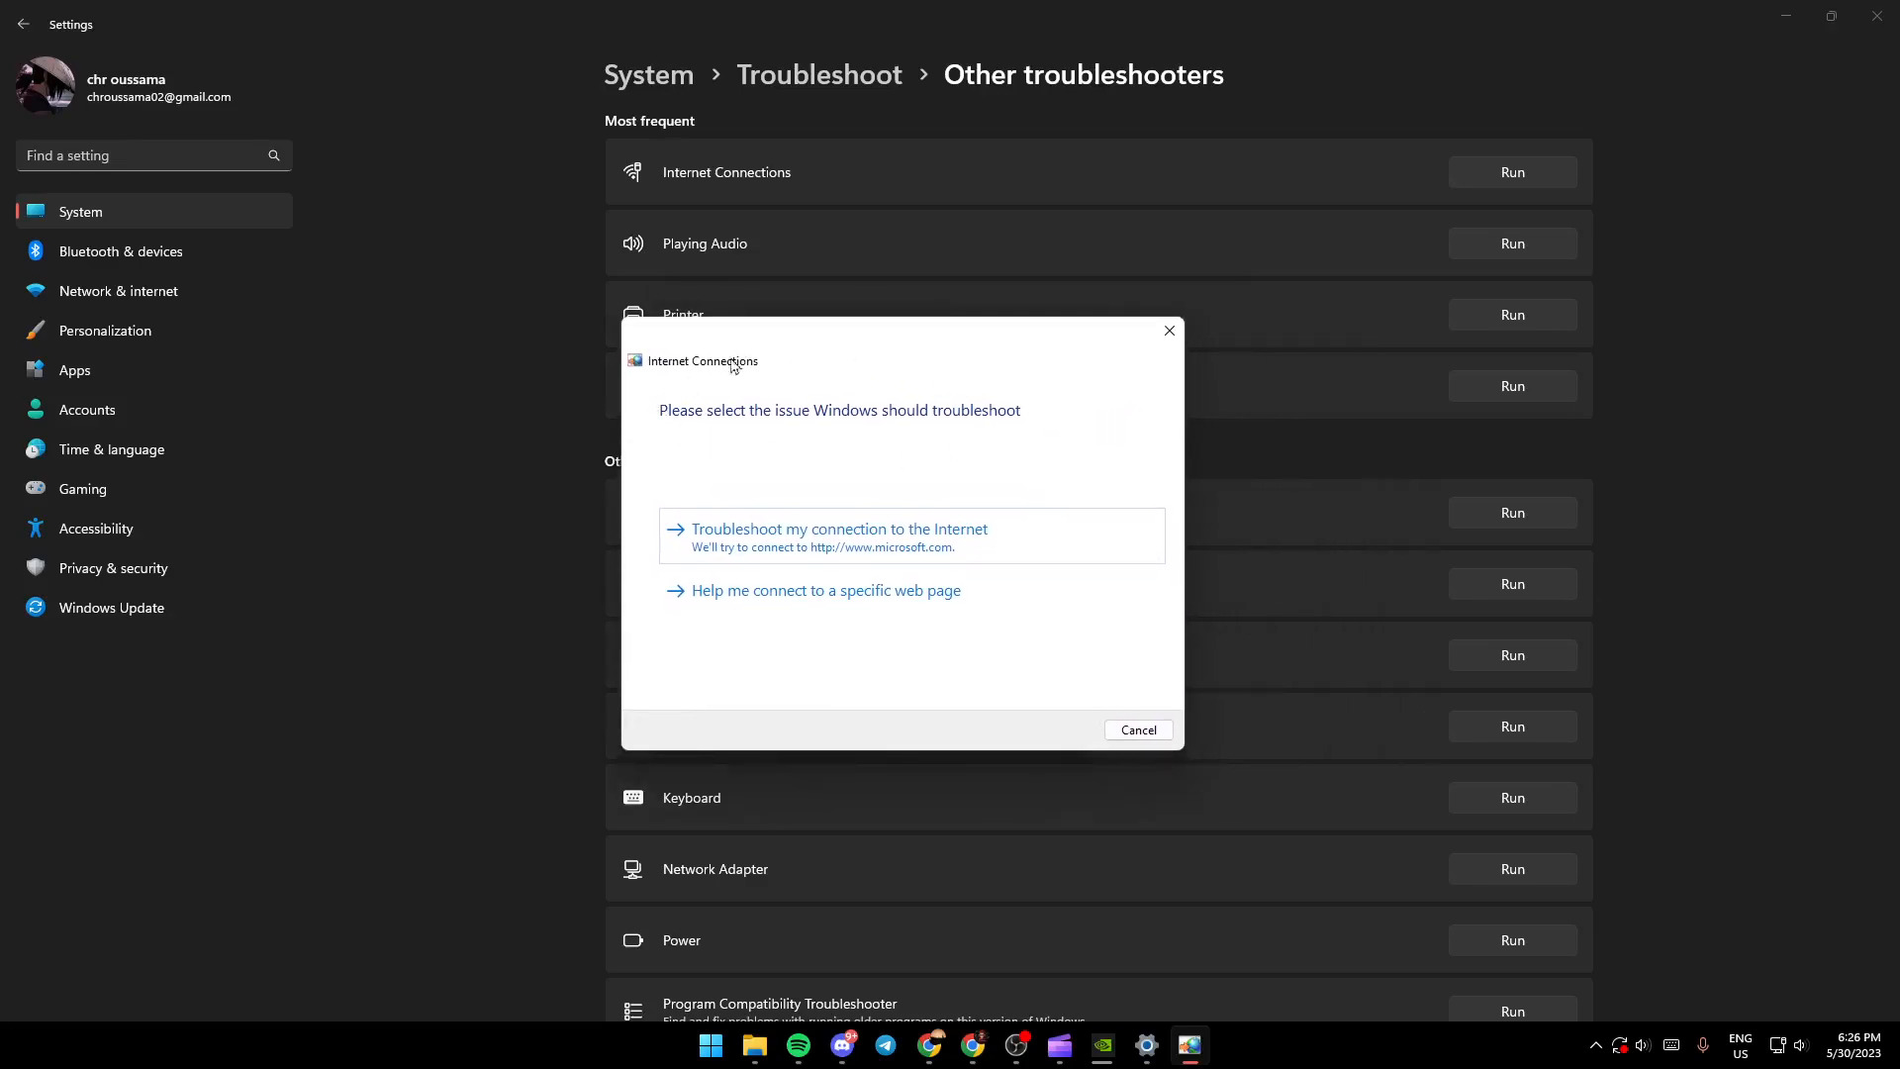
{"action": "mouse_move", "coordinate": [976, 444]}
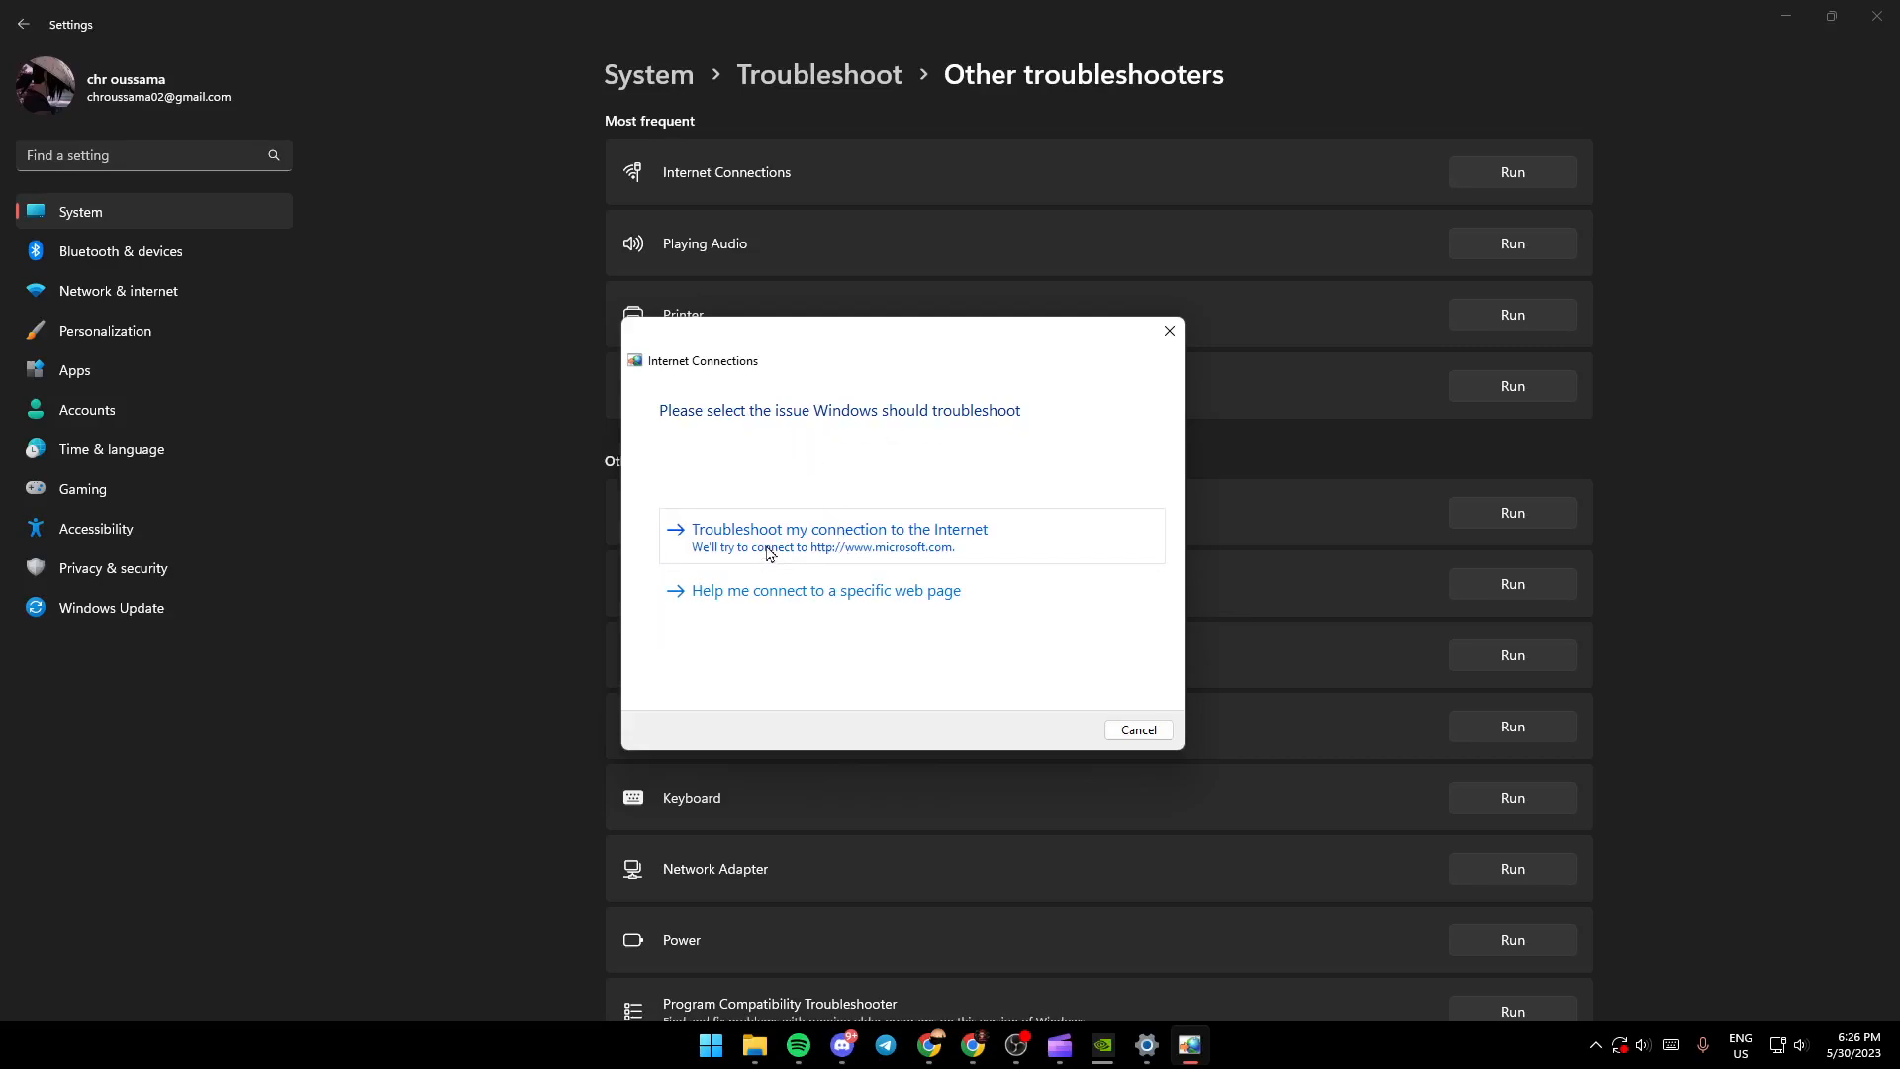
{"action": "left_click", "coordinate": [836, 528]}
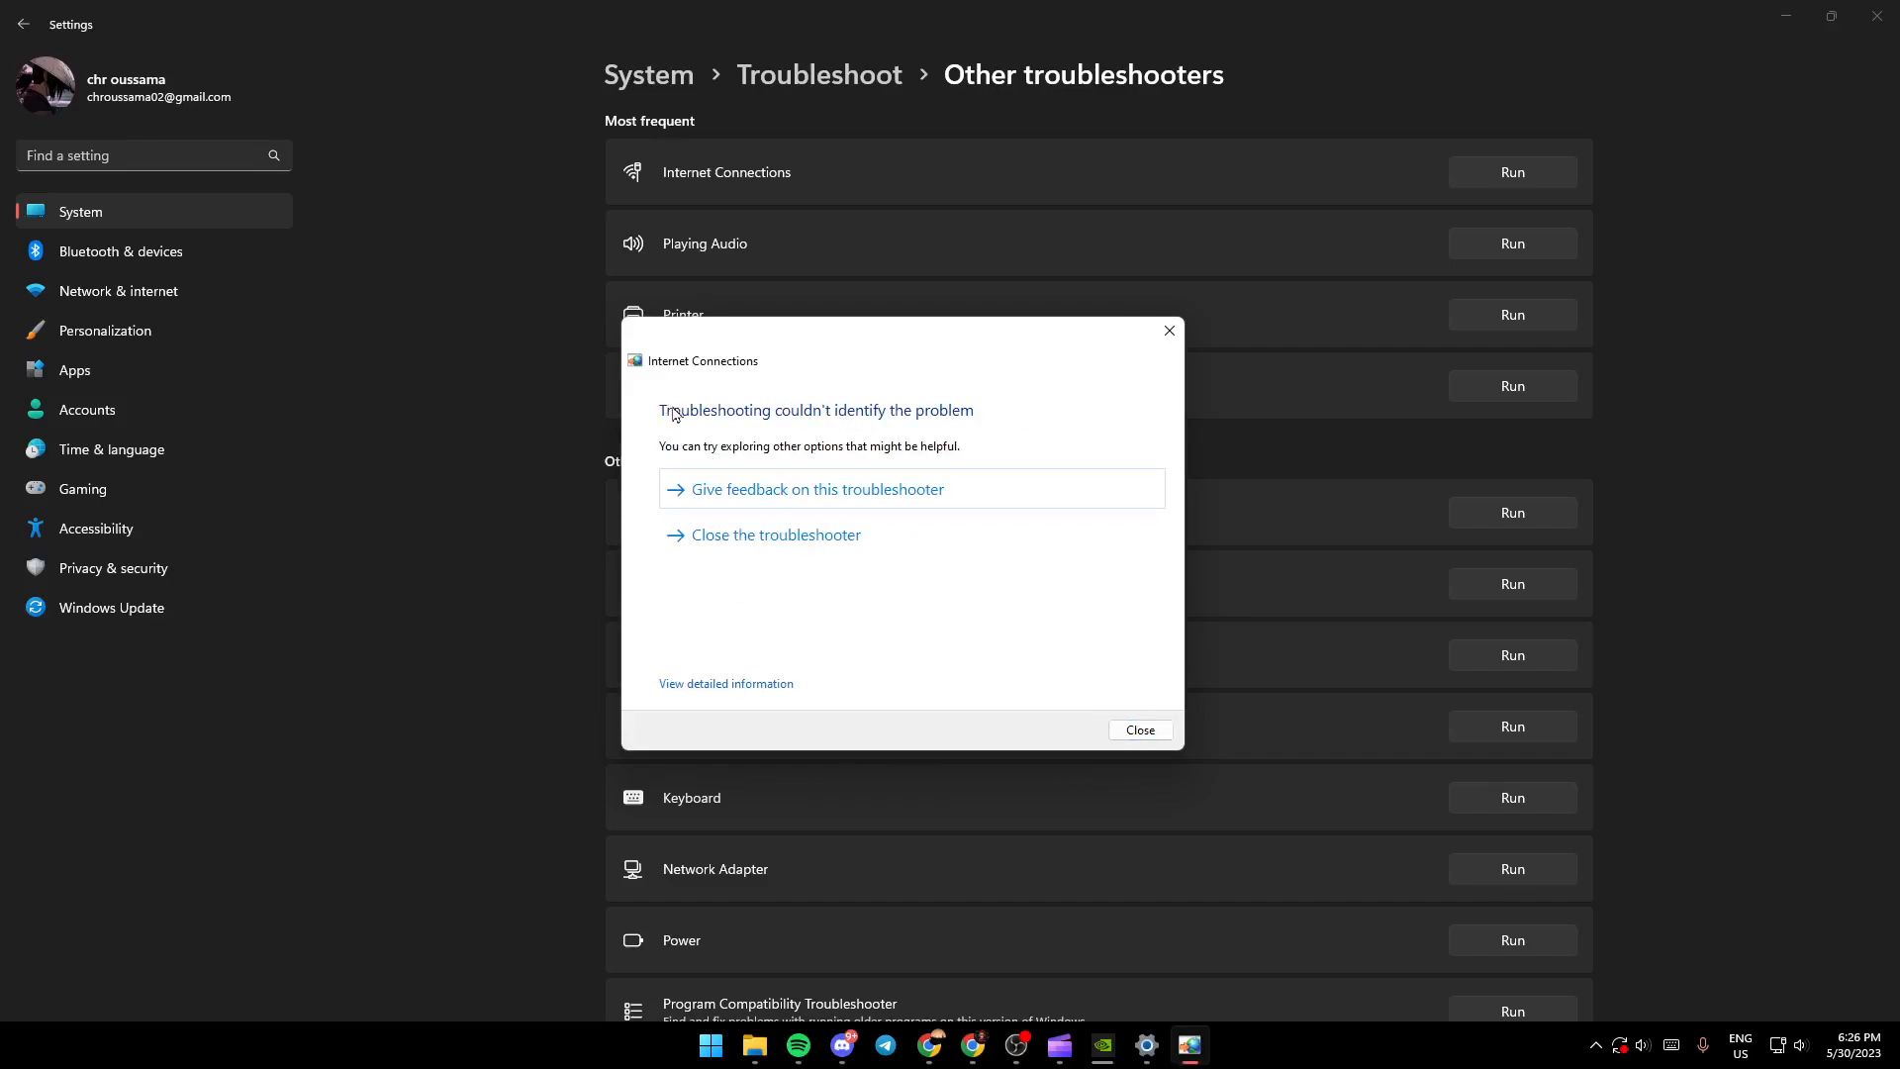
{"action": "mouse_move", "coordinate": [638, 415]}
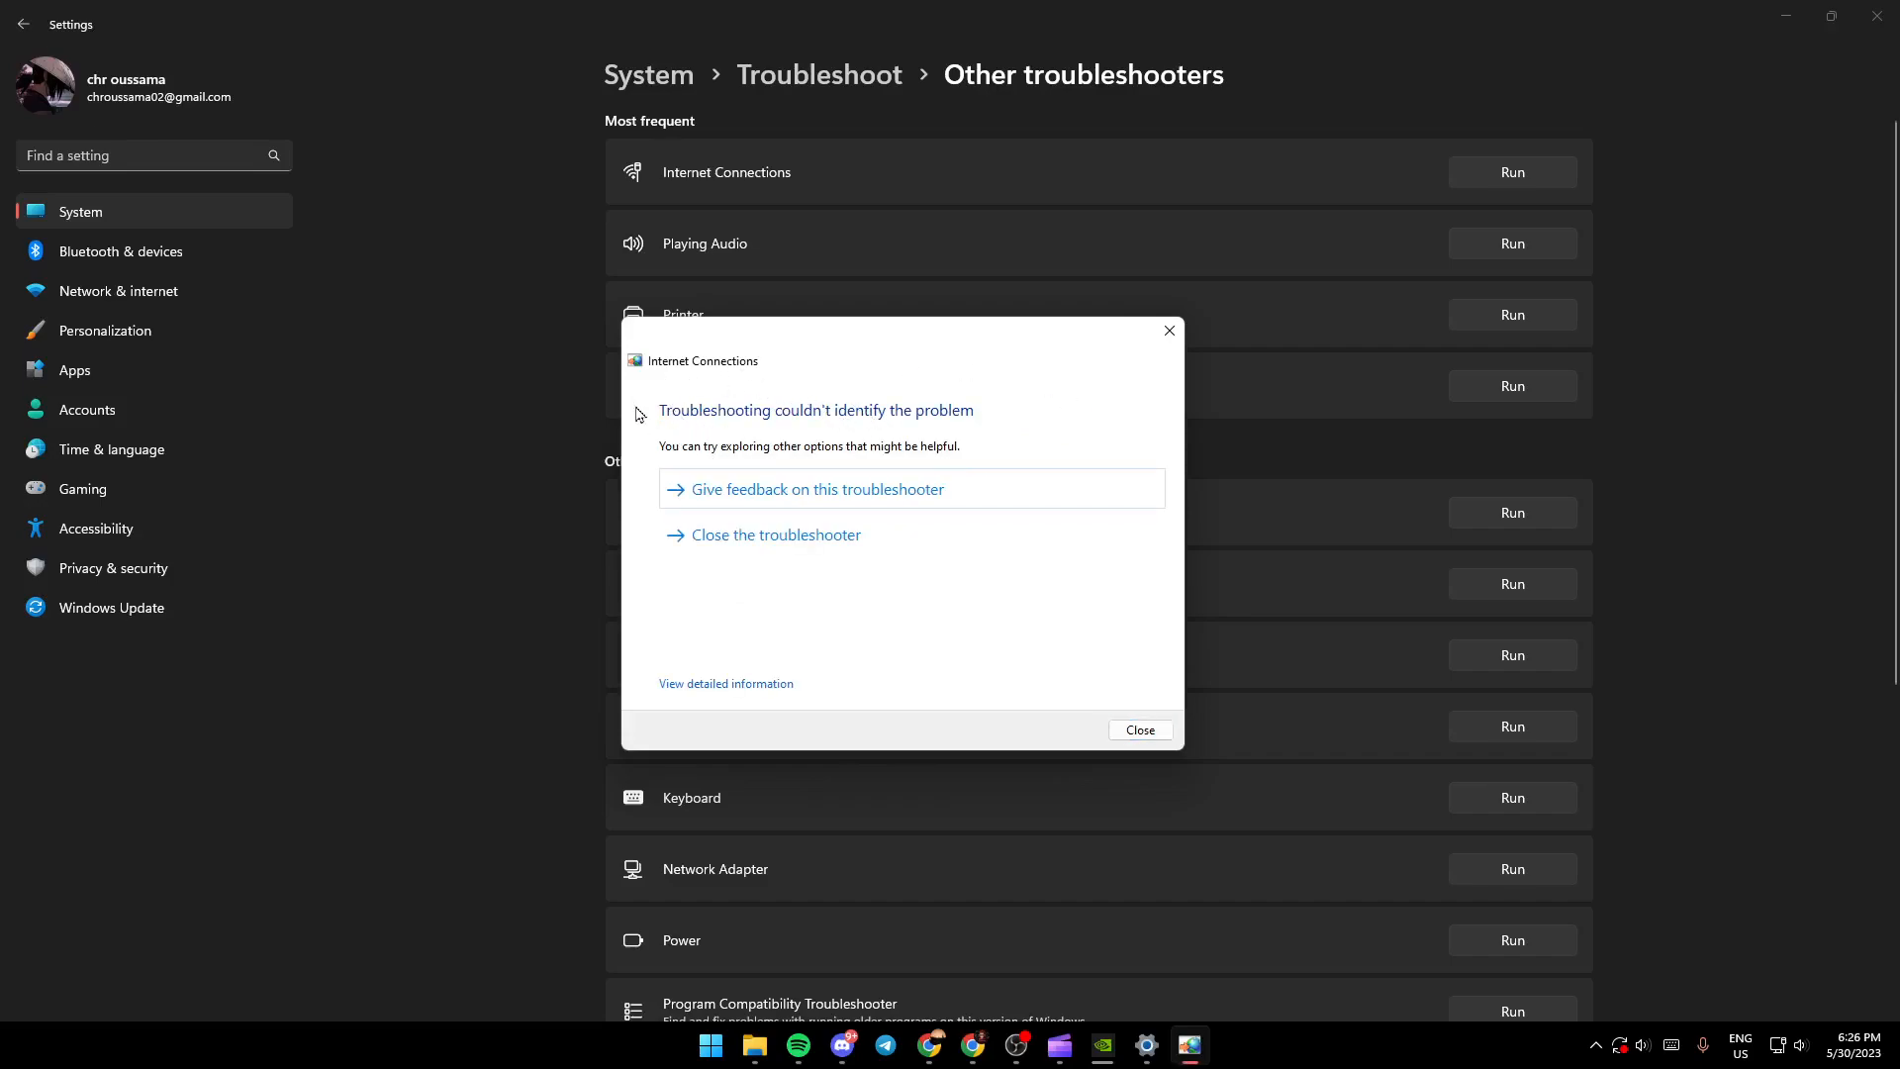
{"action": "mouse_move", "coordinate": [669, 417]}
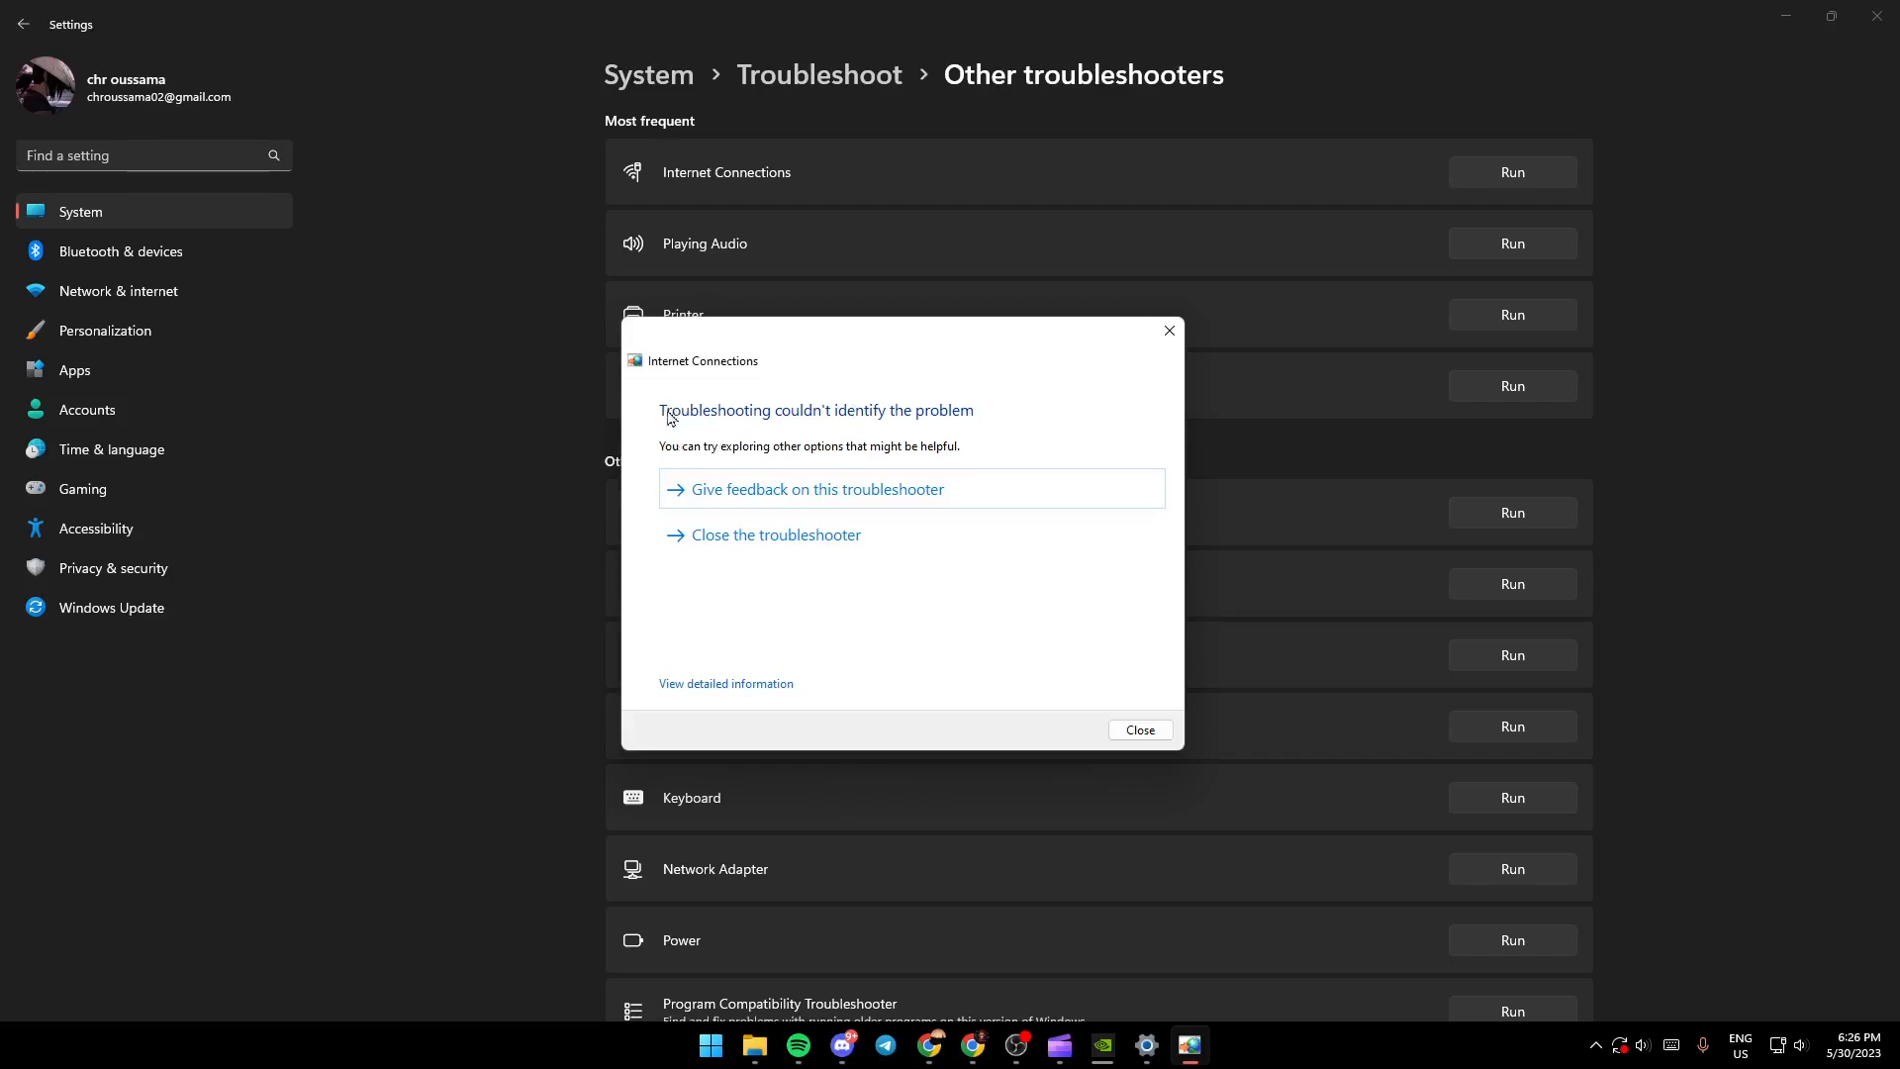
{"action": "mouse_move", "coordinate": [664, 422]}
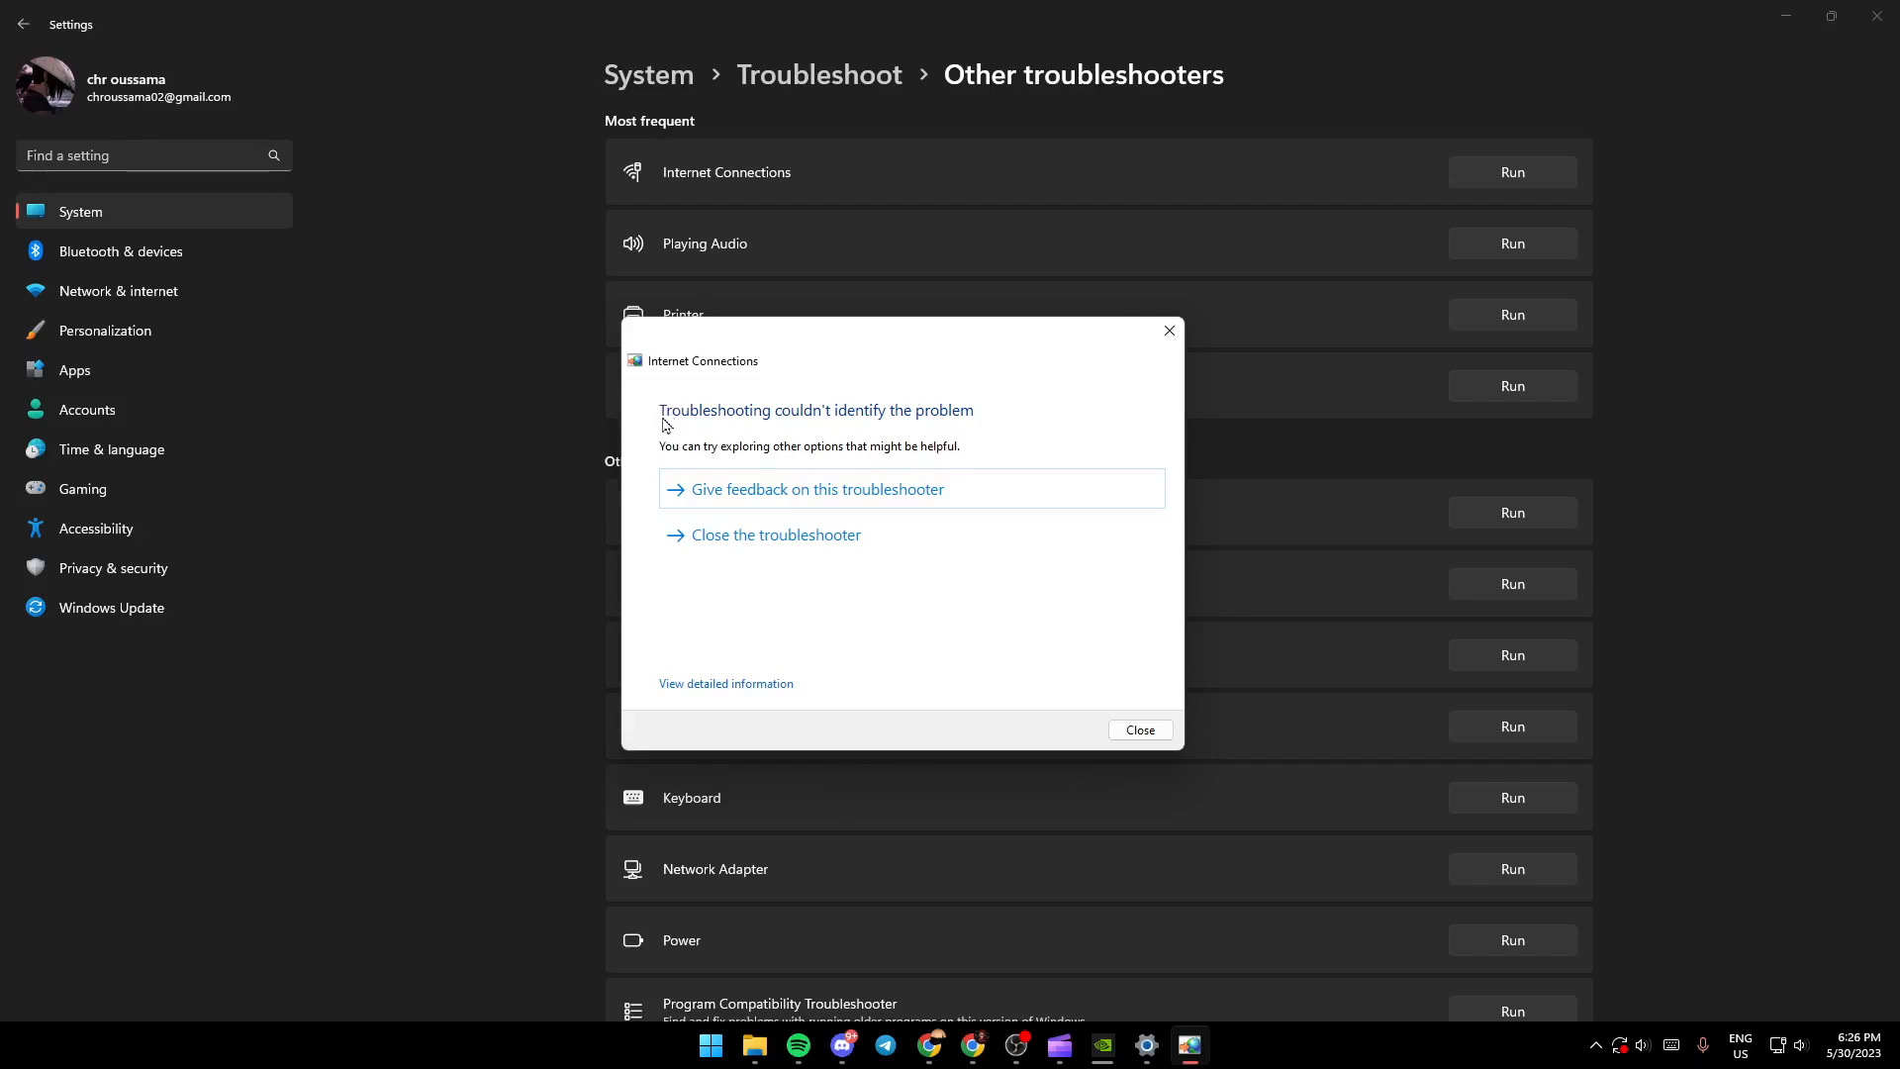
{"action": "mouse_move", "coordinate": [867, 443]}
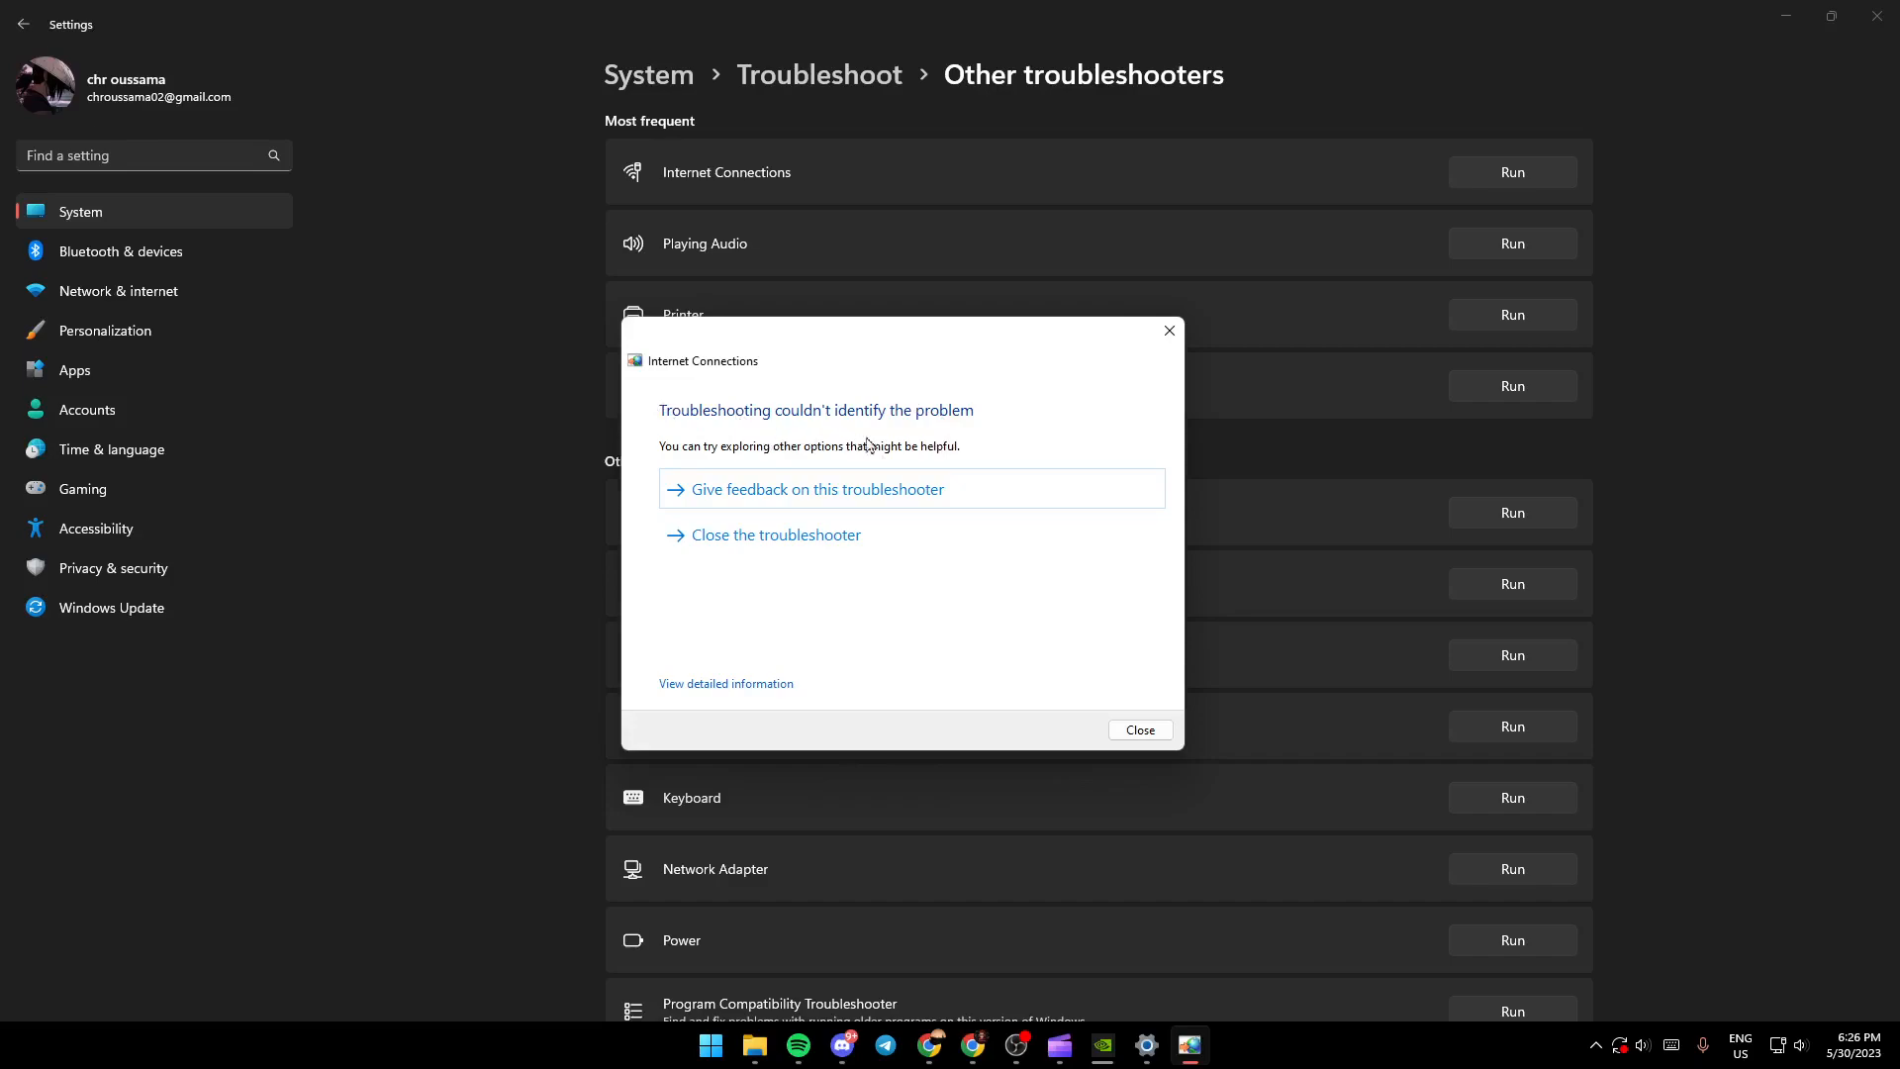
{"action": "mouse_move", "coordinate": [613, 434]}
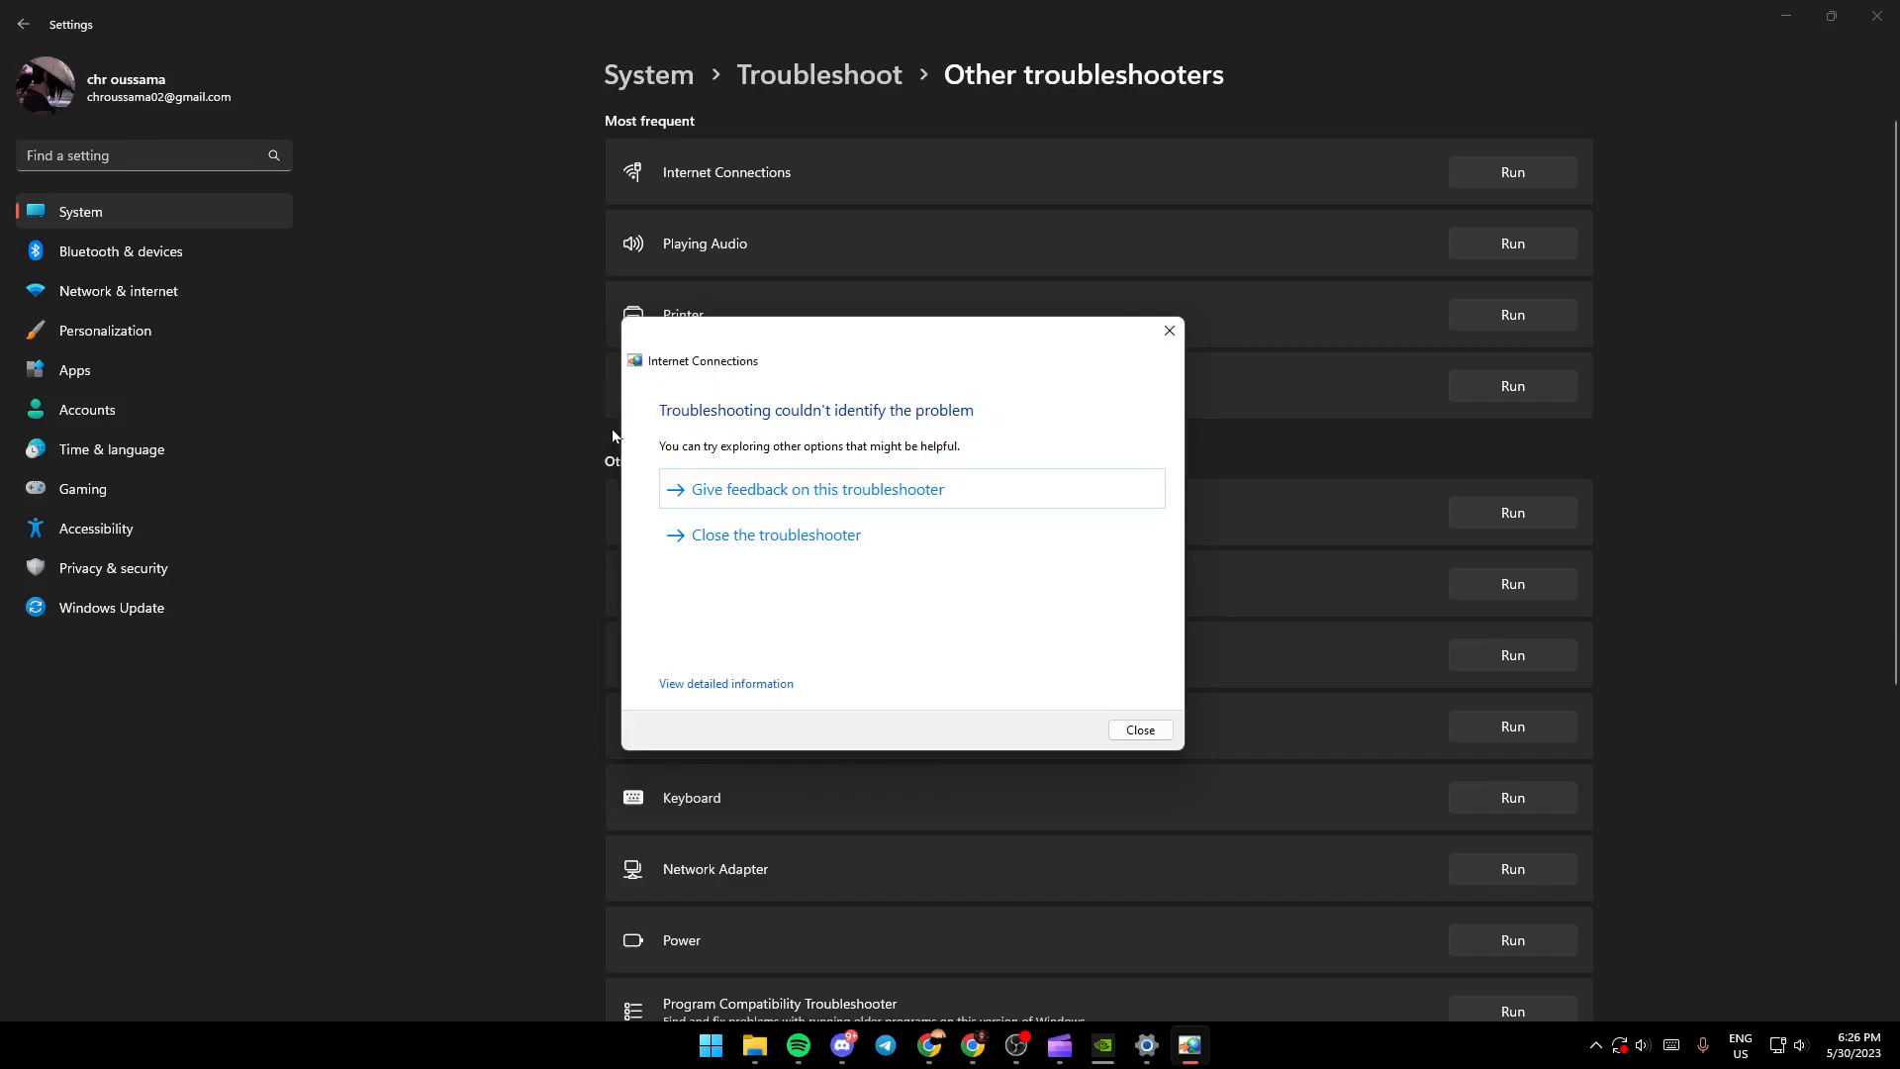
{"action": "mouse_move", "coordinate": [658, 407]}
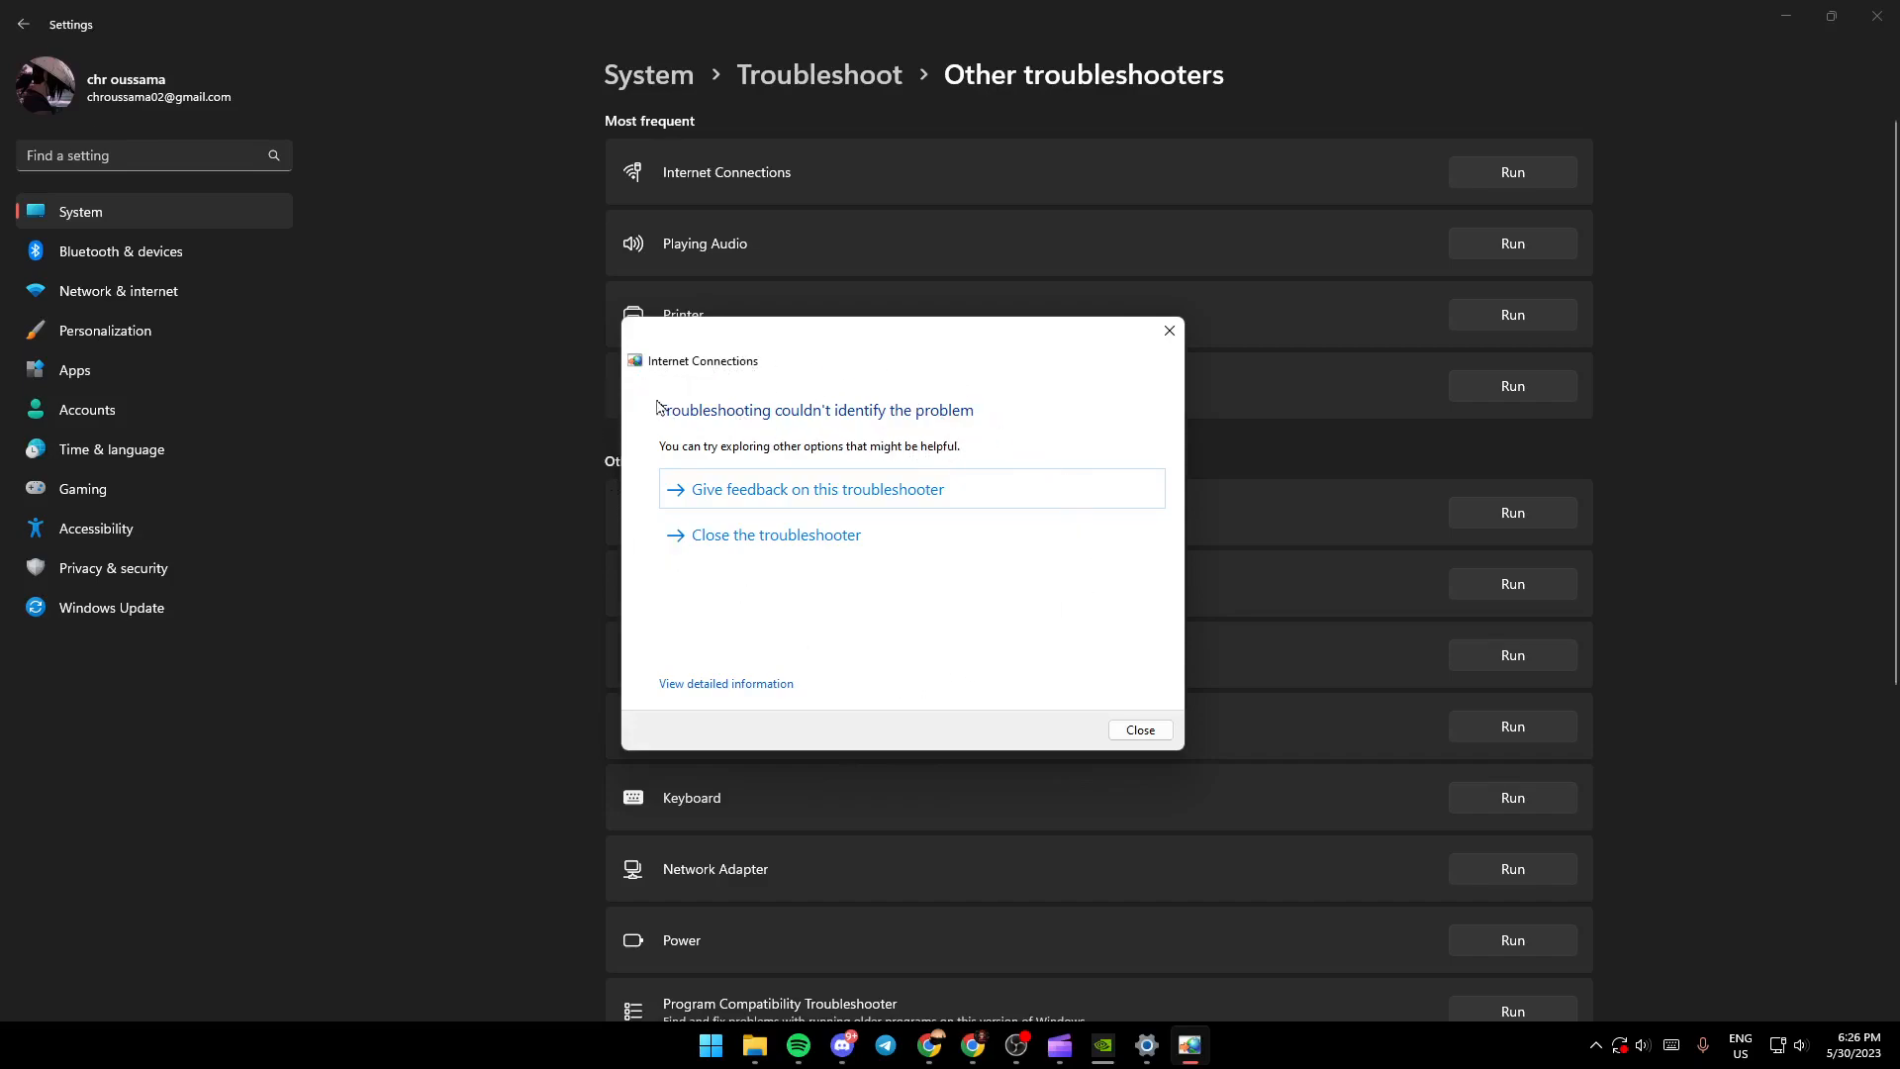
{"action": "mouse_move", "coordinate": [1029, 411]}
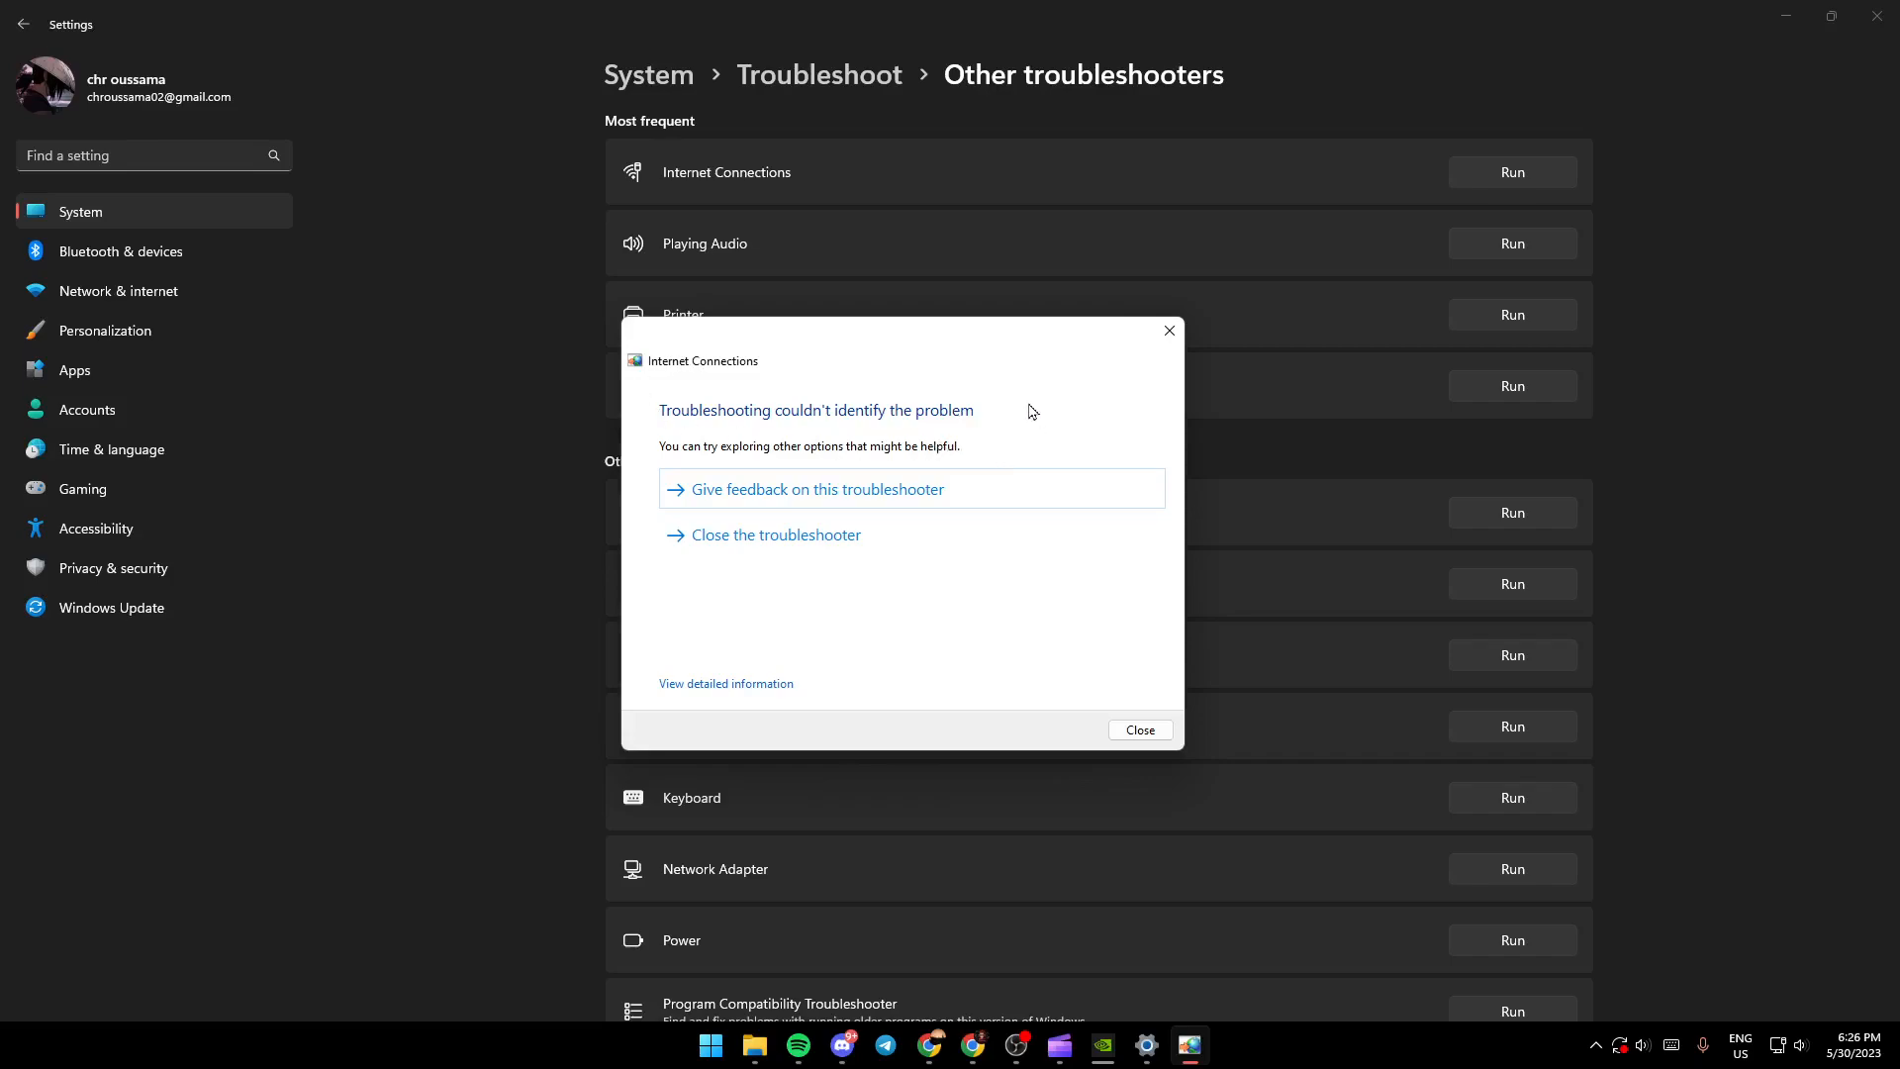
{"action": "mouse_move", "coordinate": [617, 378]}
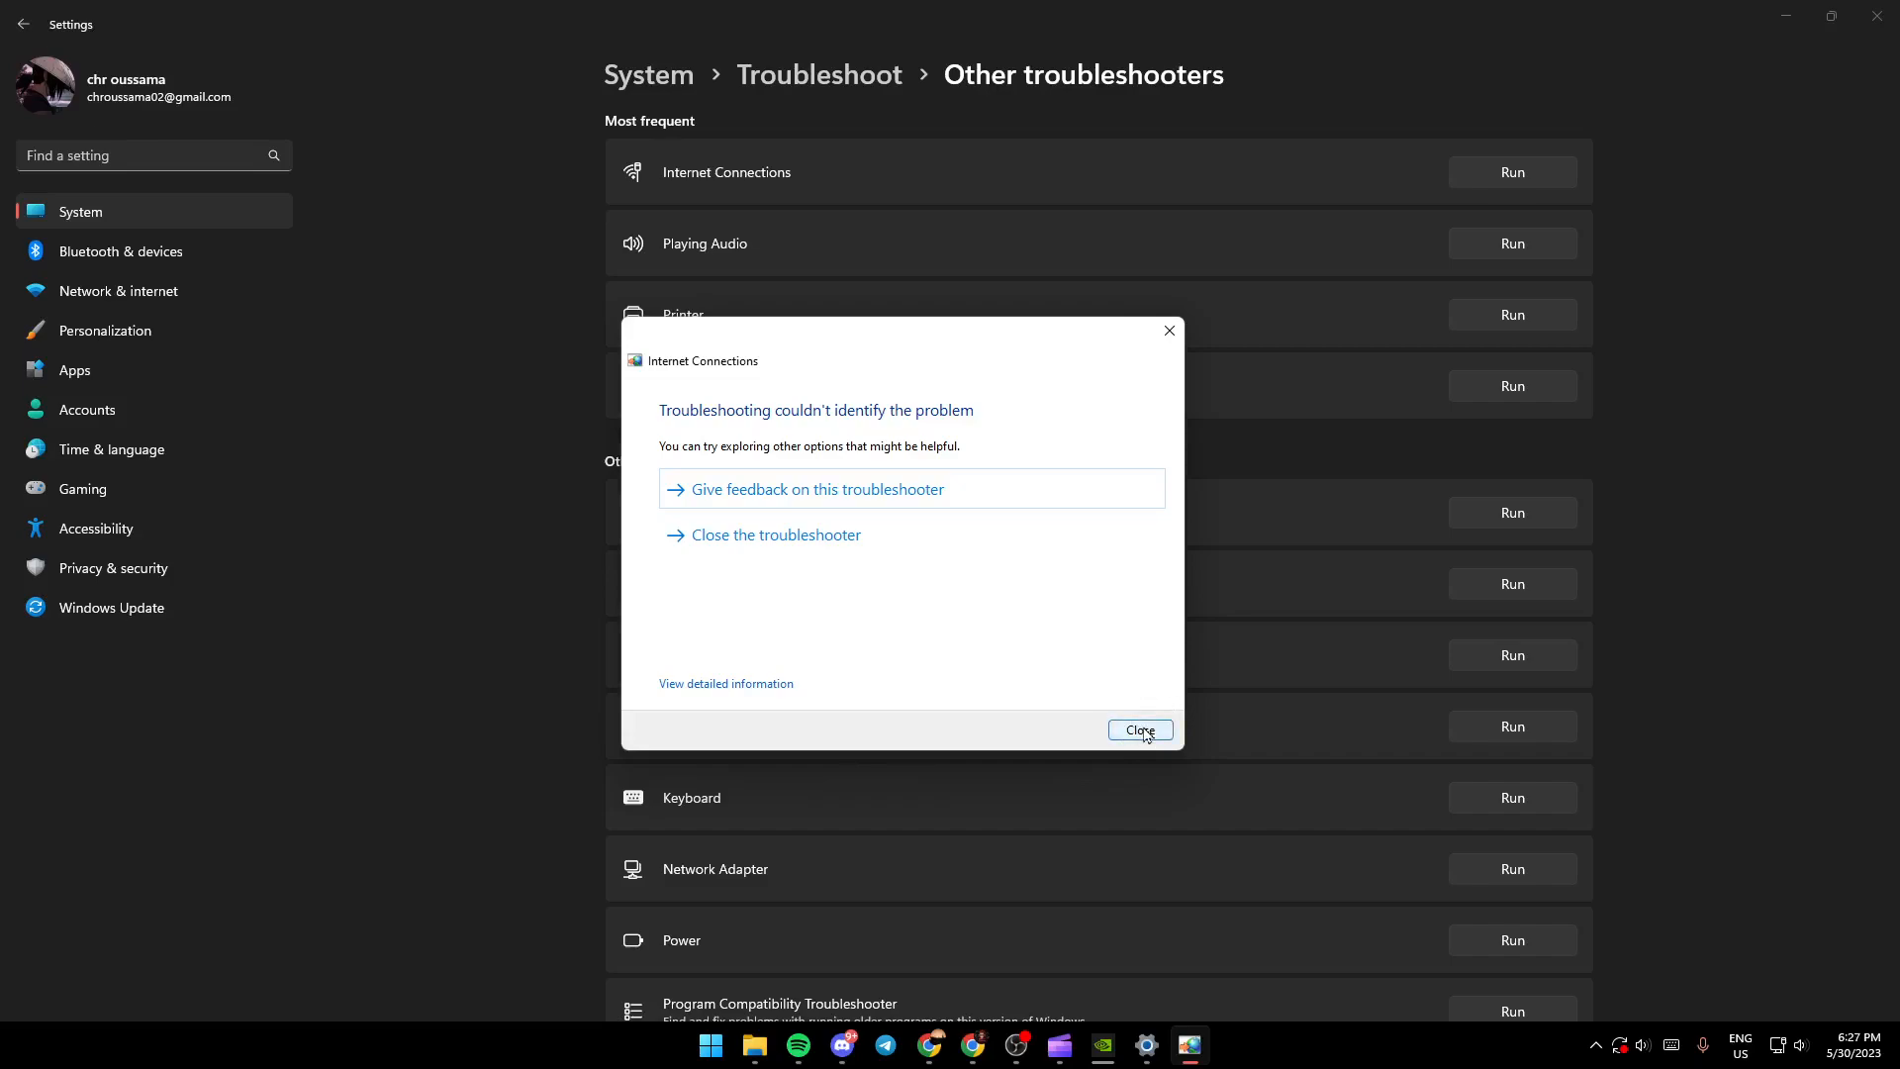
Close the finished Internet Connections troubleshooter after it couldn't identify the problem.
{"action": "left_click", "coordinate": [1137, 729]}
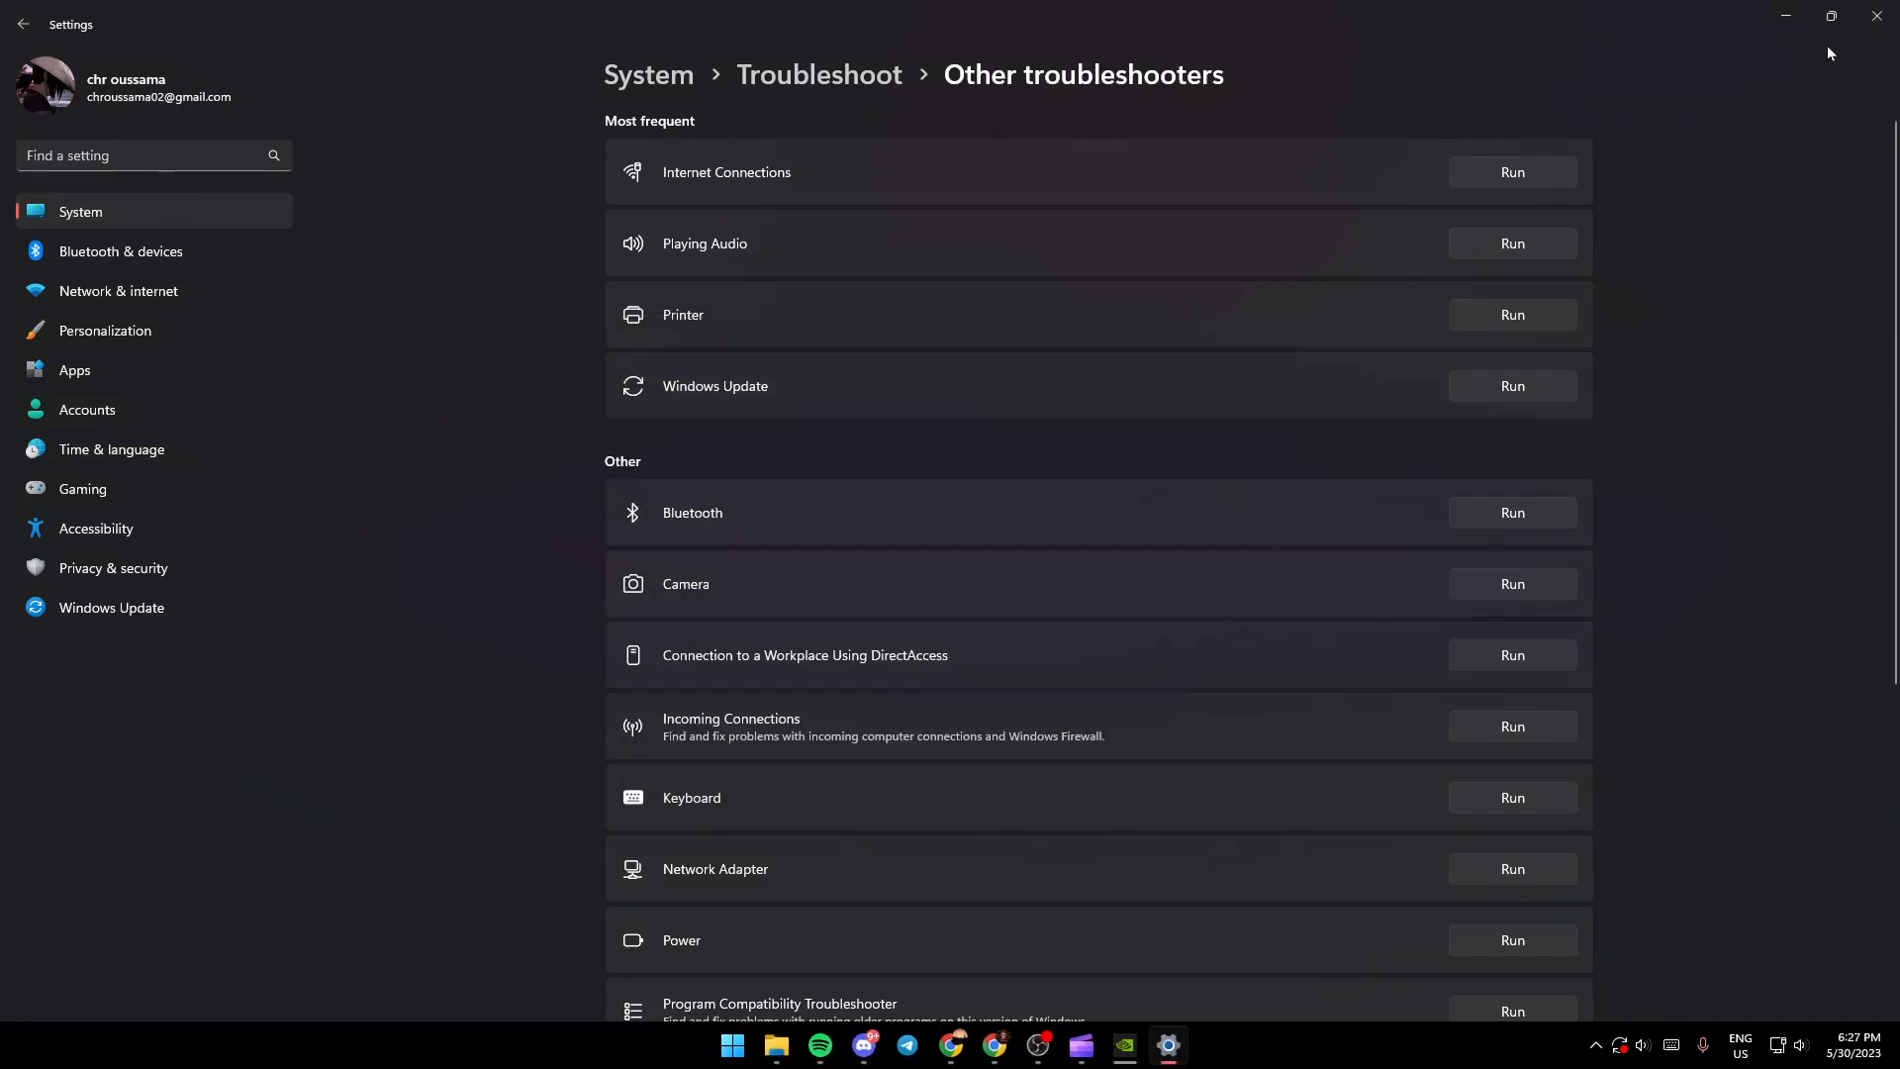